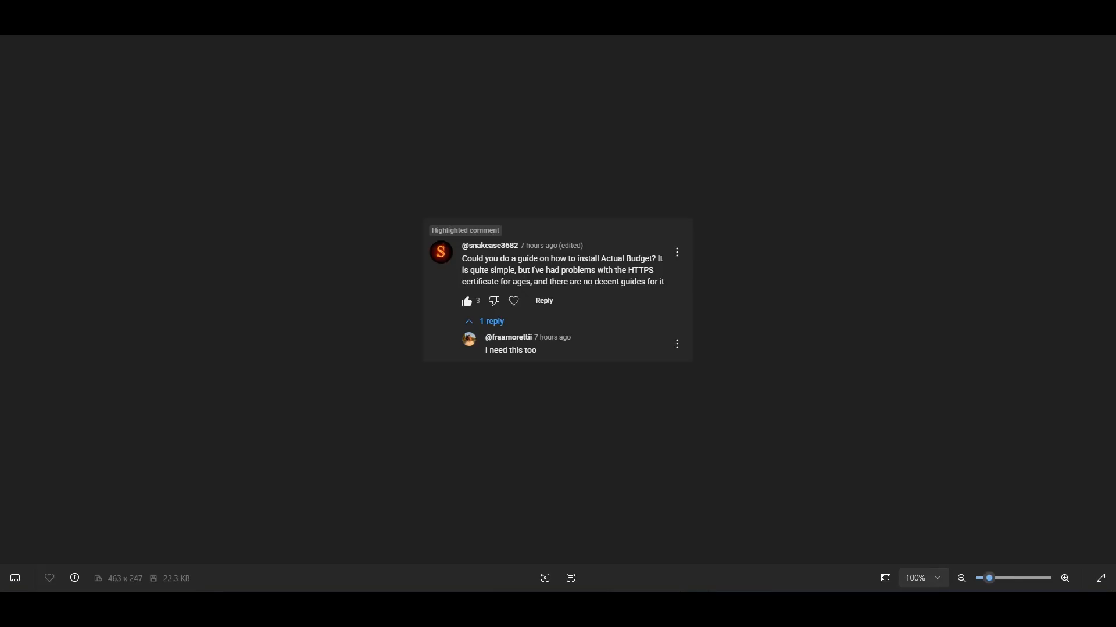
mouse_move(833, 229)
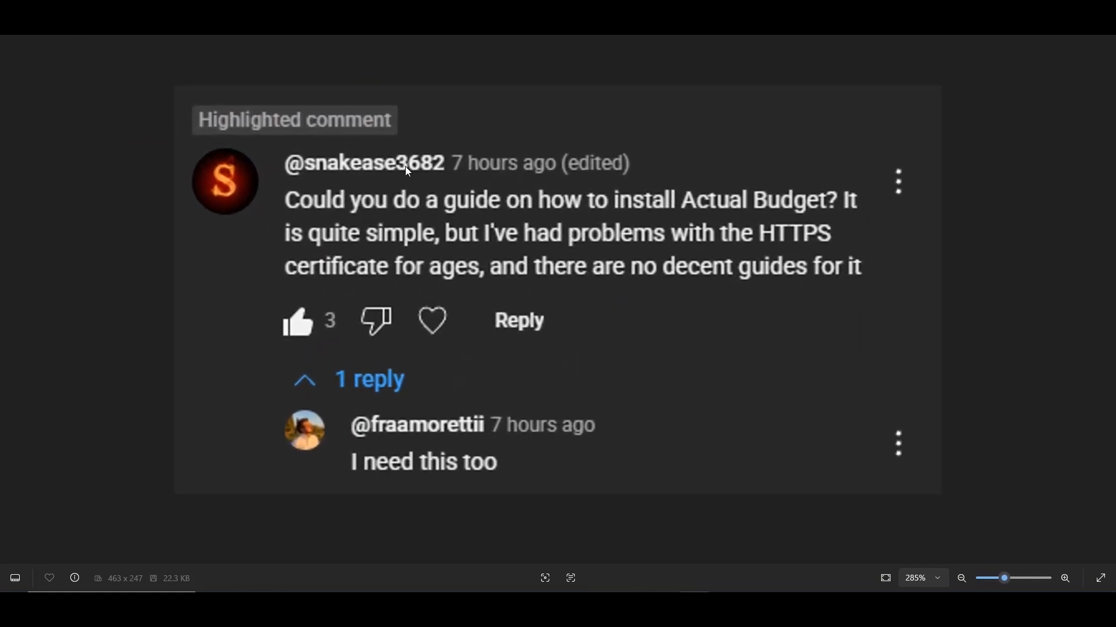
mouse_move(380, 437)
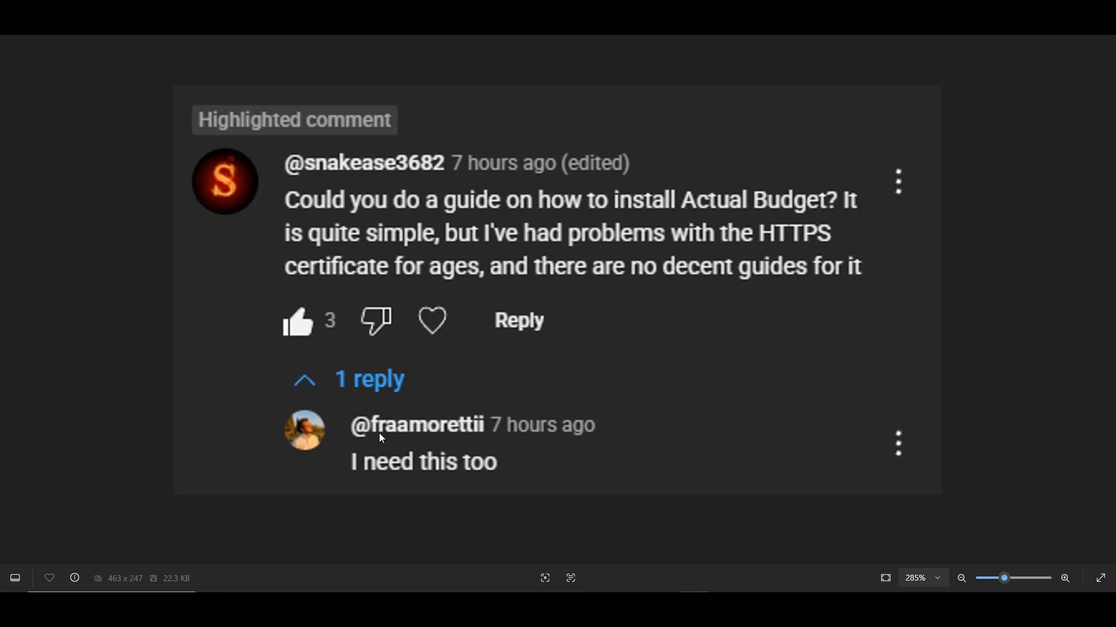
mouse_move(430, 211)
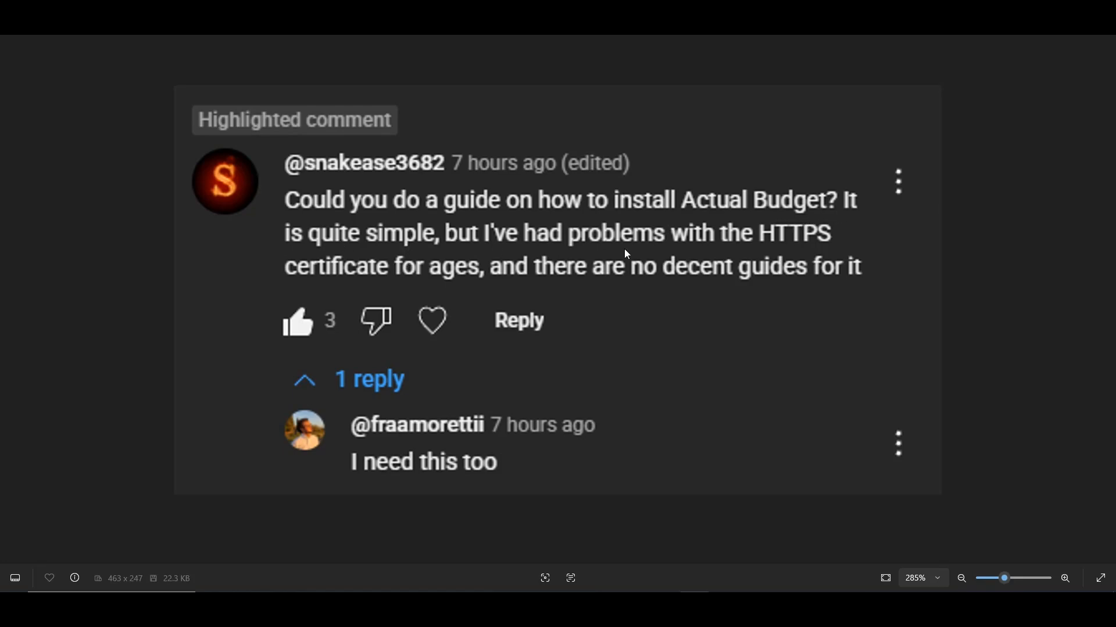
mouse_move(356, 298)
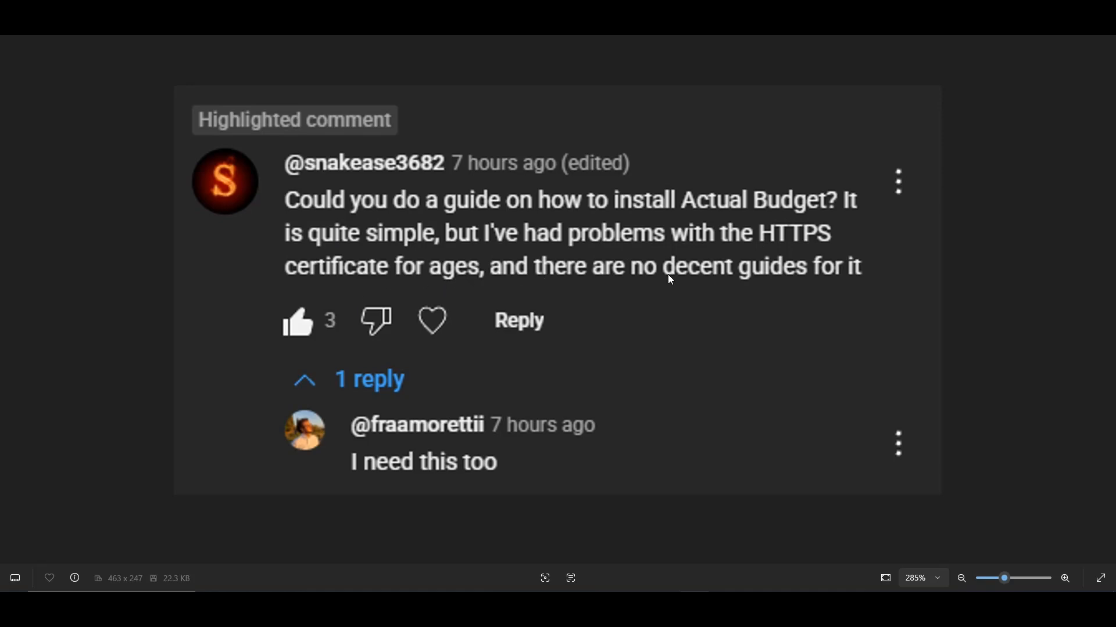
mouse_move(781, 284)
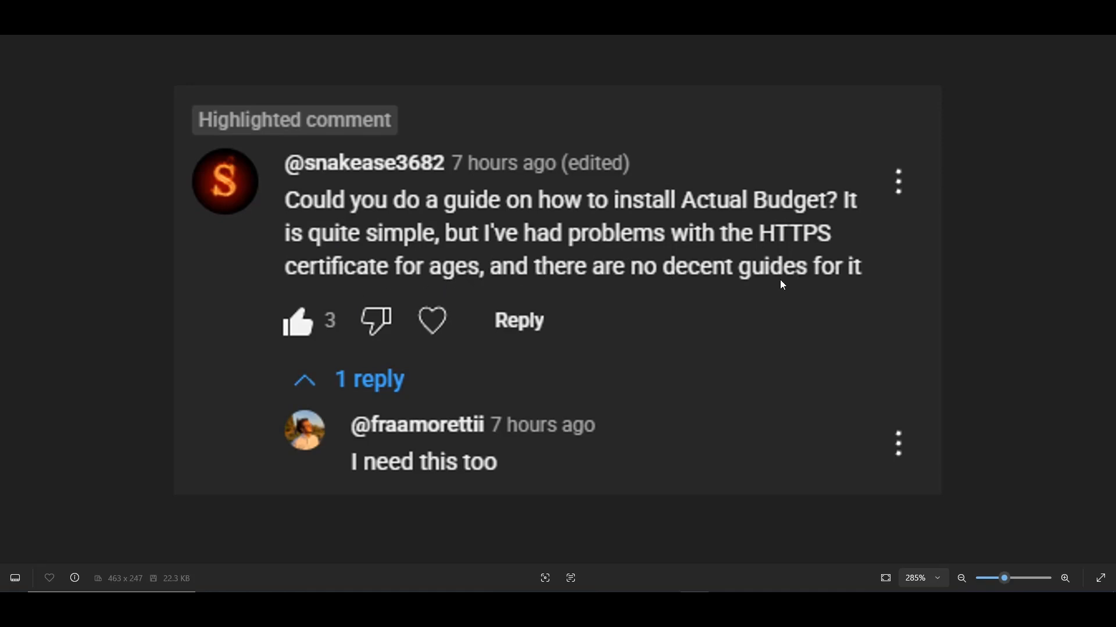
mouse_move(368, 470)
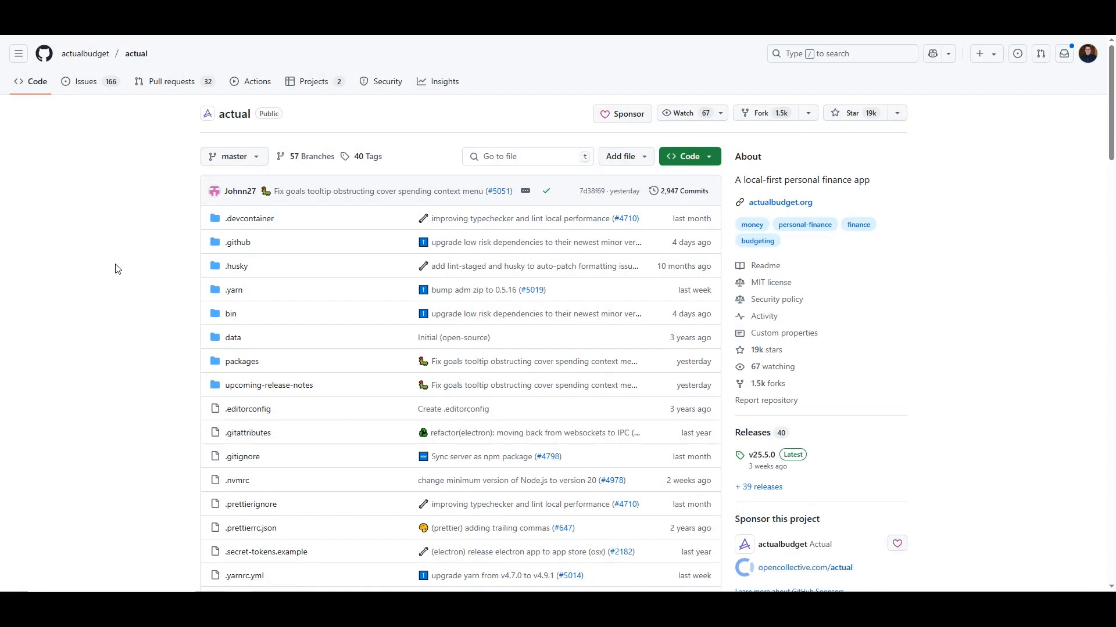
mouse_move(117, 262)
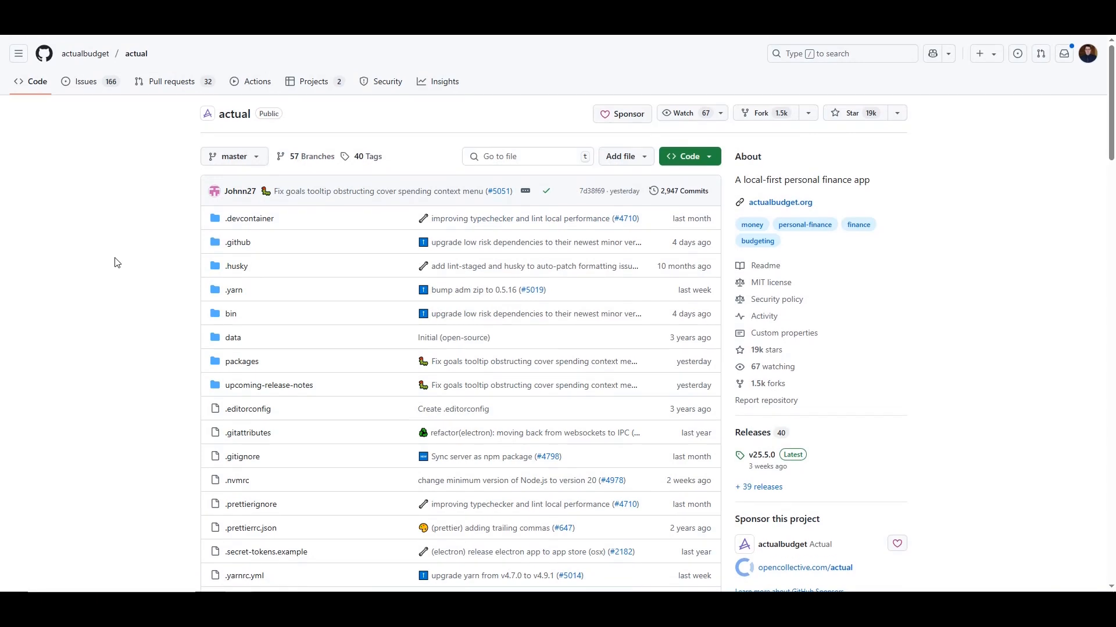
mouse_move(99, 251)
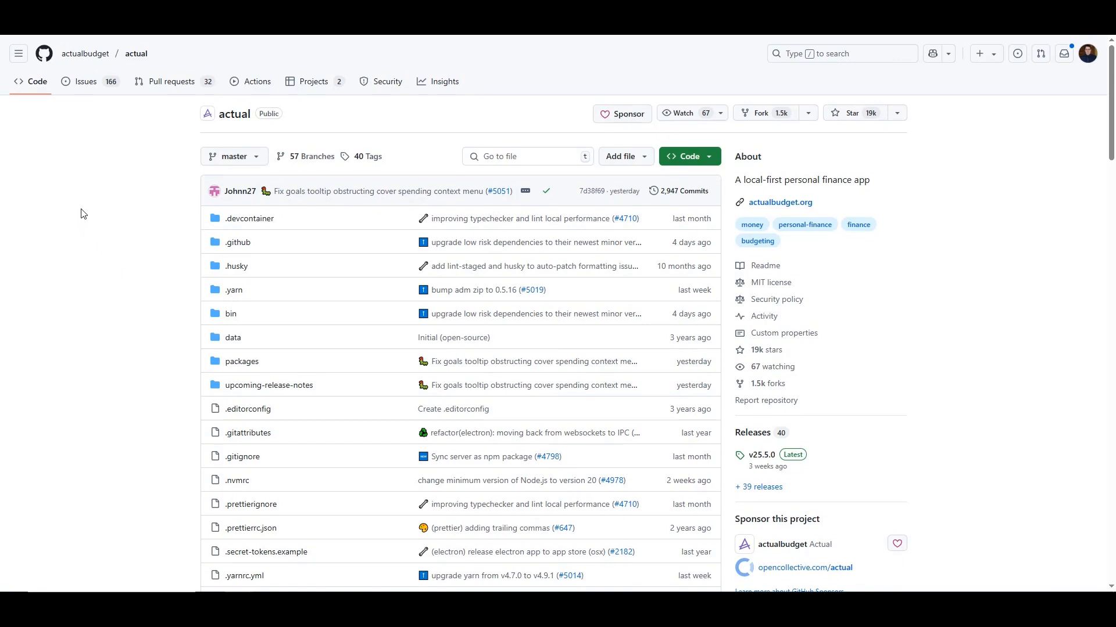
mouse_move(85, 53)
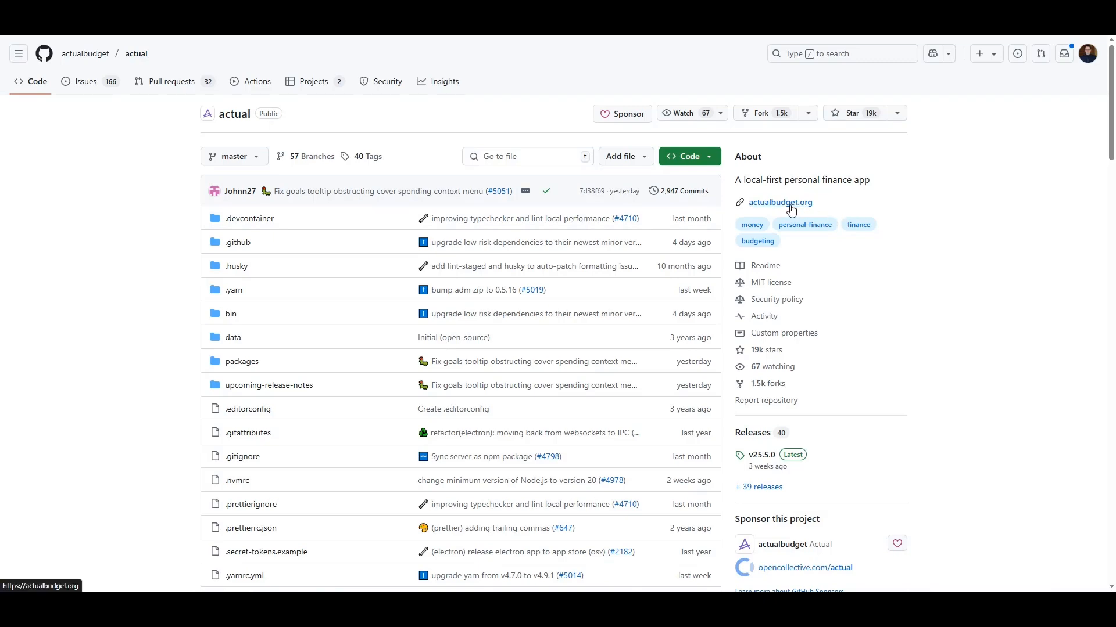
mouse_move(927, 203)
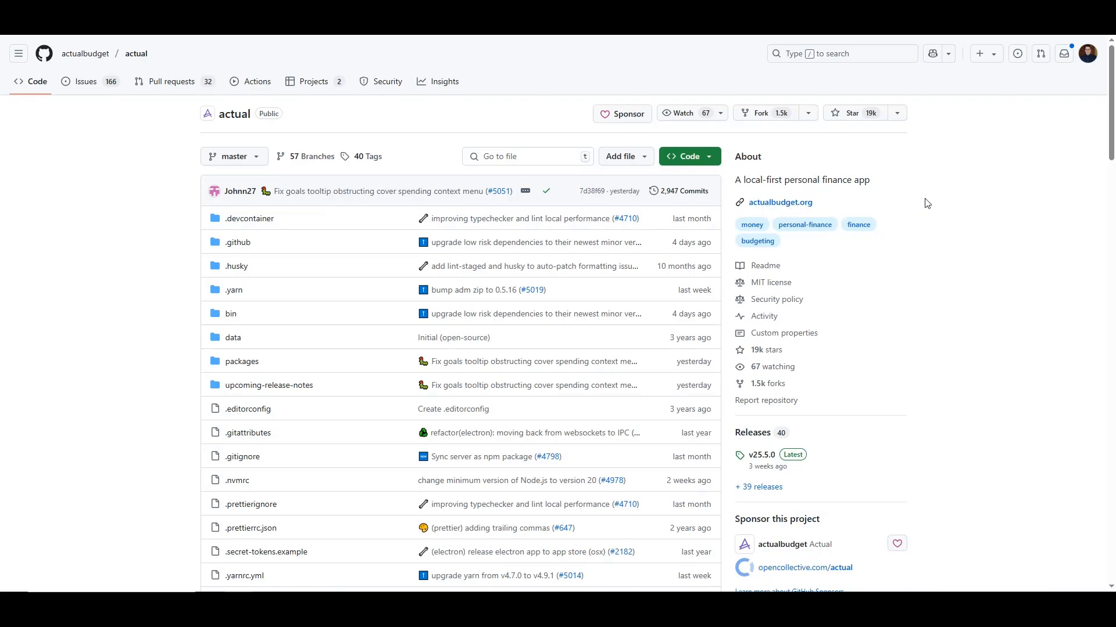
Read through the Actual description, highlighting the NodeJS and synchronization element phrases
scroll(down, 3)
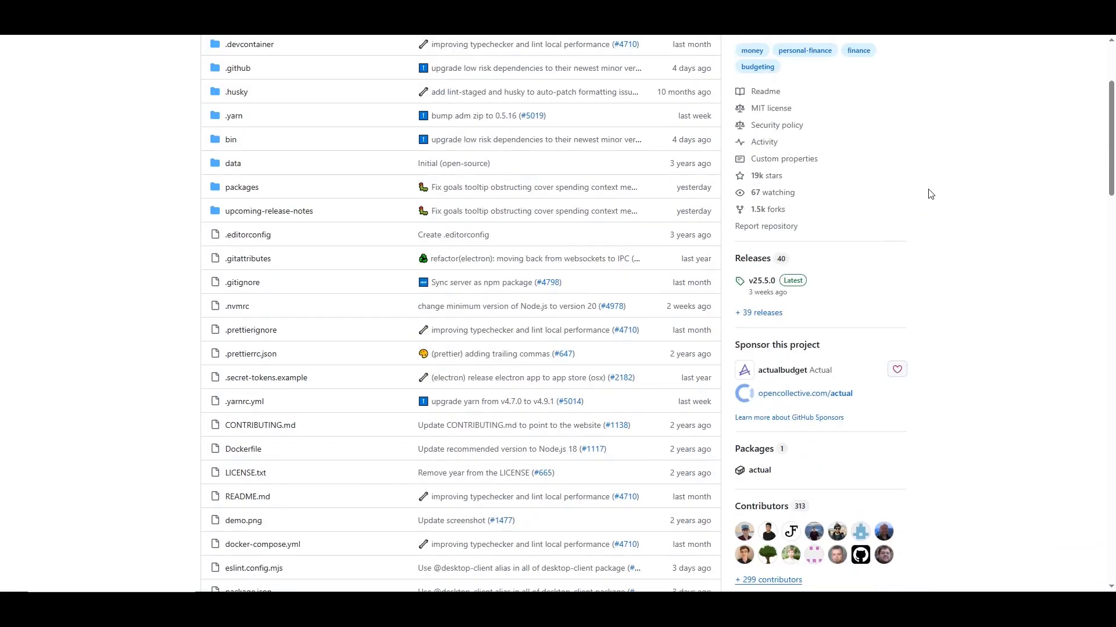
scroll(down, 3)
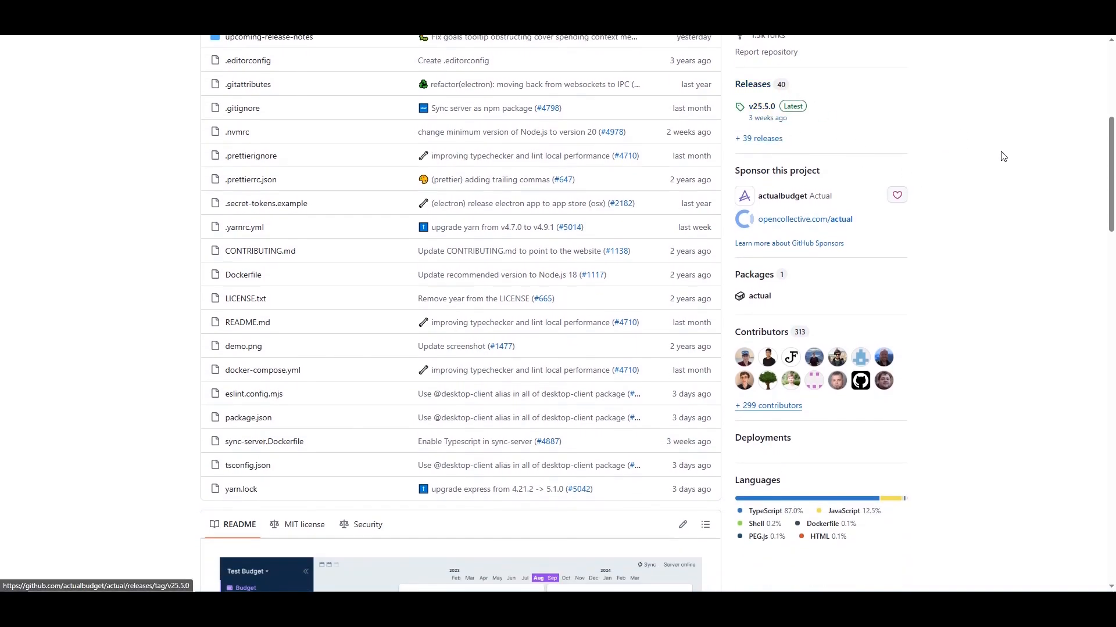
scroll(down, 3)
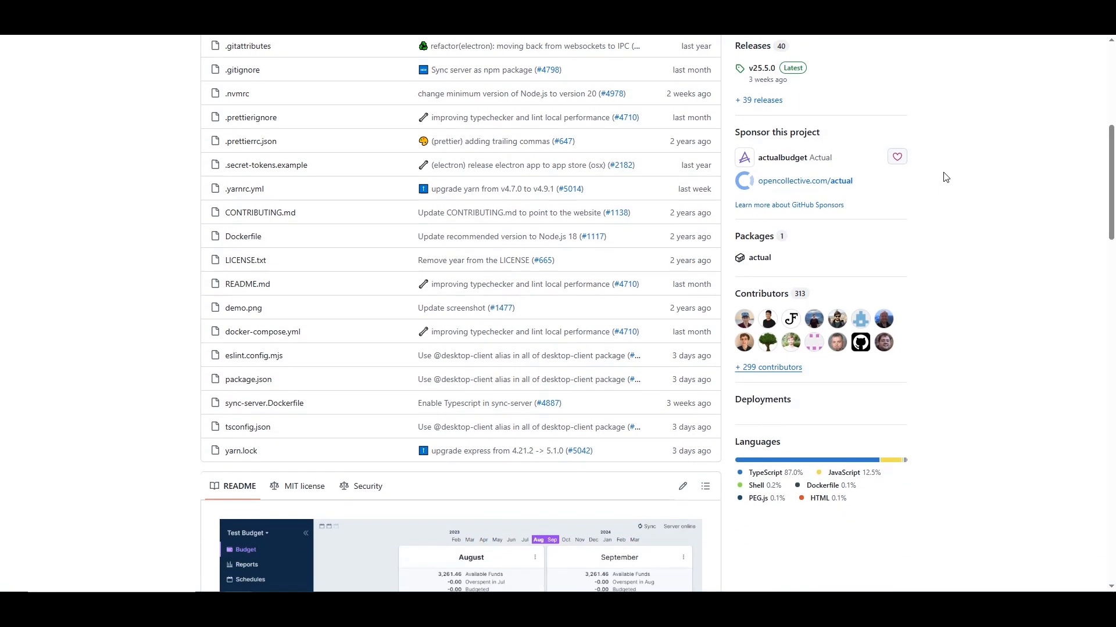
scroll(down, 3)
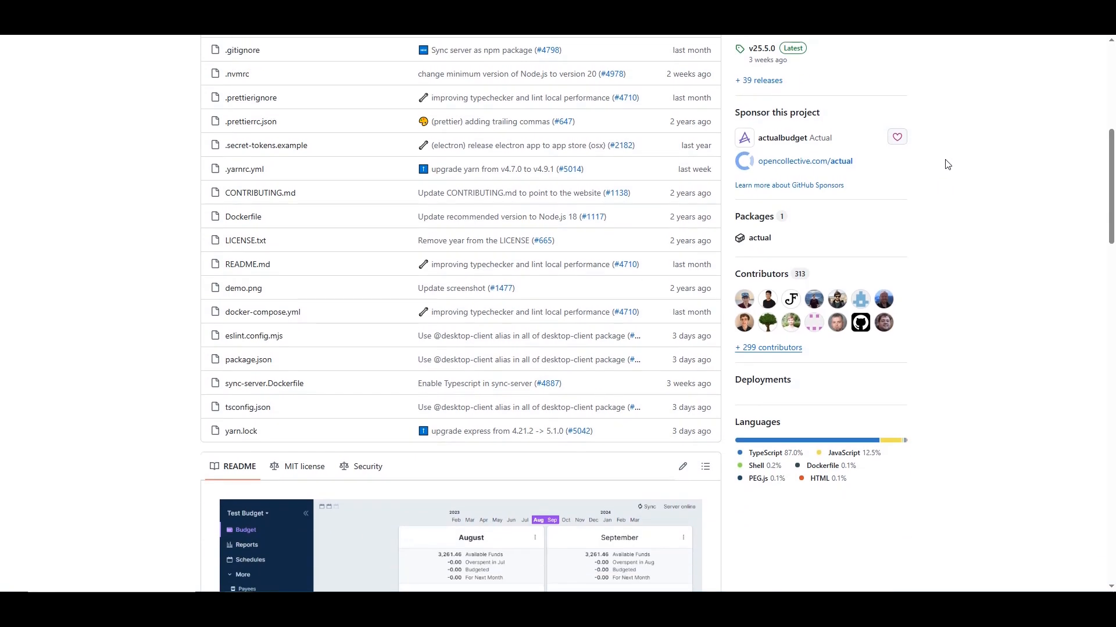
scroll(down, 3)
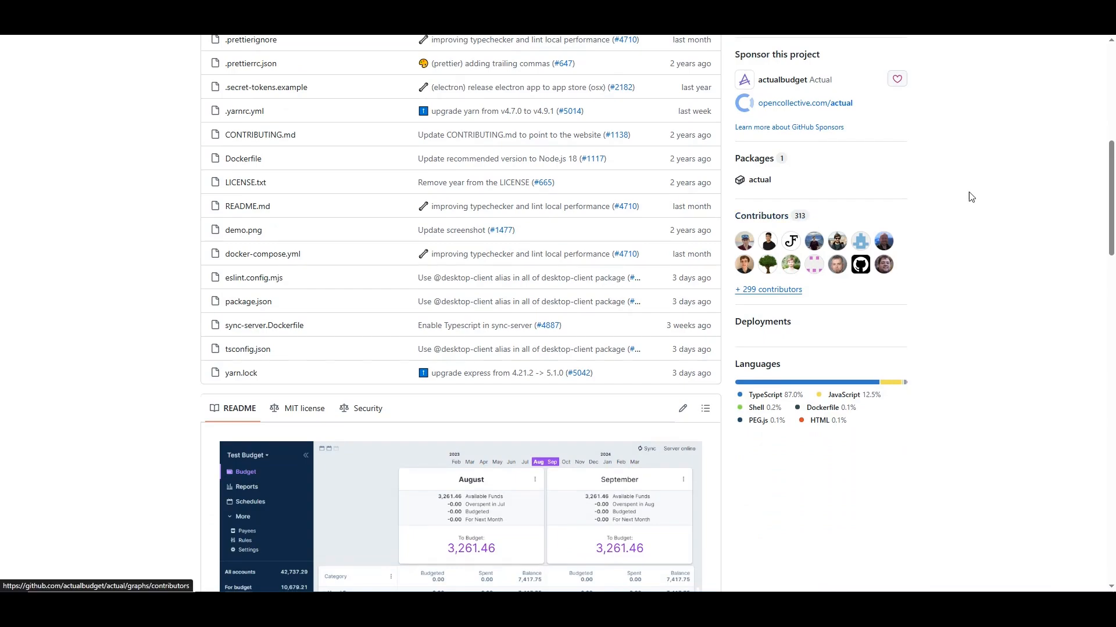
scroll(up, 3)
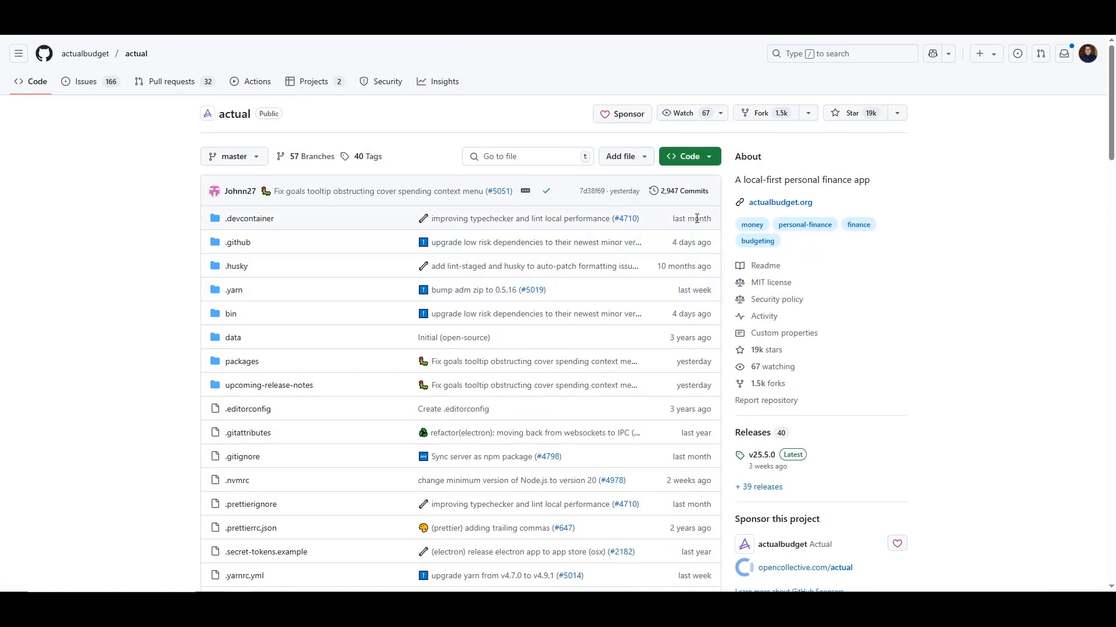
scroll(down, 3)
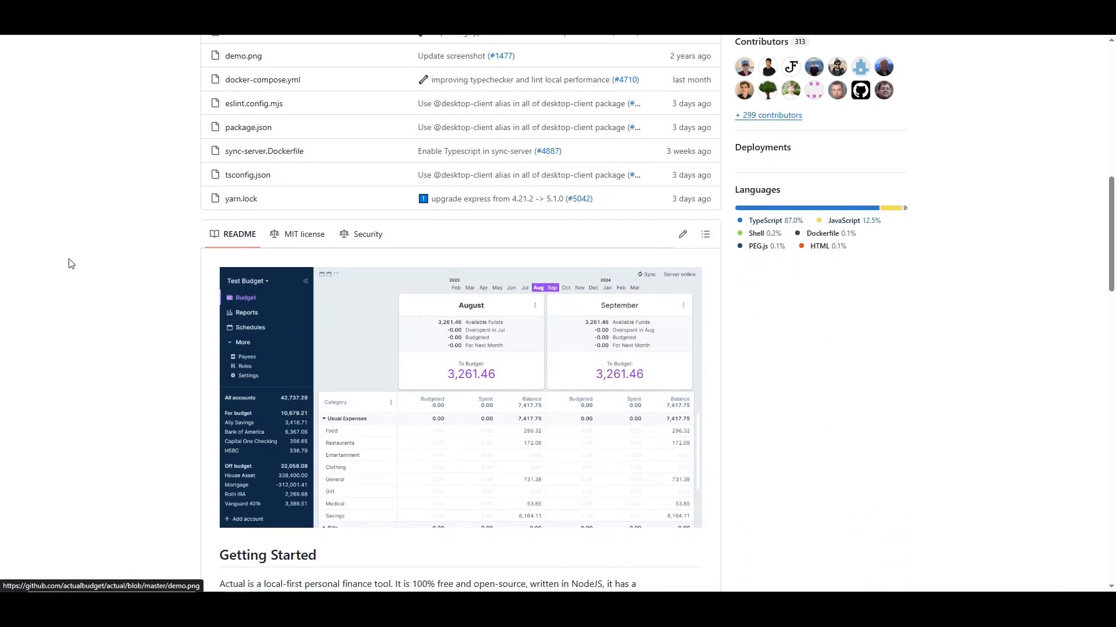
scroll(down, 3)
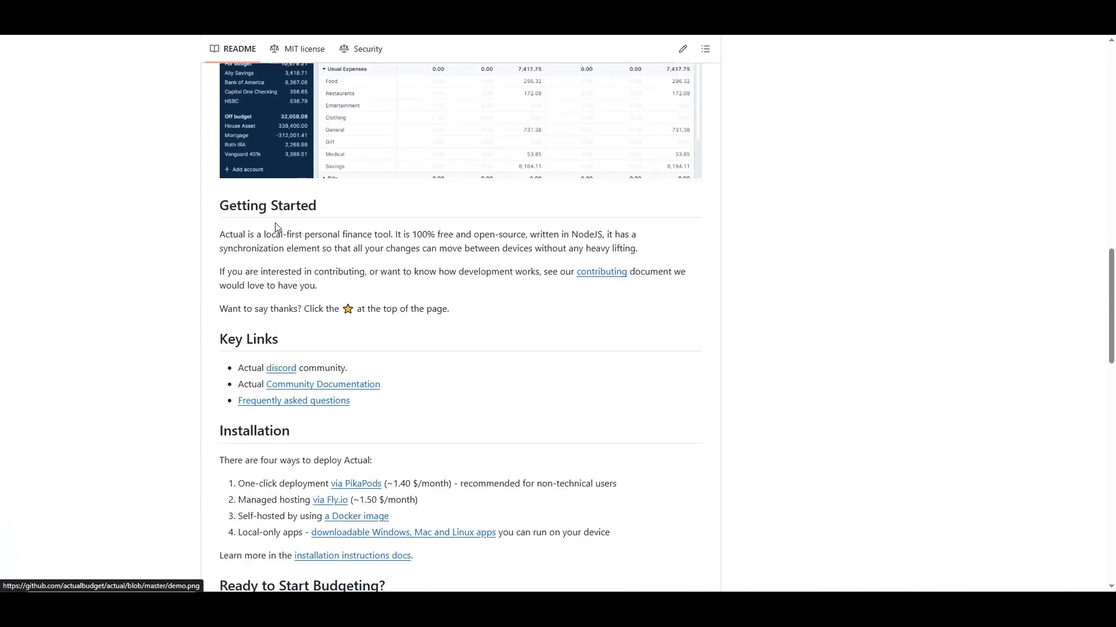
scroll(down, 3)
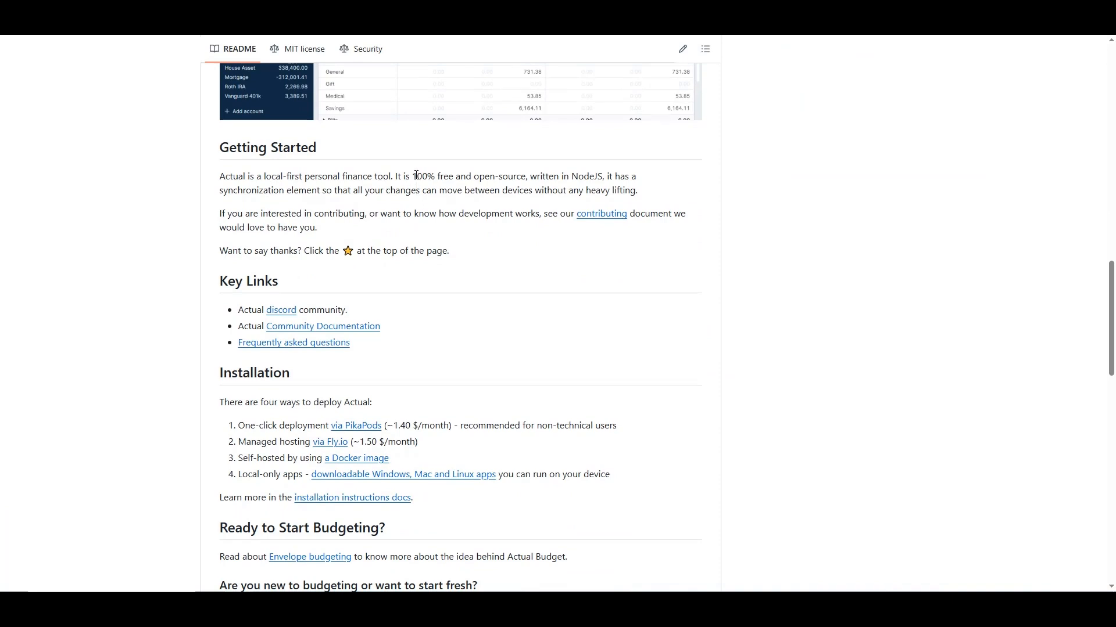
drag(412, 175, 522, 175)
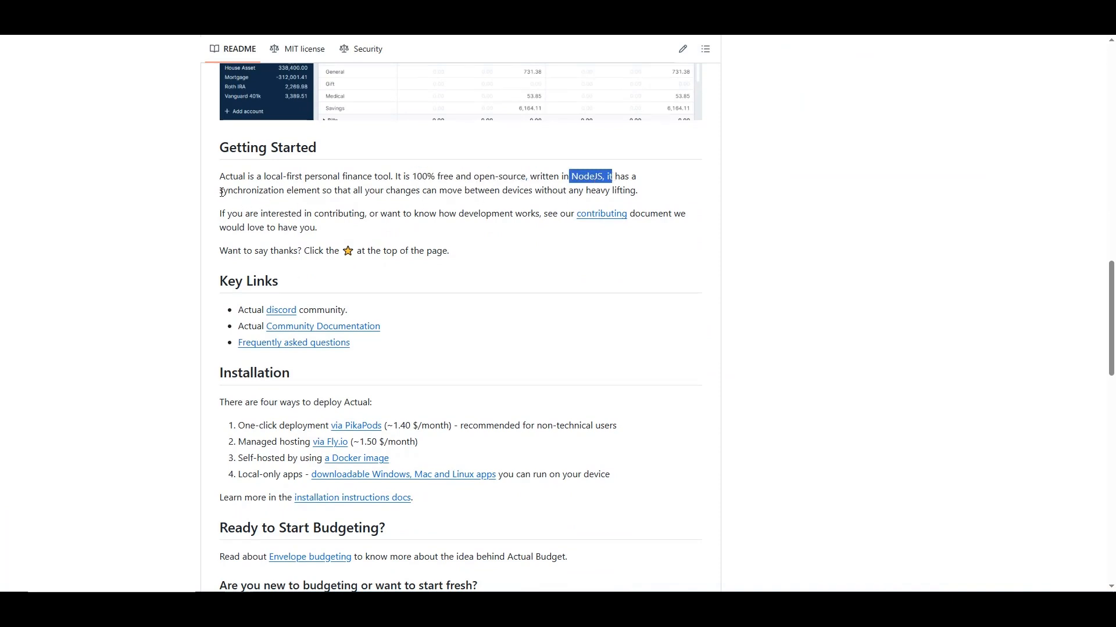
double_click(269, 190)
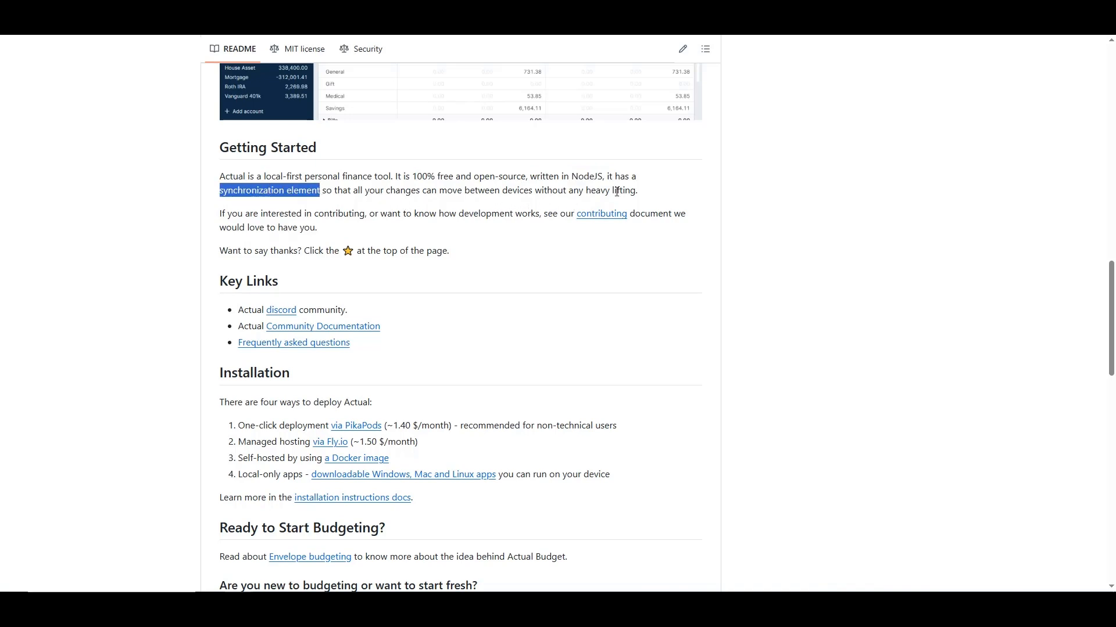
click(421, 190)
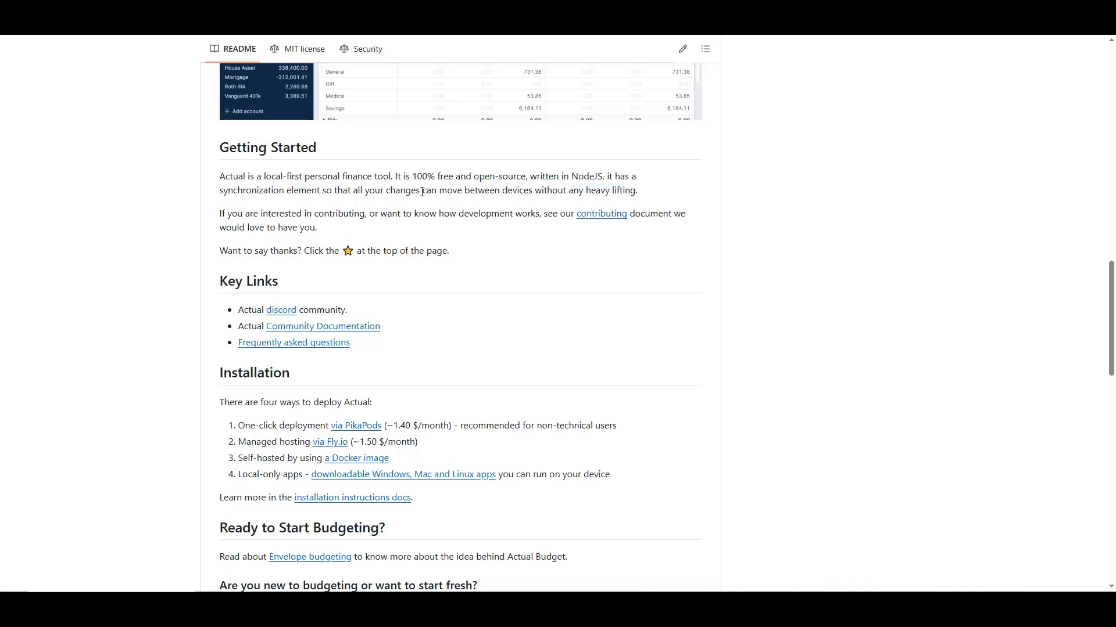
mouse_move(549, 185)
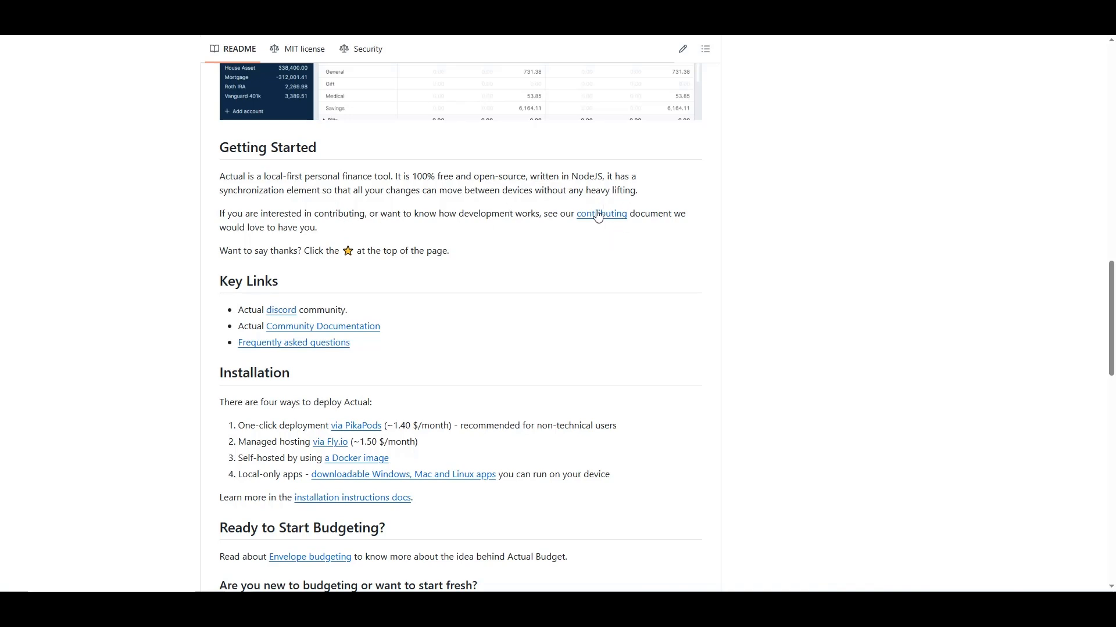
Launch the demo and scroll the Test Budget's May category budgets, spending and balances
scroll(down, 3)
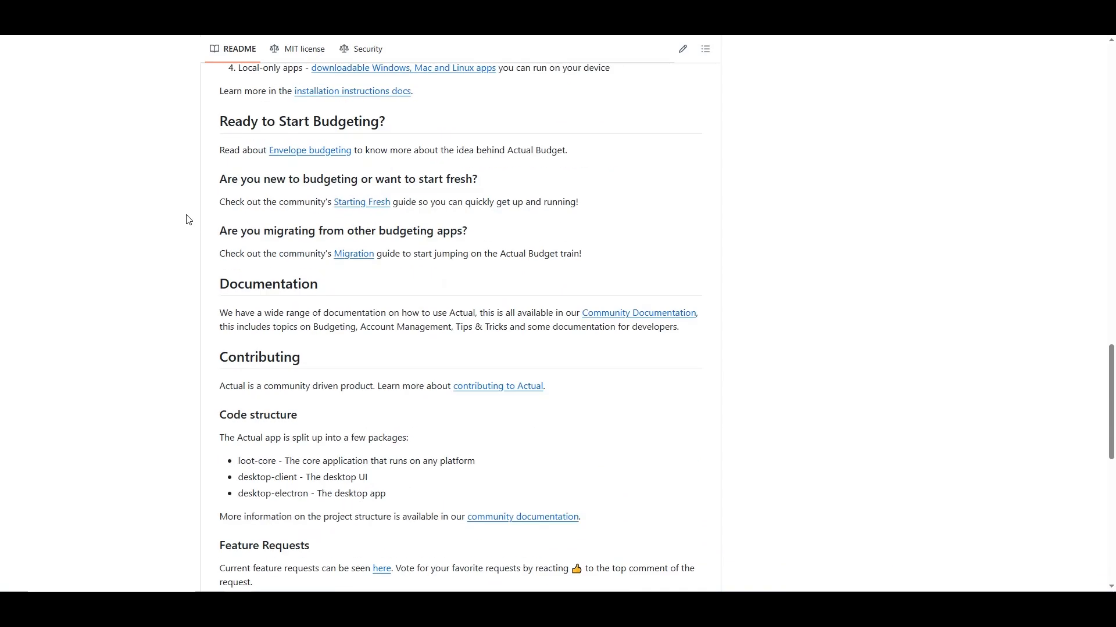
scroll(down, 3)
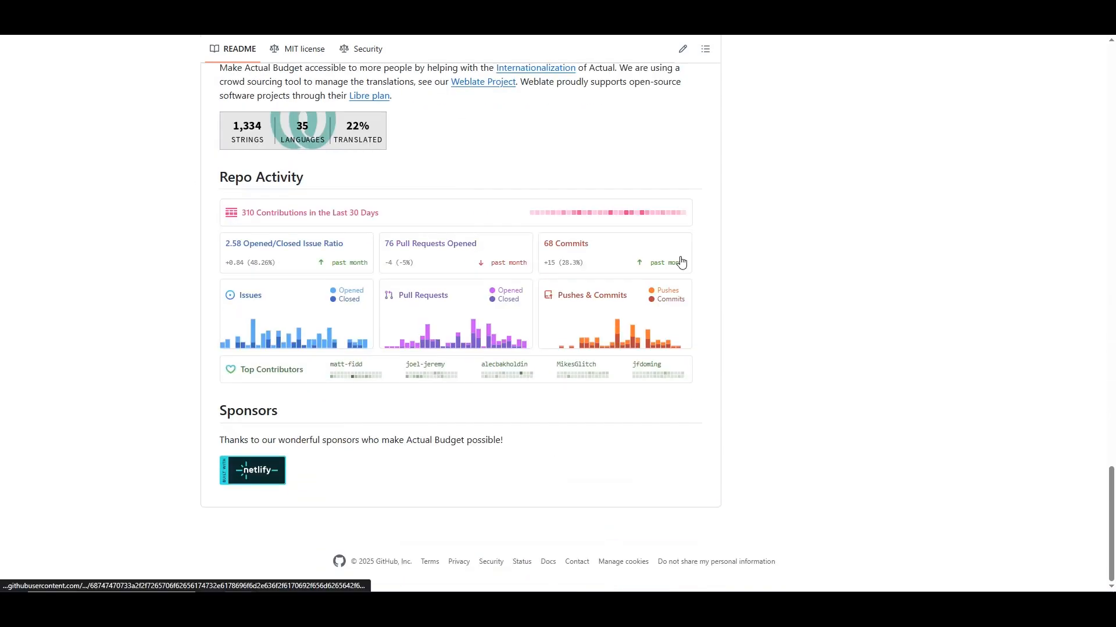
scroll(up, 3)
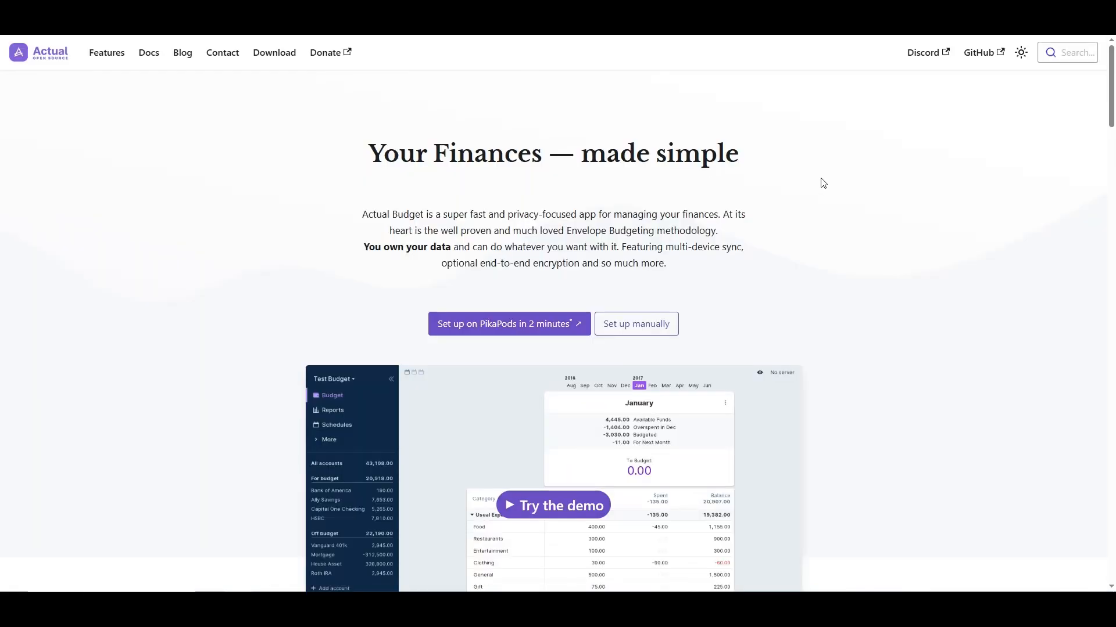
scroll(down, 3)
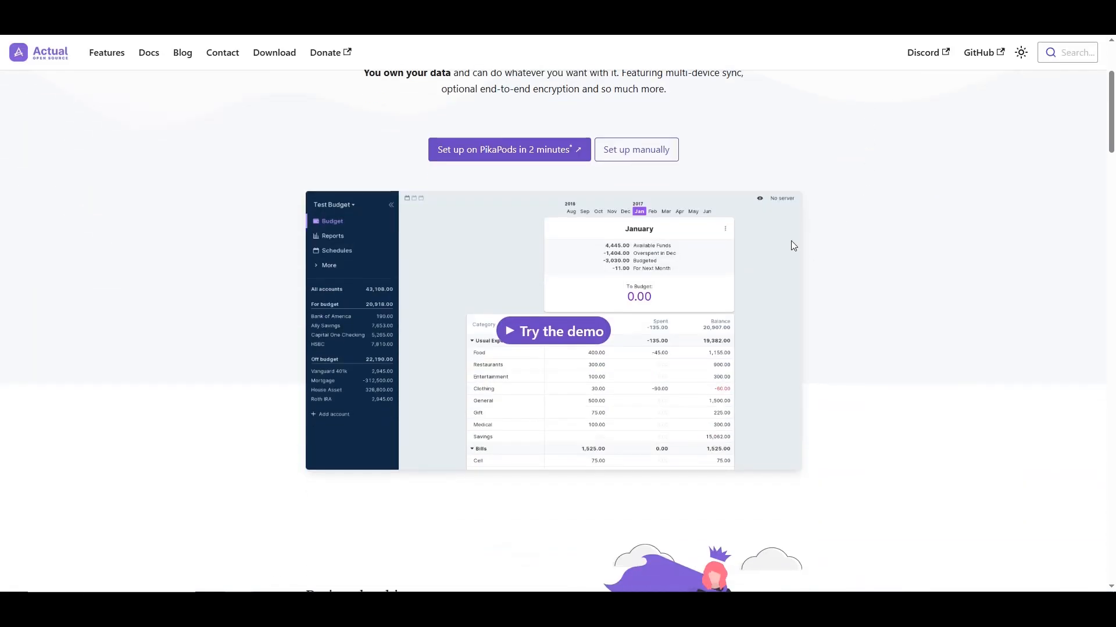
mouse_move(554, 332)
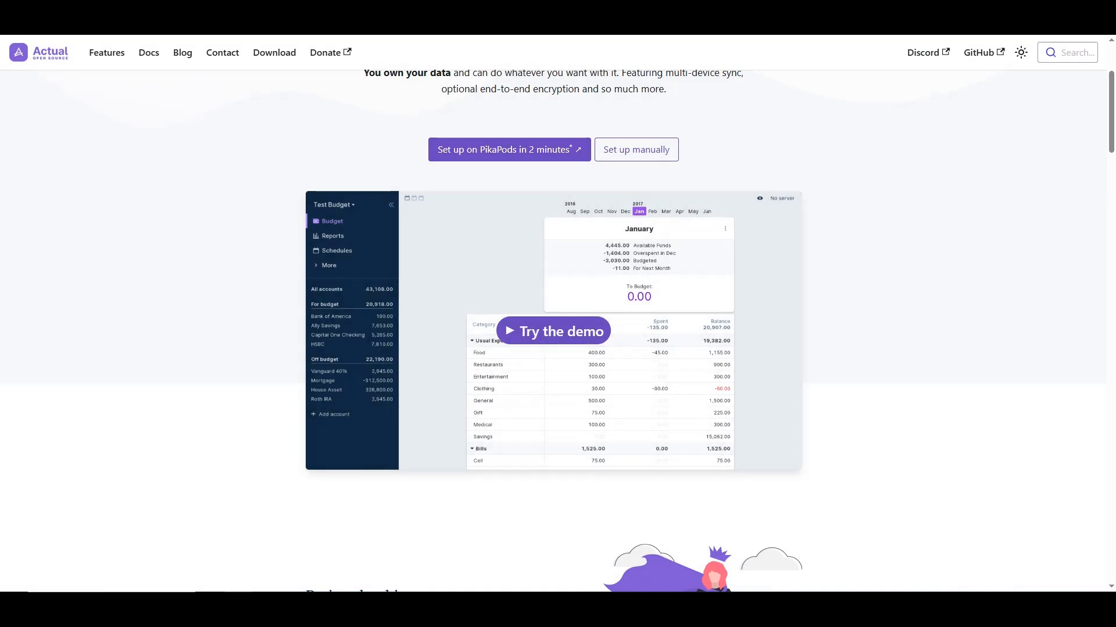
click(554, 331)
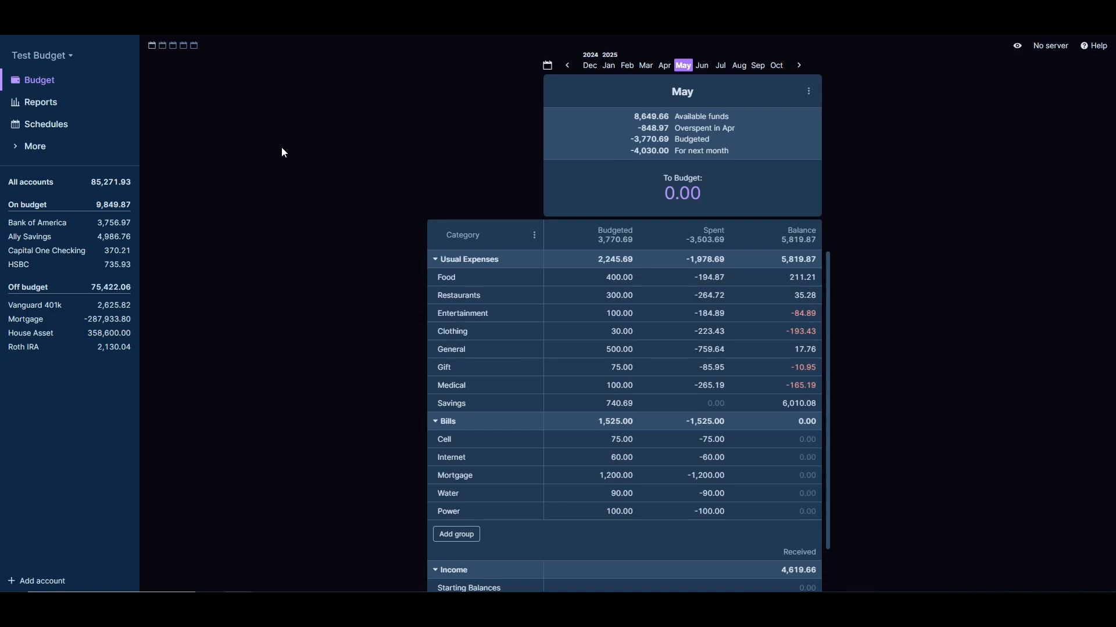
mouse_move(317, 64)
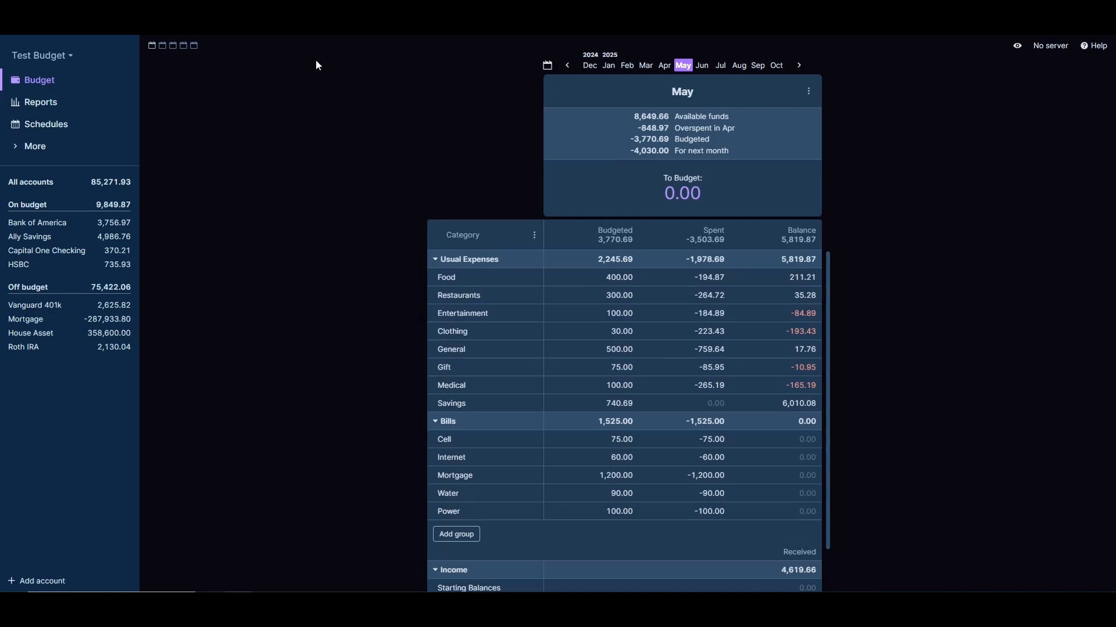
mouse_move(293, 184)
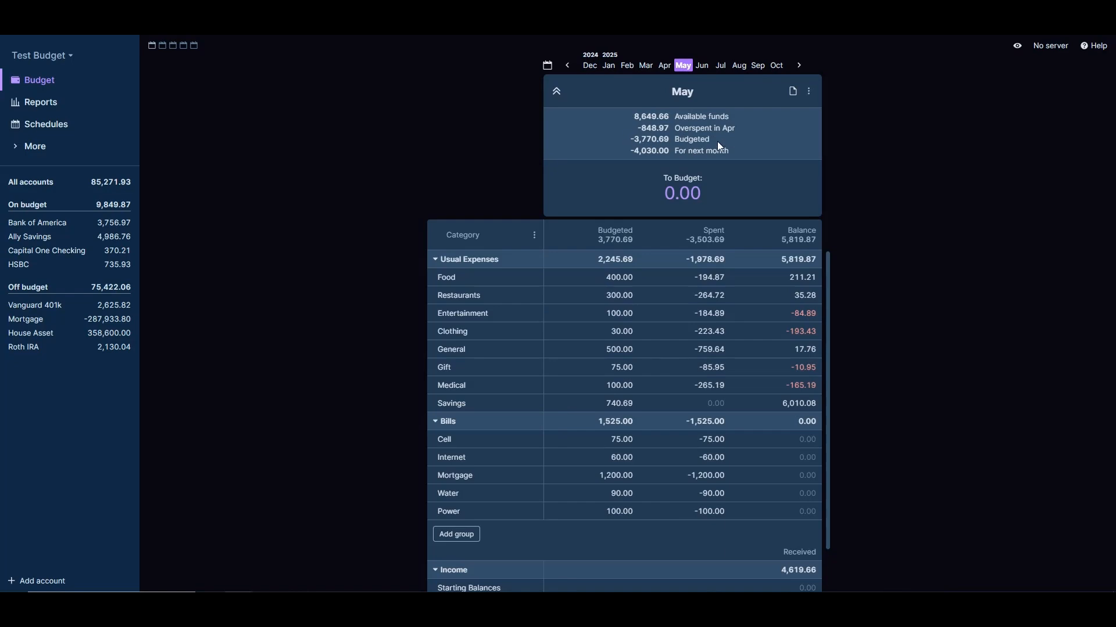
mouse_move(682, 142)
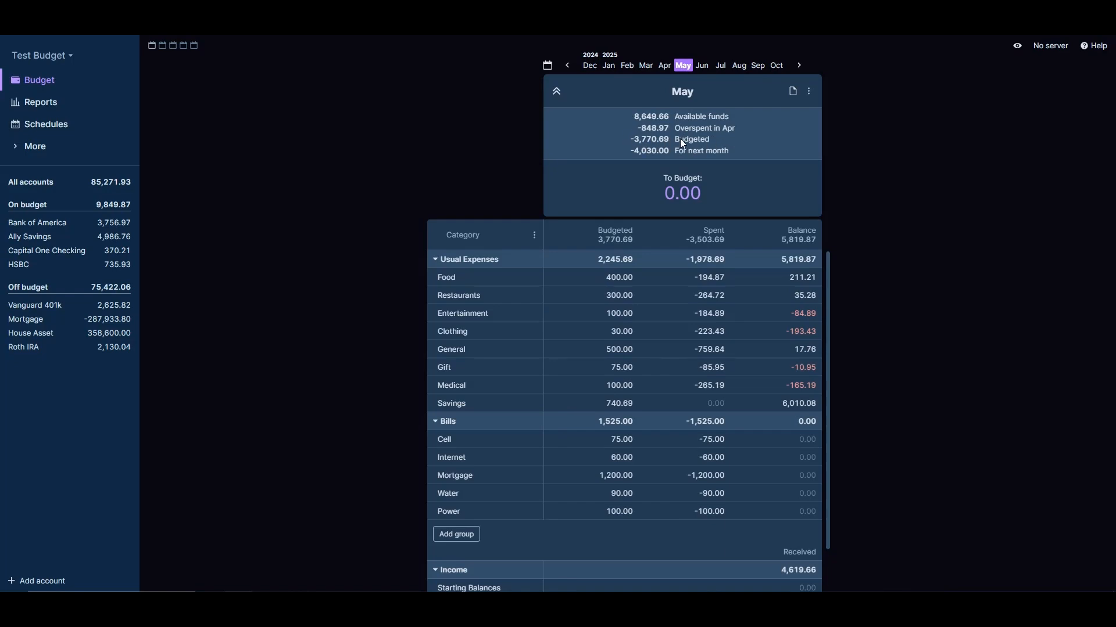
mouse_move(630, 146)
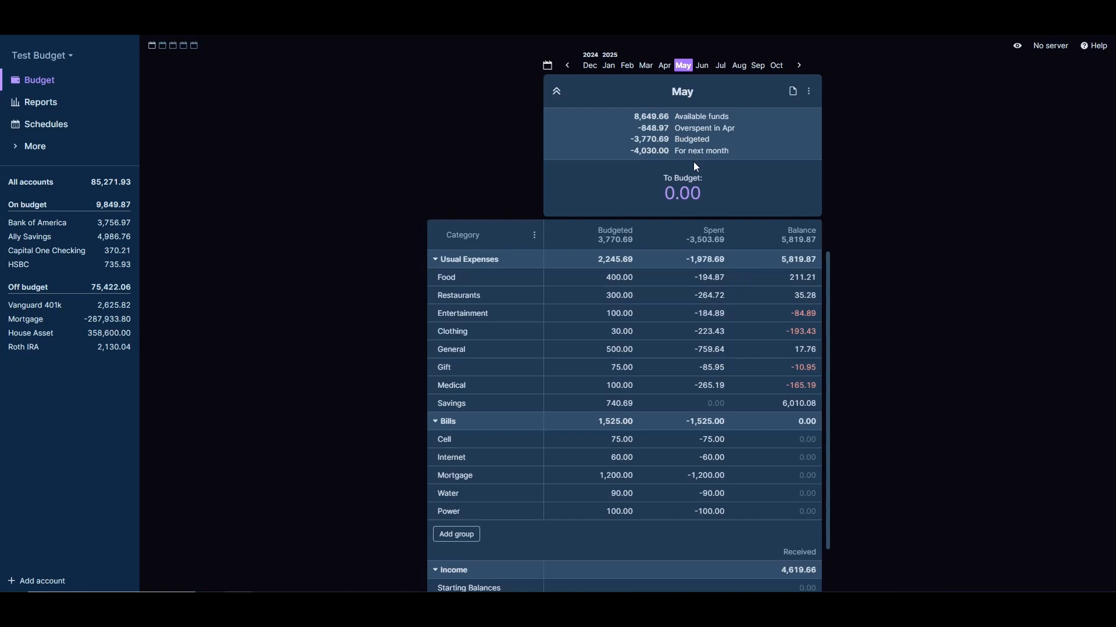
mouse_move(641, 162)
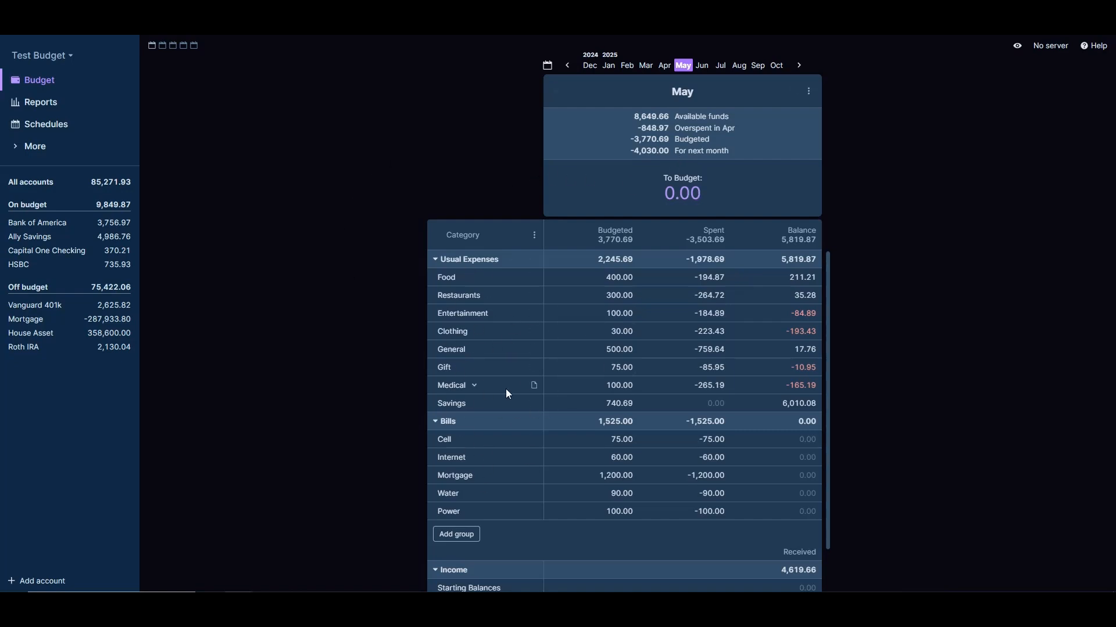
scroll(down, 3)
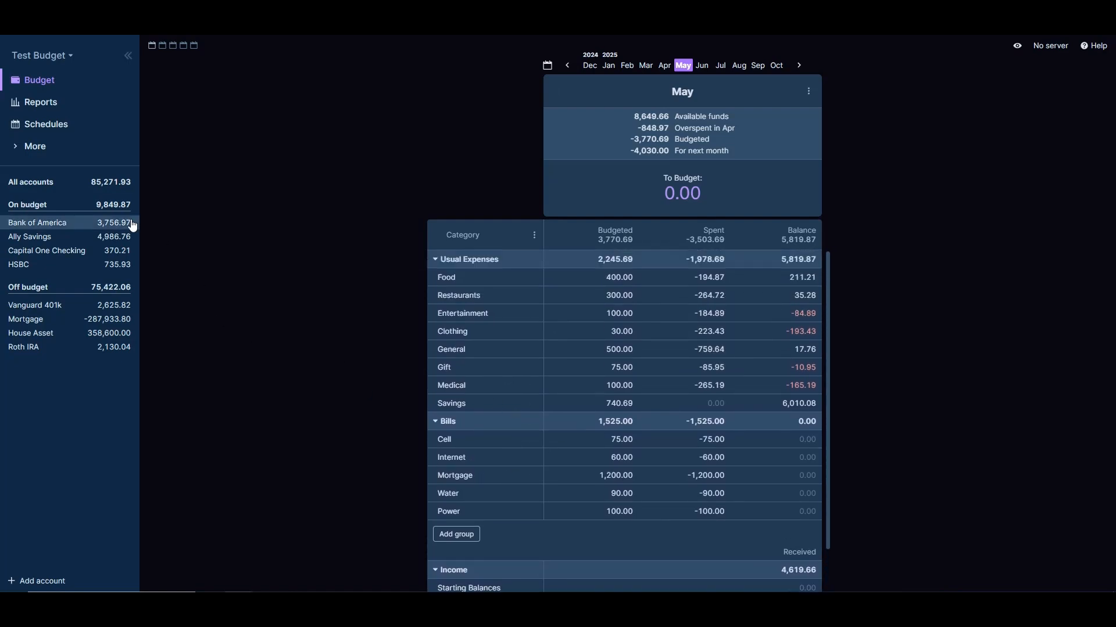
View the net worth, cash flow and monthly spending reports, then the Schedules list
click(40, 102)
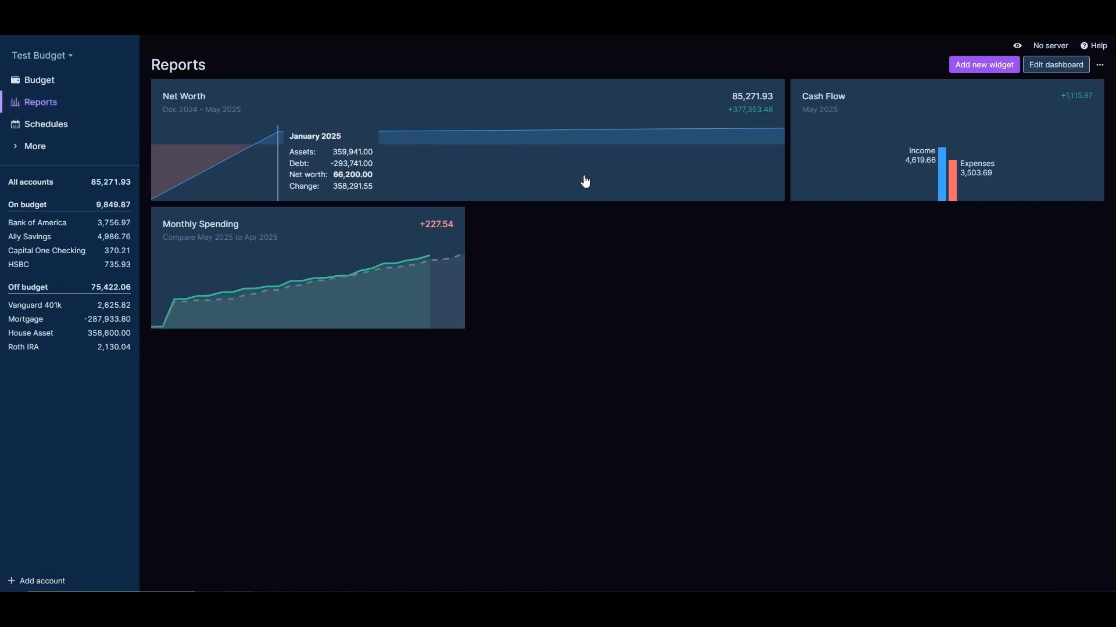
mouse_move(687, 119)
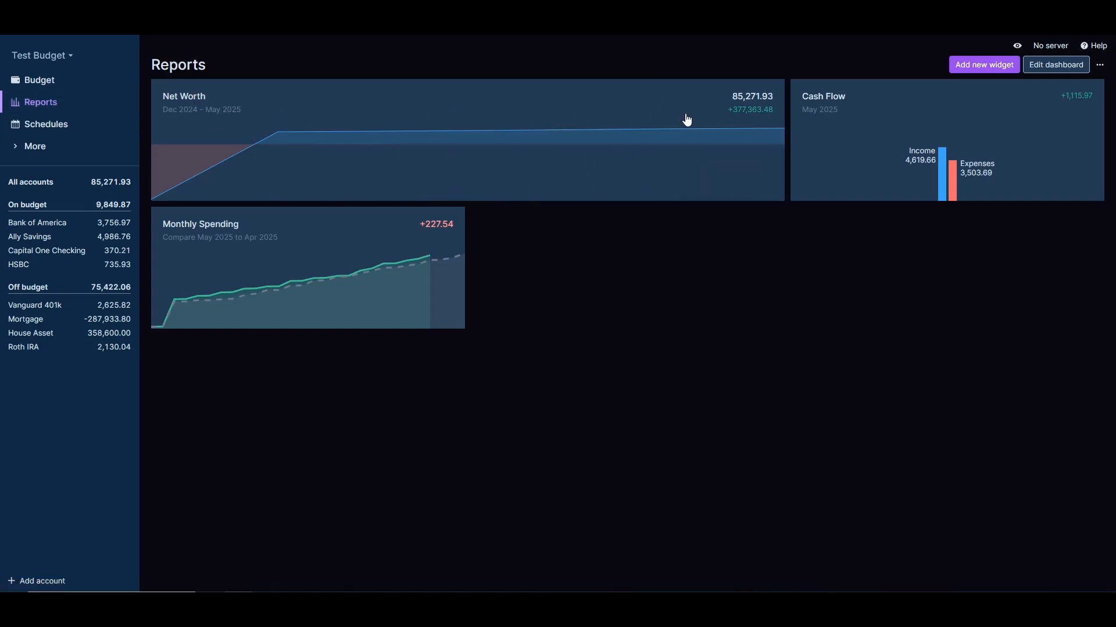
mouse_move(836, 101)
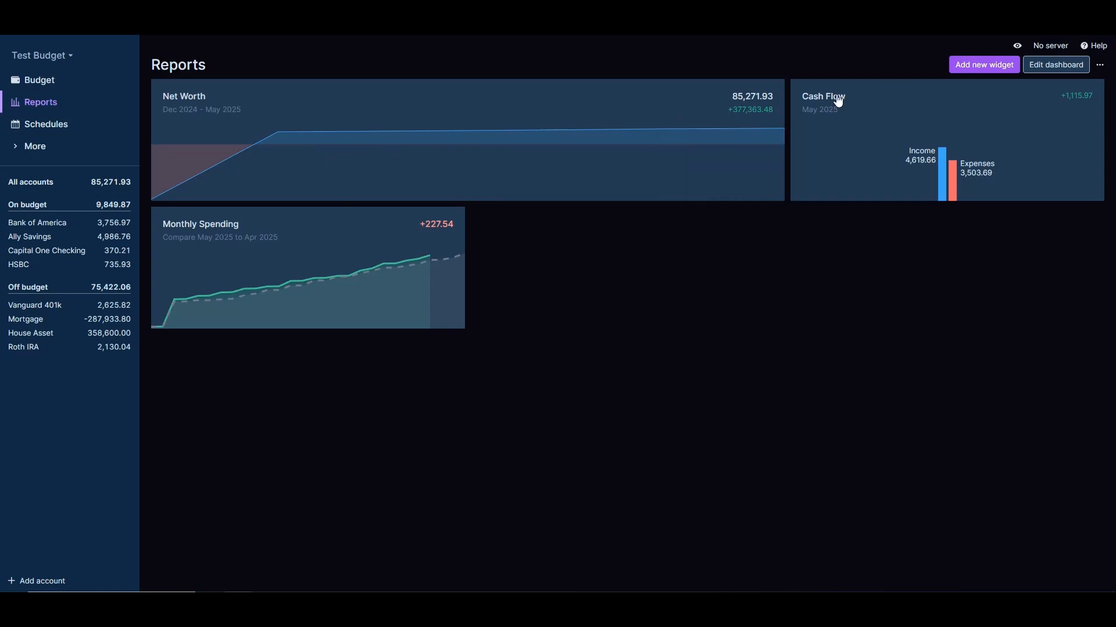
mouse_move(932, 237)
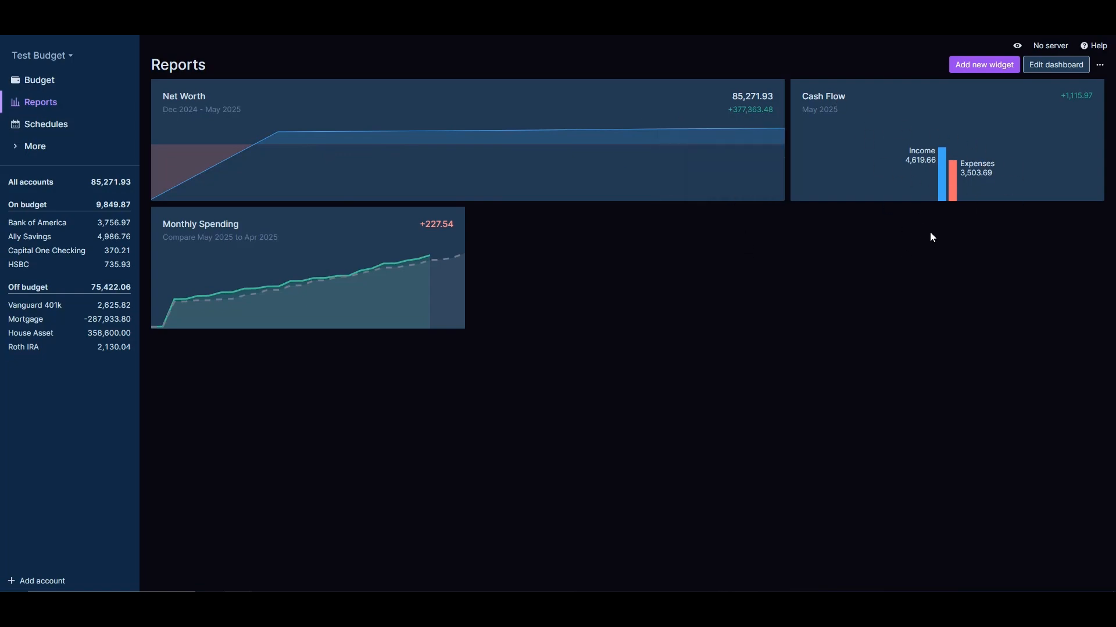
mouse_move(333, 285)
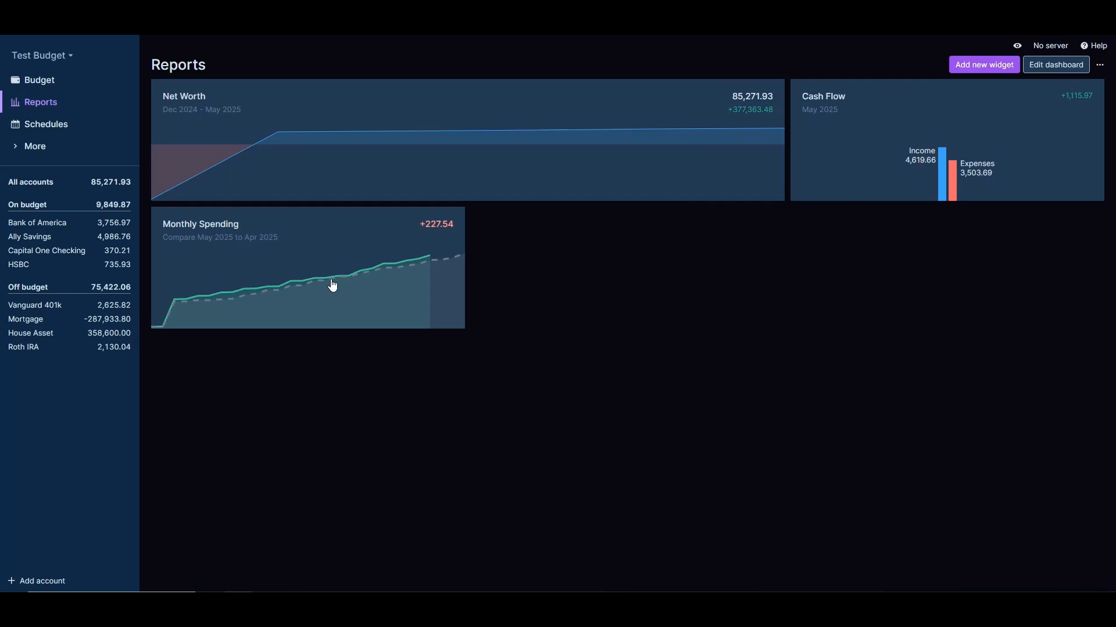
mouse_move(301, 281)
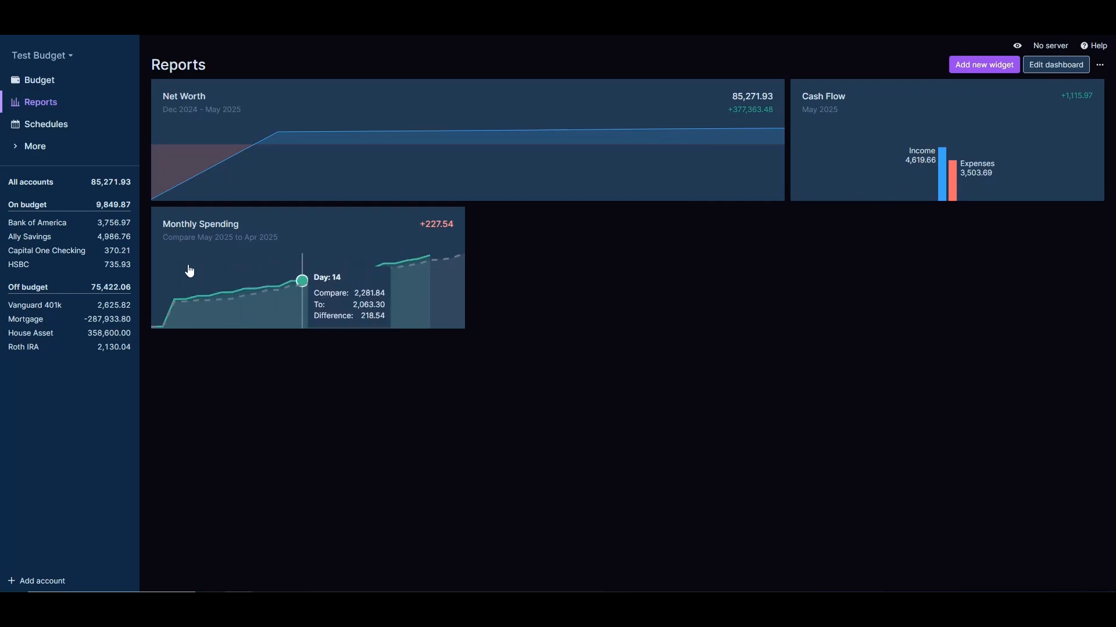
mouse_move(240, 307)
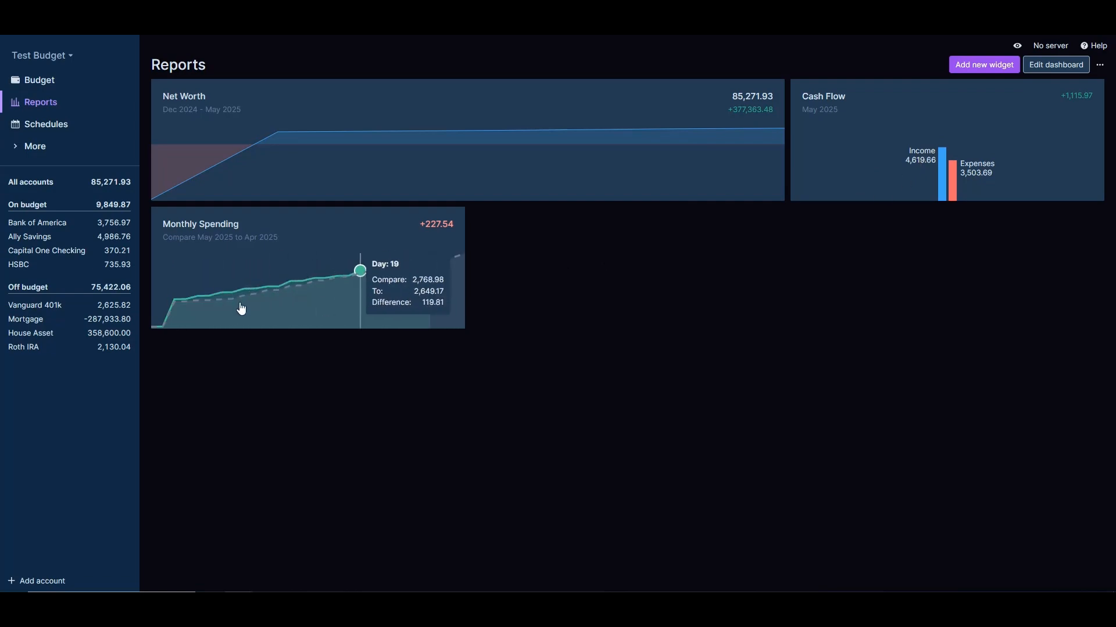
click(45, 124)
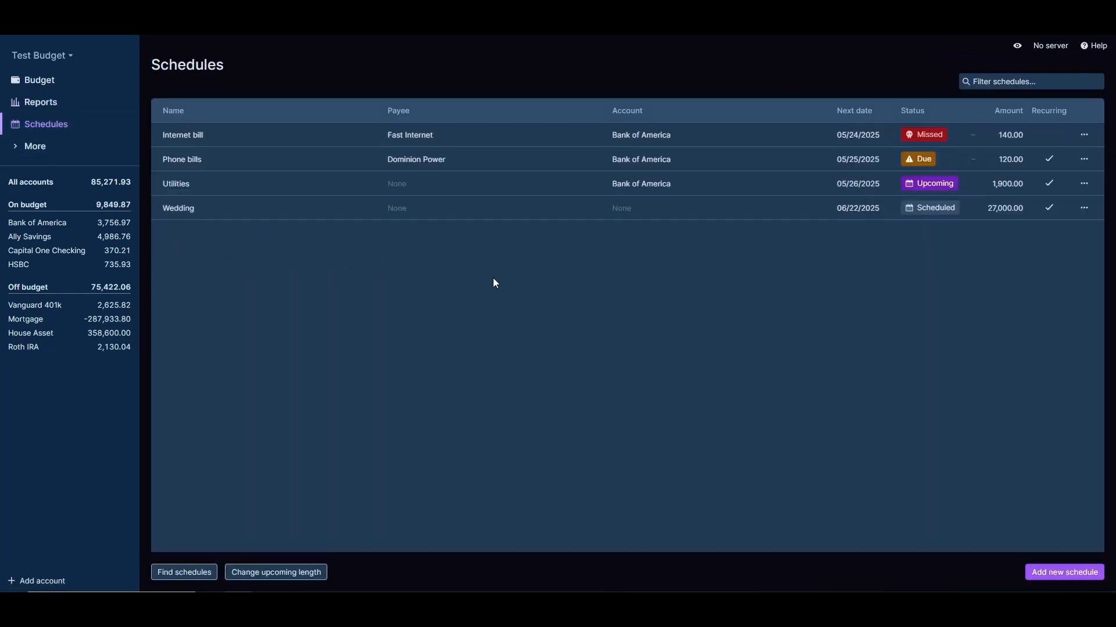
click(1063, 572)
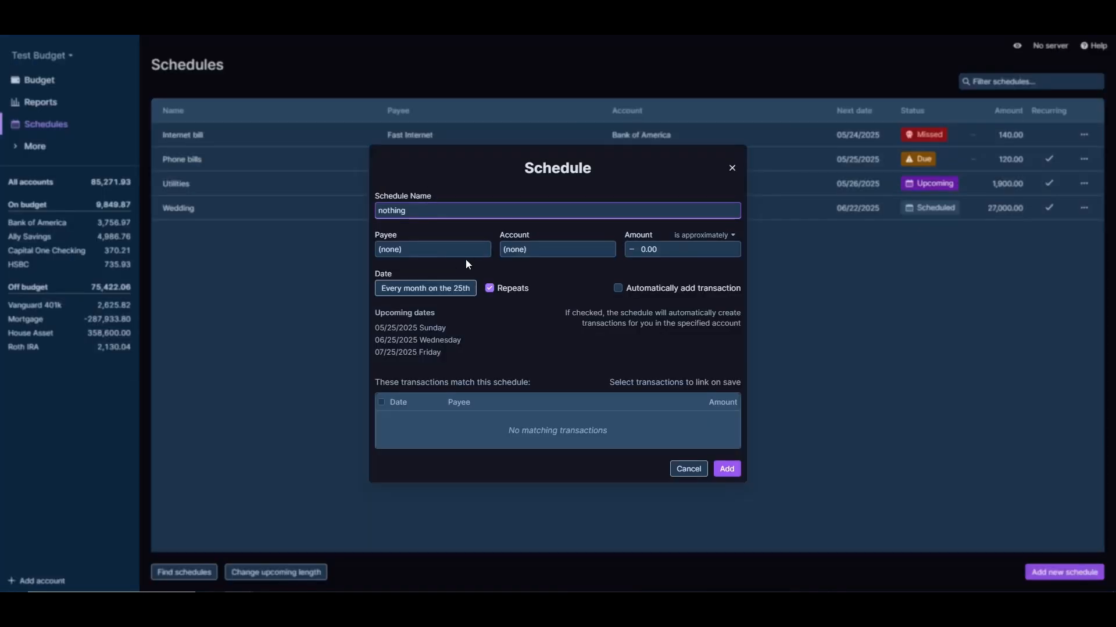
click(431, 250)
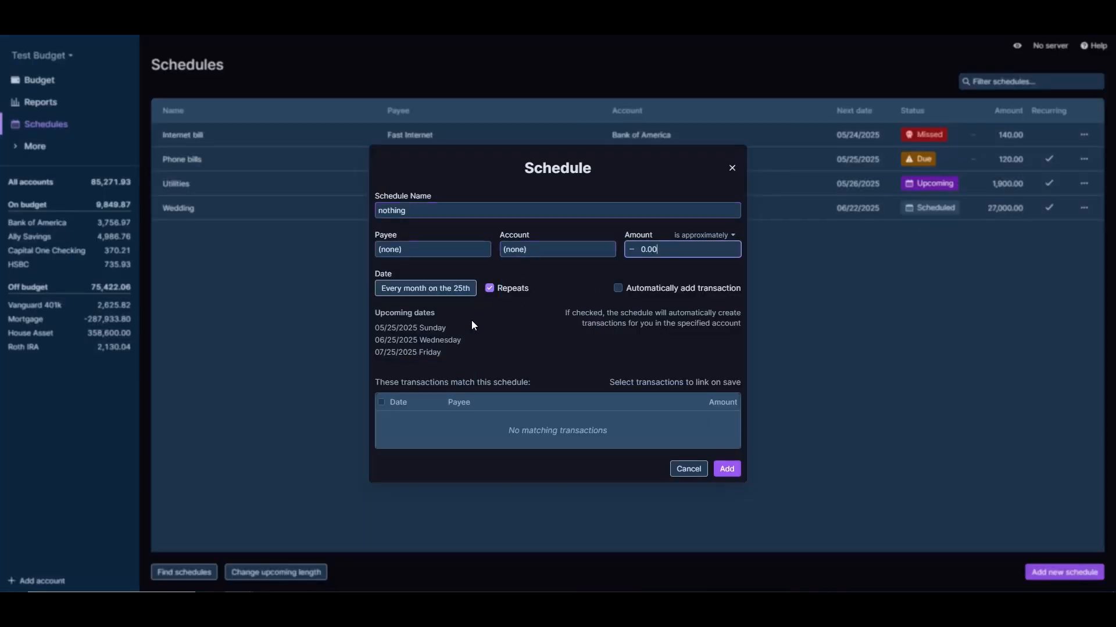
mouse_move(724, 196)
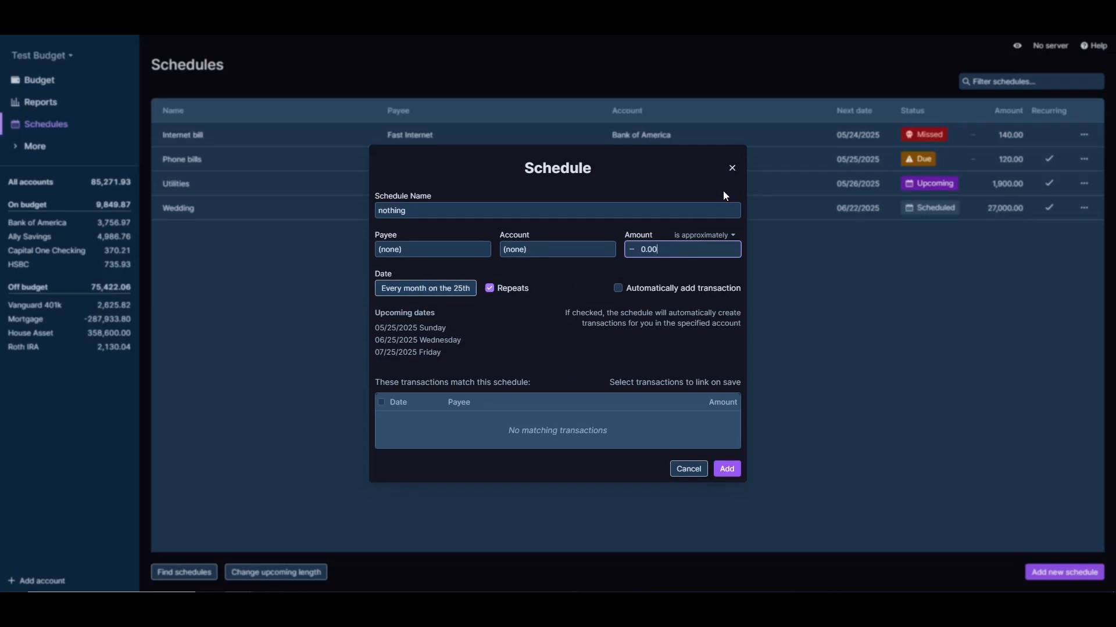
click(687, 469)
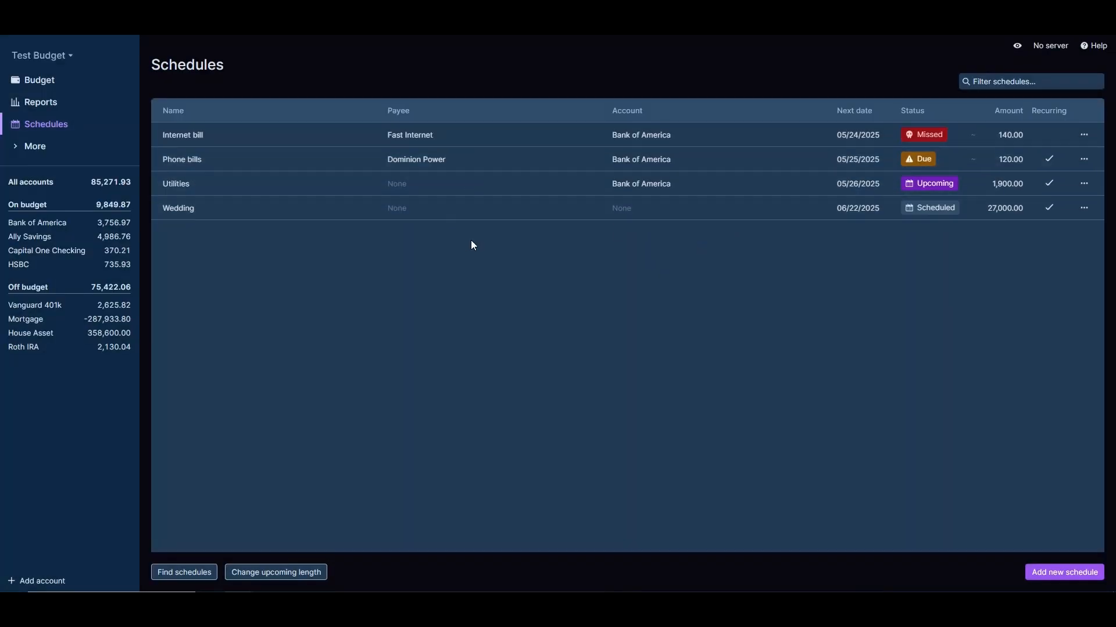
Expand More to view the Payees list, then the four schedule-linked Rules
click(34, 147)
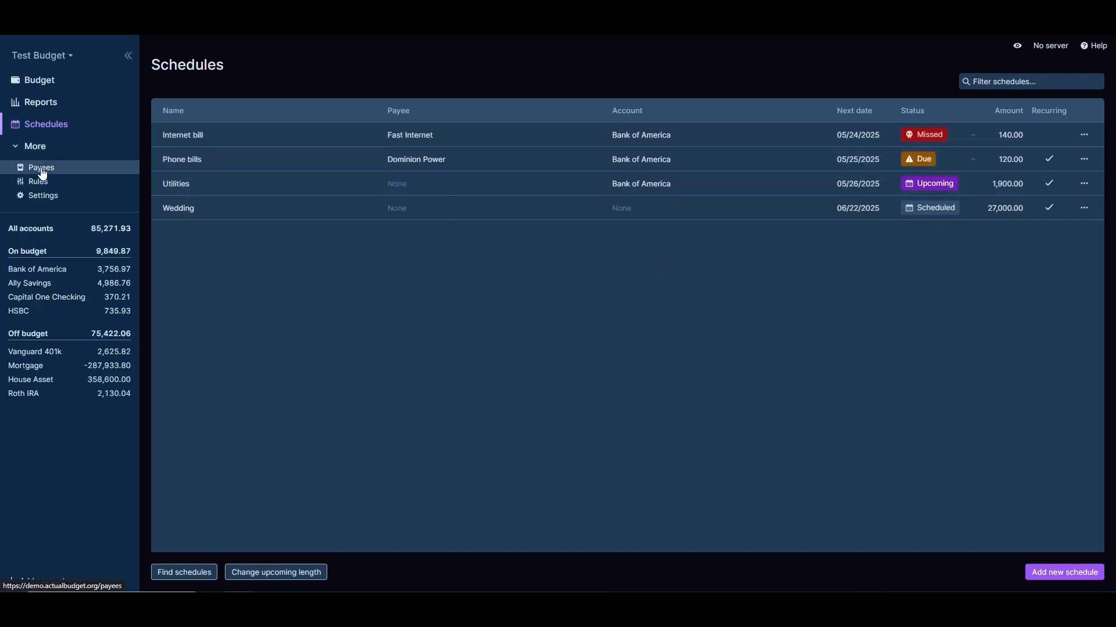
click(41, 167)
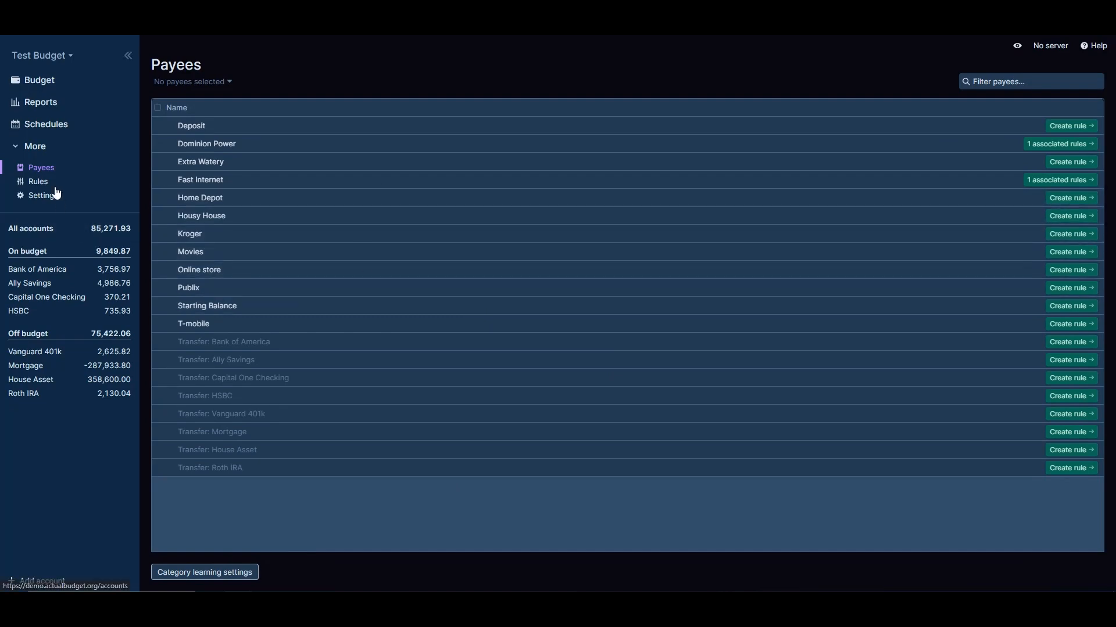
click(37, 182)
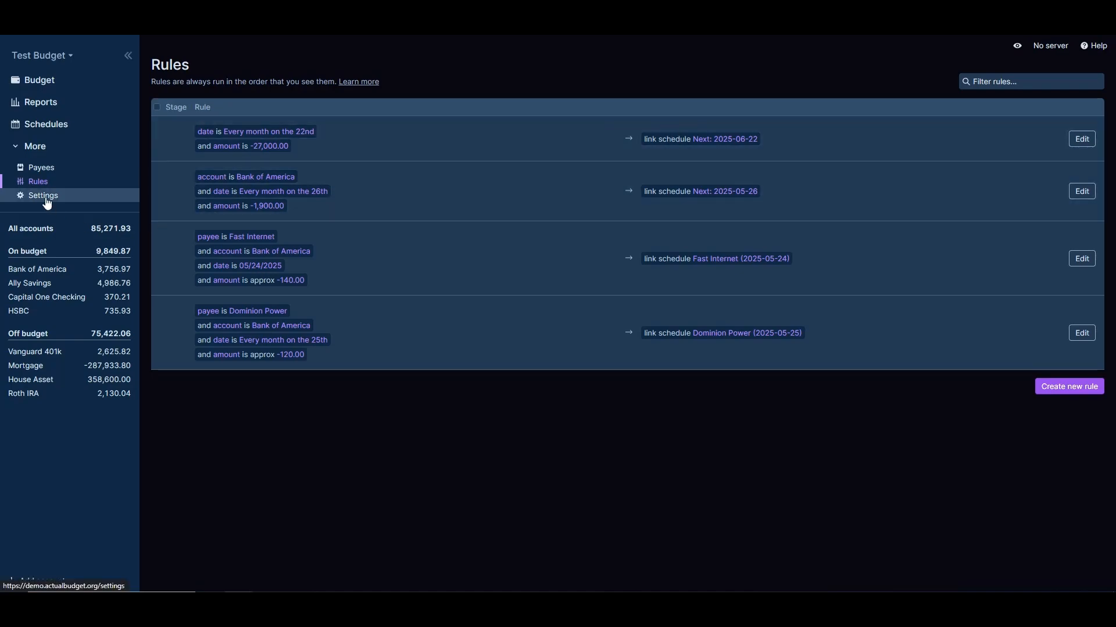
Open Settings to see version, theme, formatting and language options
click(43, 196)
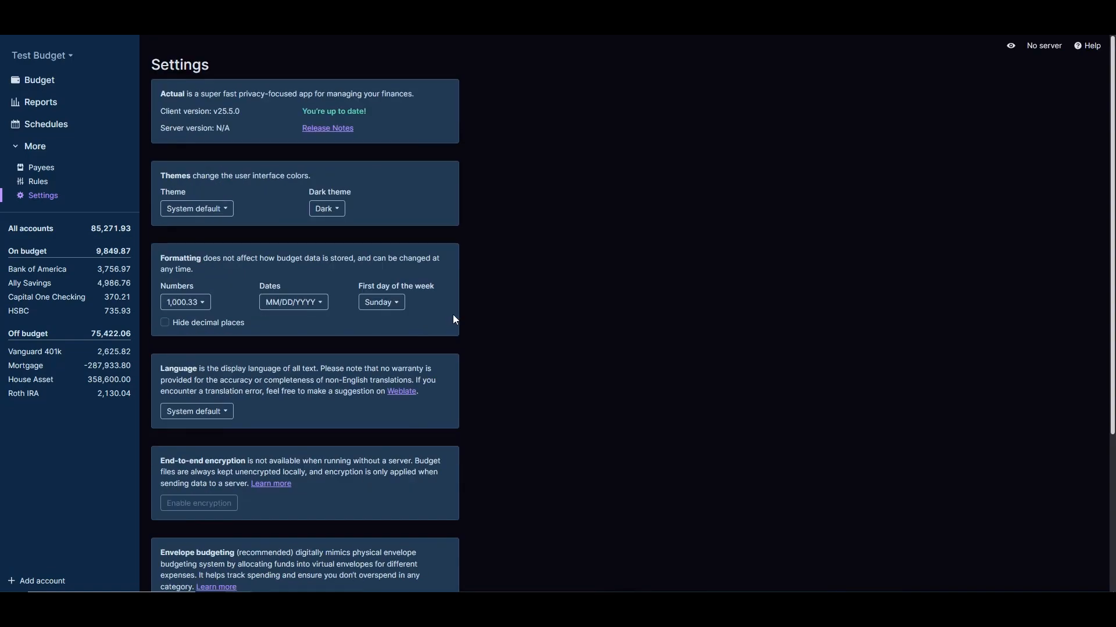
mouse_move(453, 321)
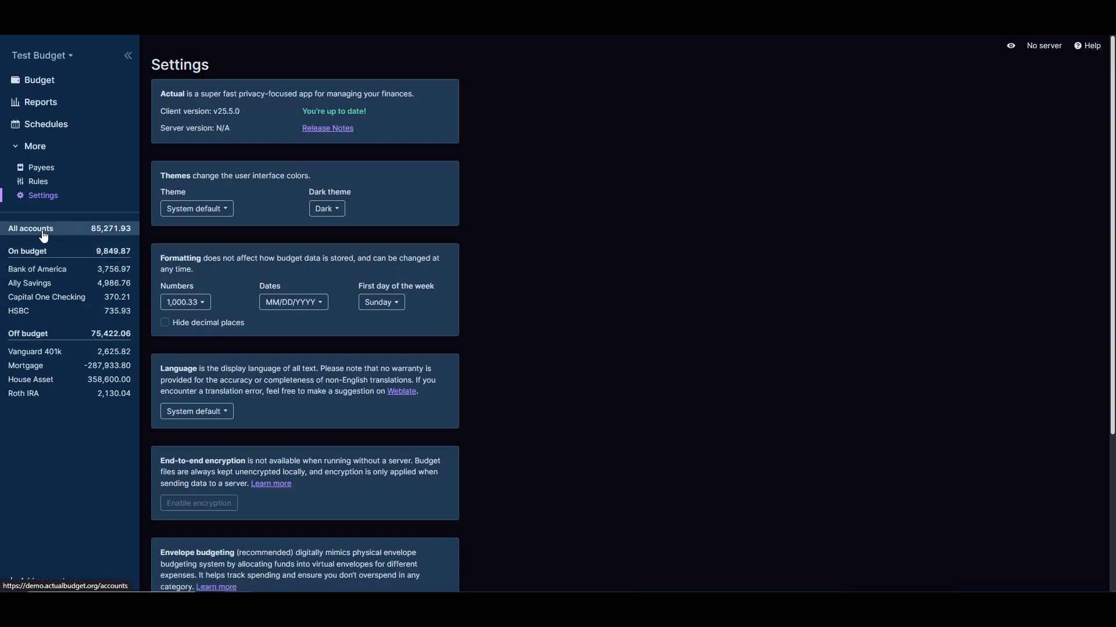
View All accounts and Capital One Checking, try Add account, then return to actualbudget.org
click(29, 228)
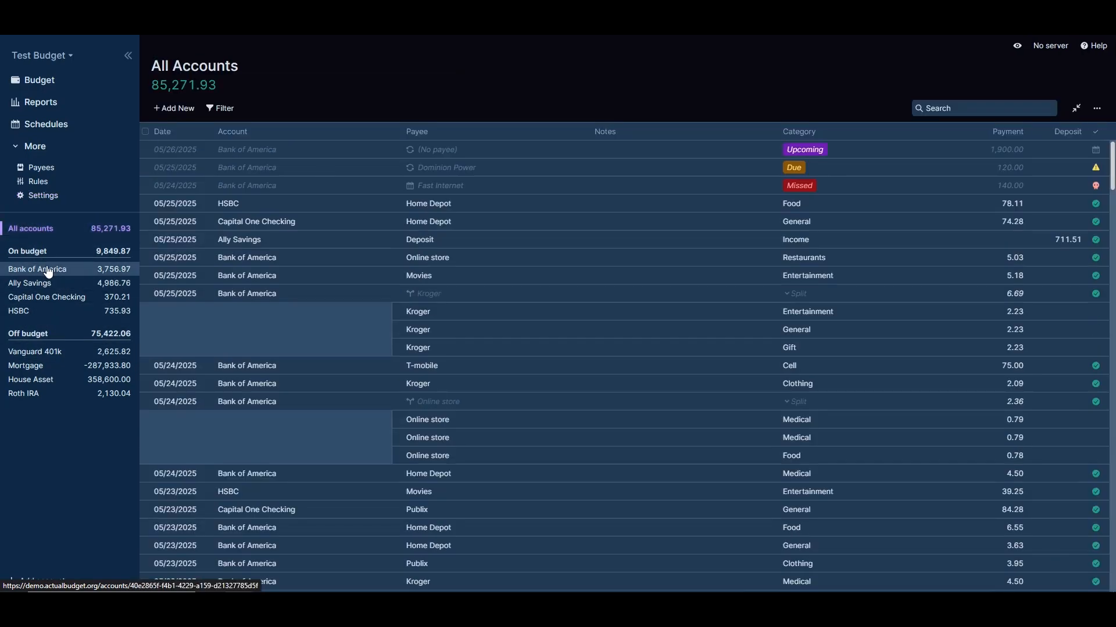
click(47, 299)
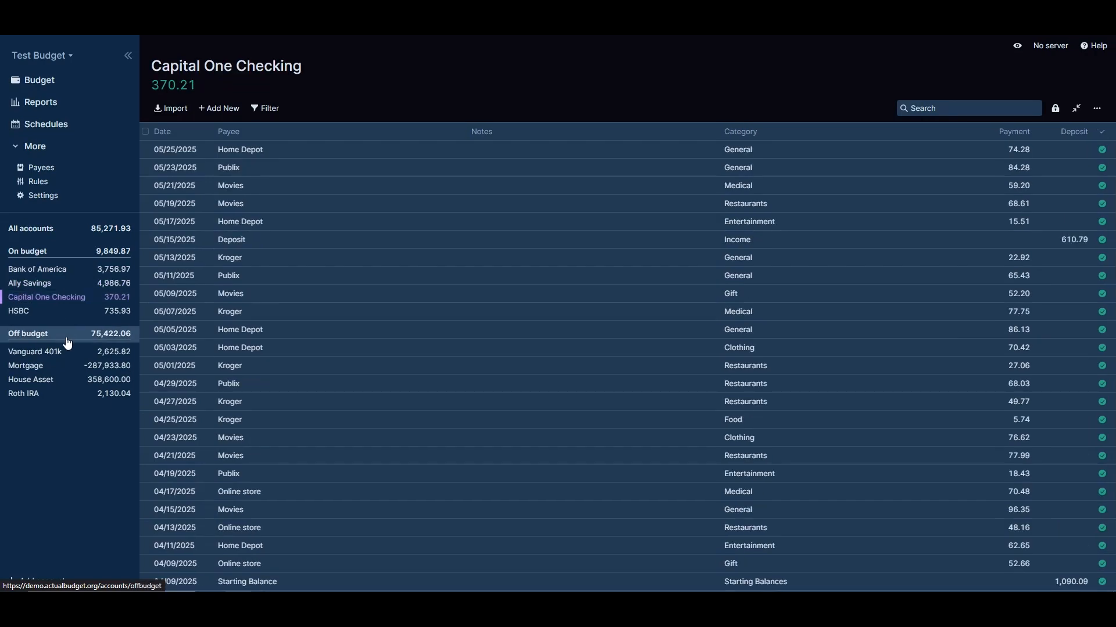
click(38, 586)
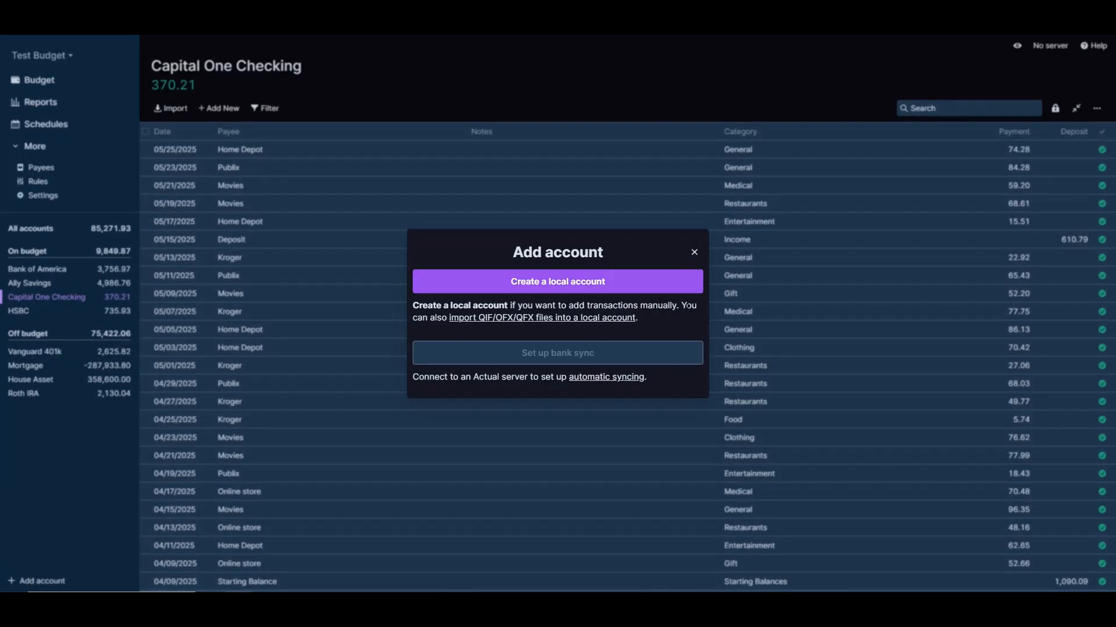
mouse_move(643, 336)
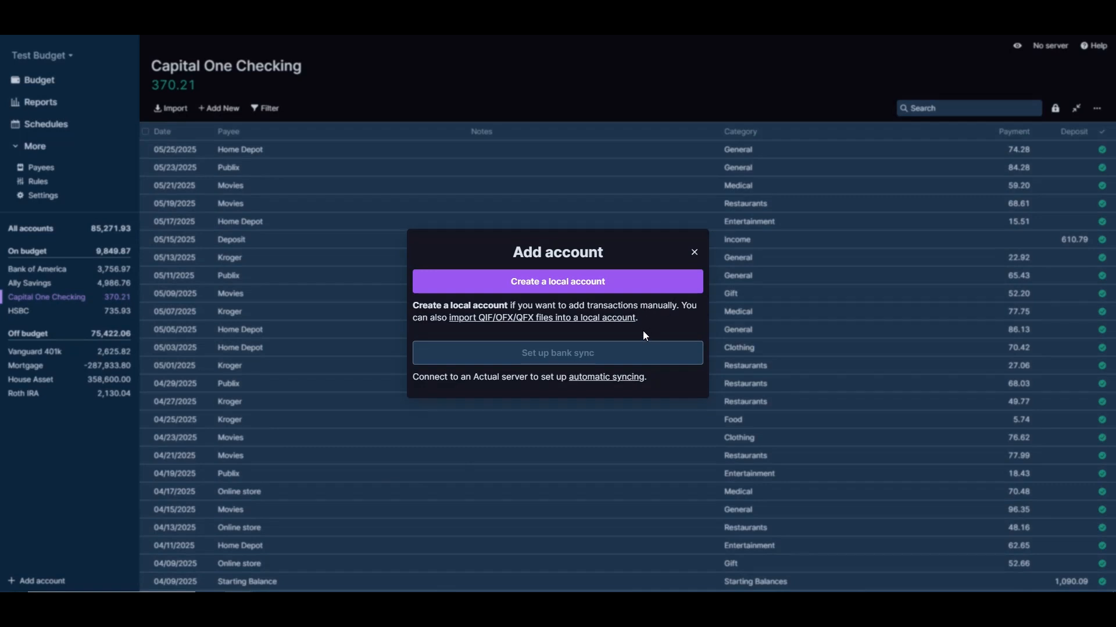
mouse_move(604, 365)
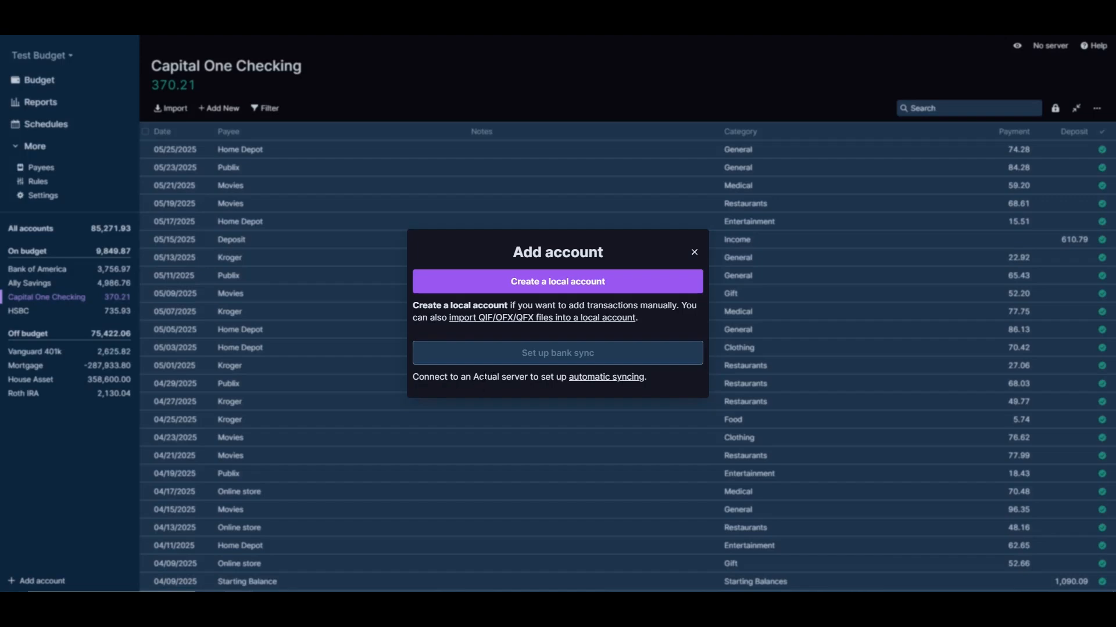
click(692, 253)
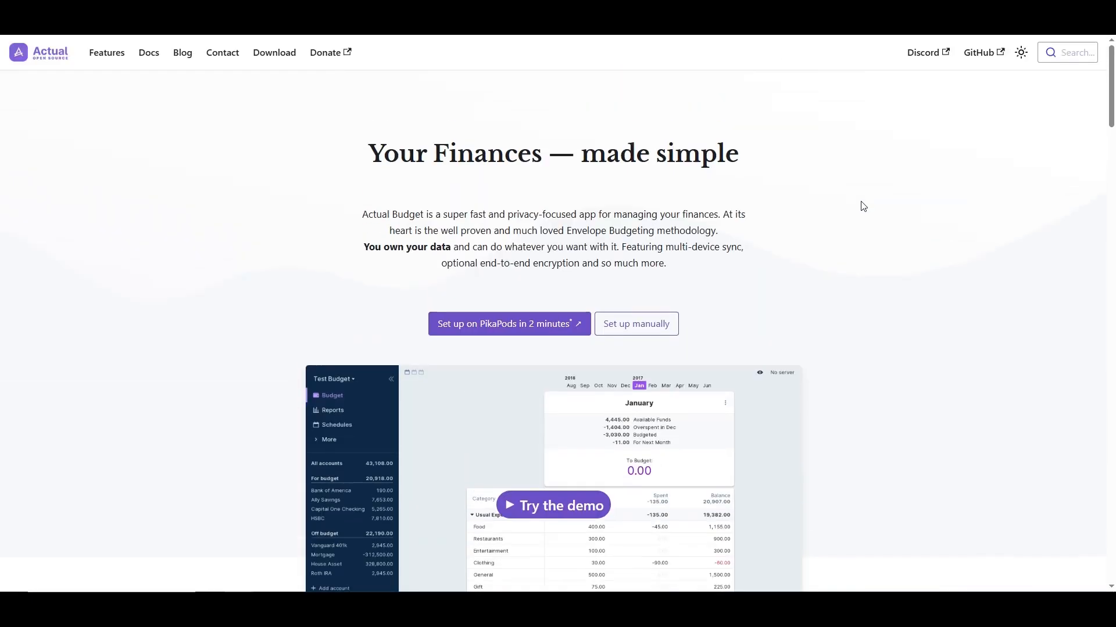
Scroll the homepage to Bank Sync, Envelope Style Budgeting and other feature highlights
scroll(down, 3)
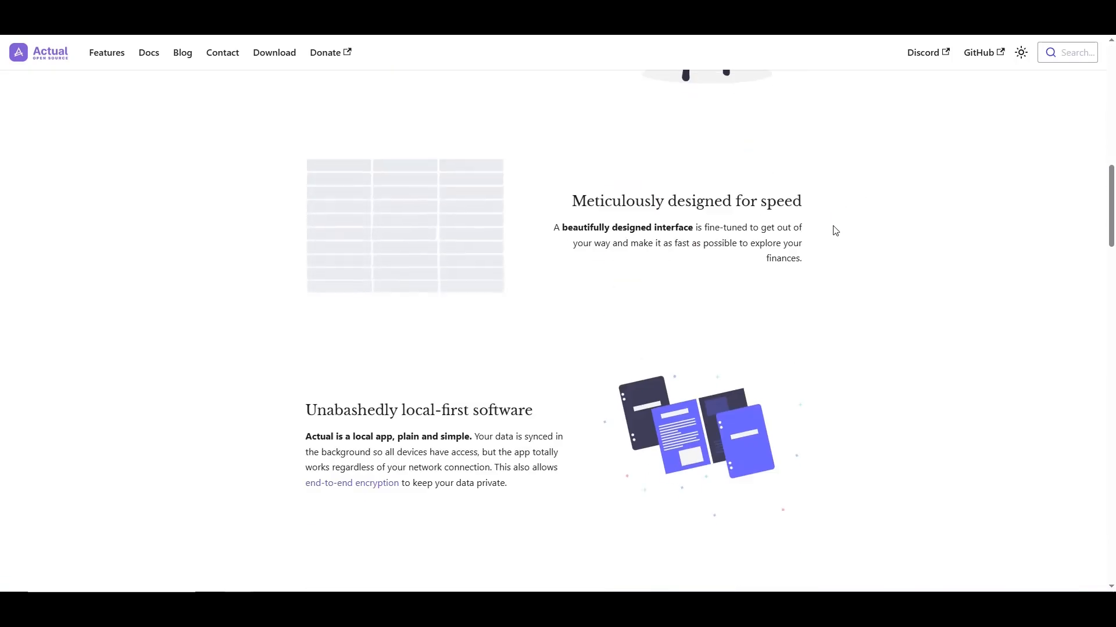
scroll(down, 3)
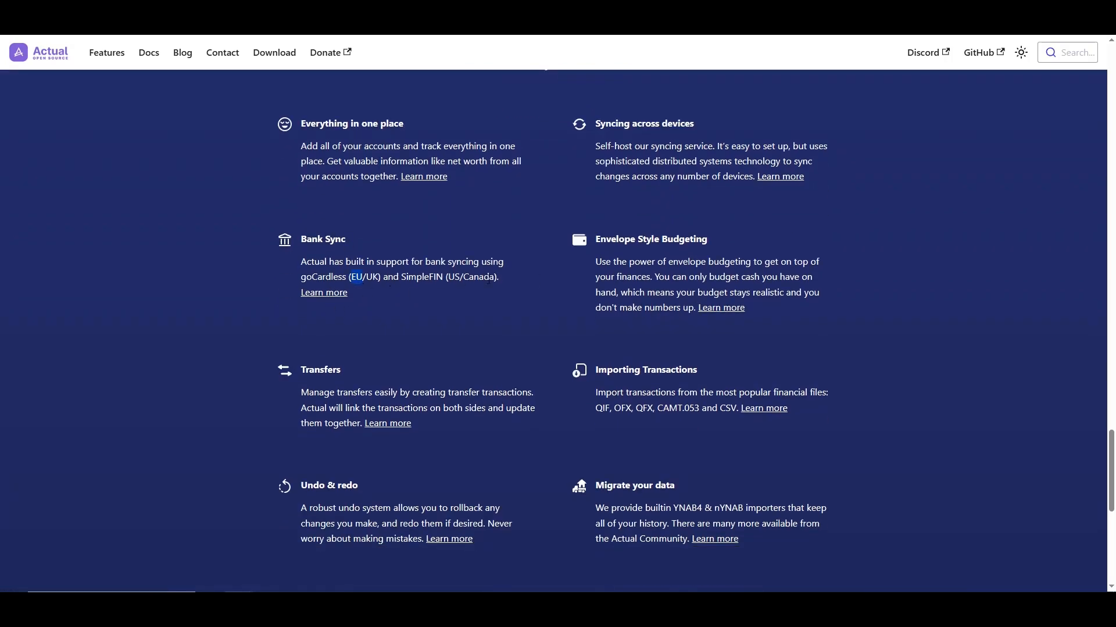
click(323, 293)
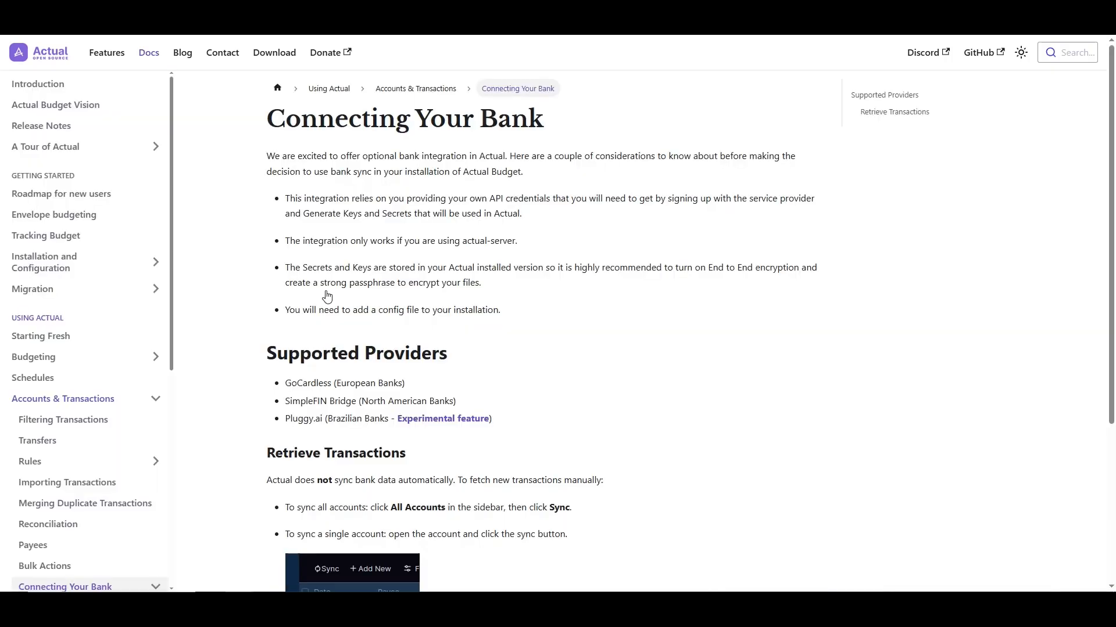
scroll(down, 3)
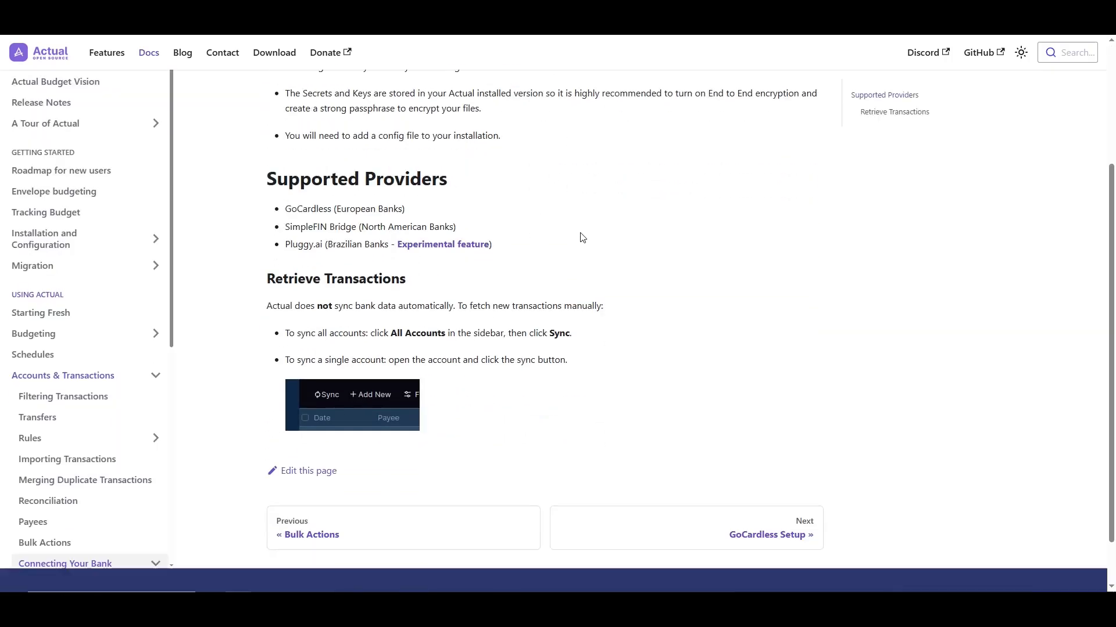
scroll(down, 3)
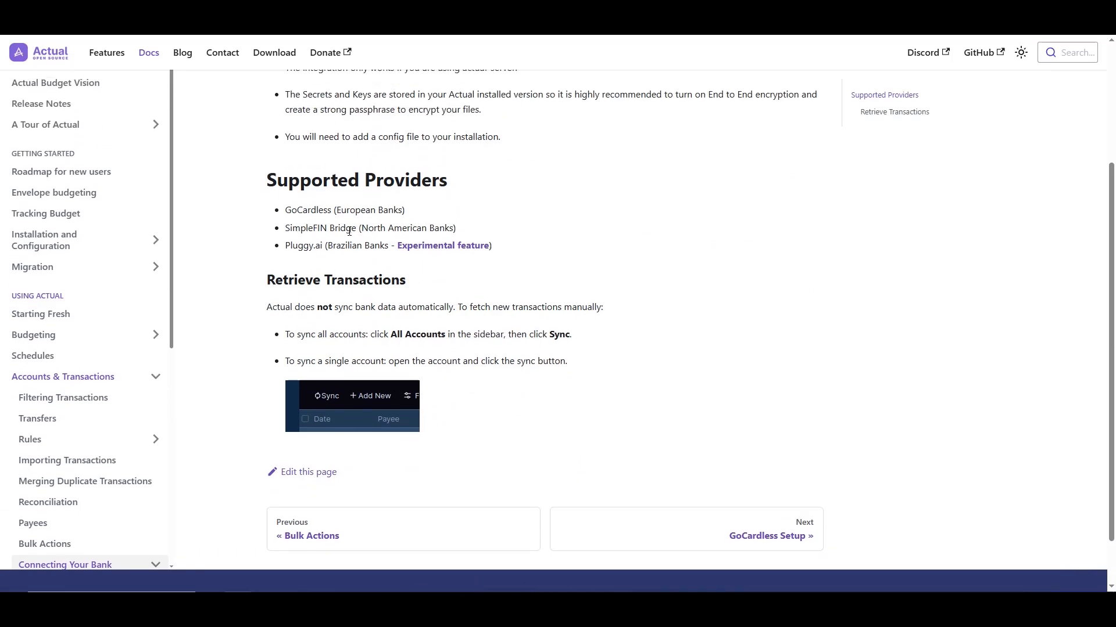
scroll(up, 3)
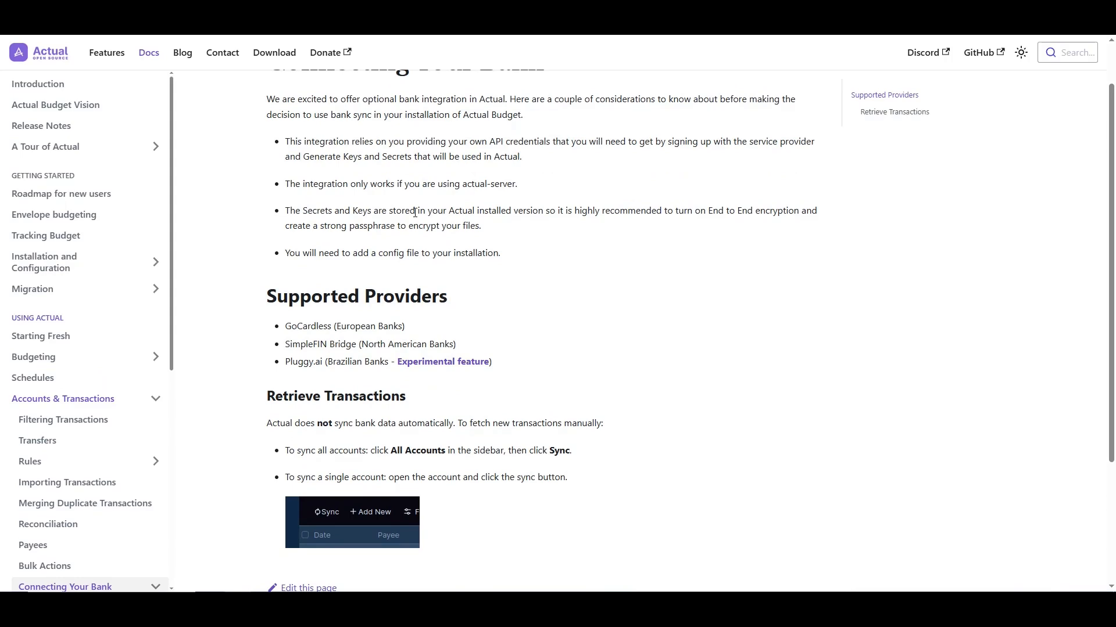
scroll(down, 3)
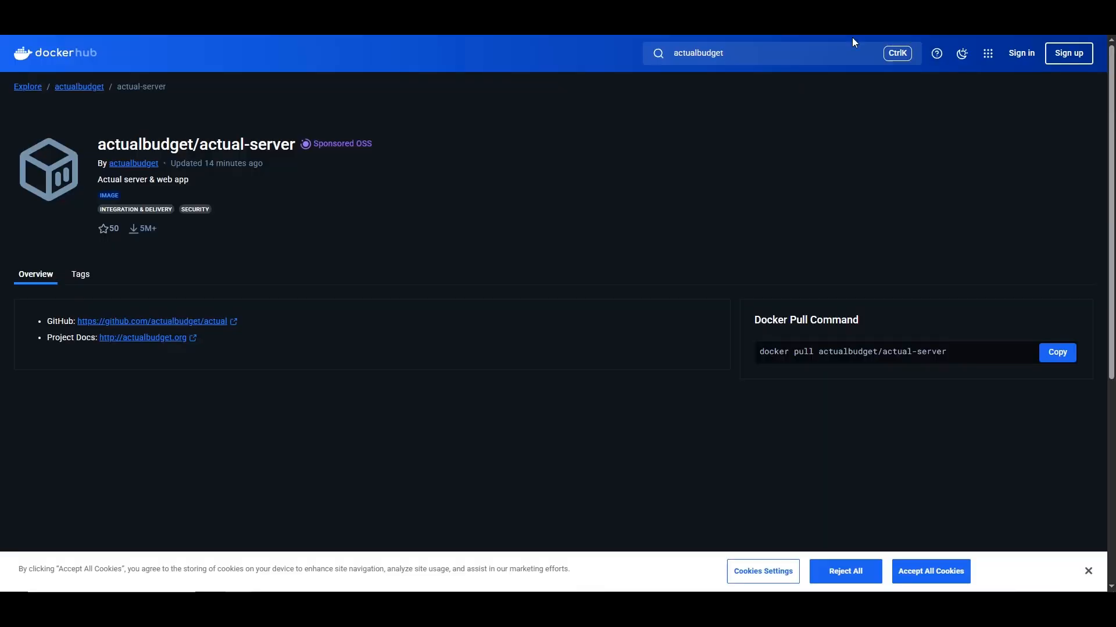
mouse_move(601, 206)
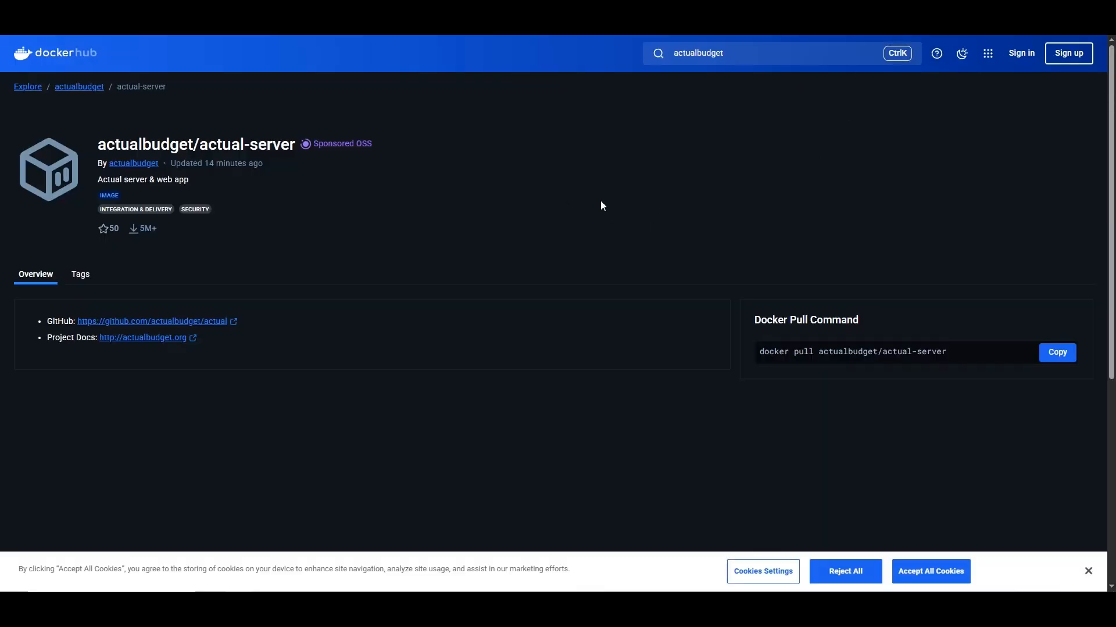
mouse_move(548, 199)
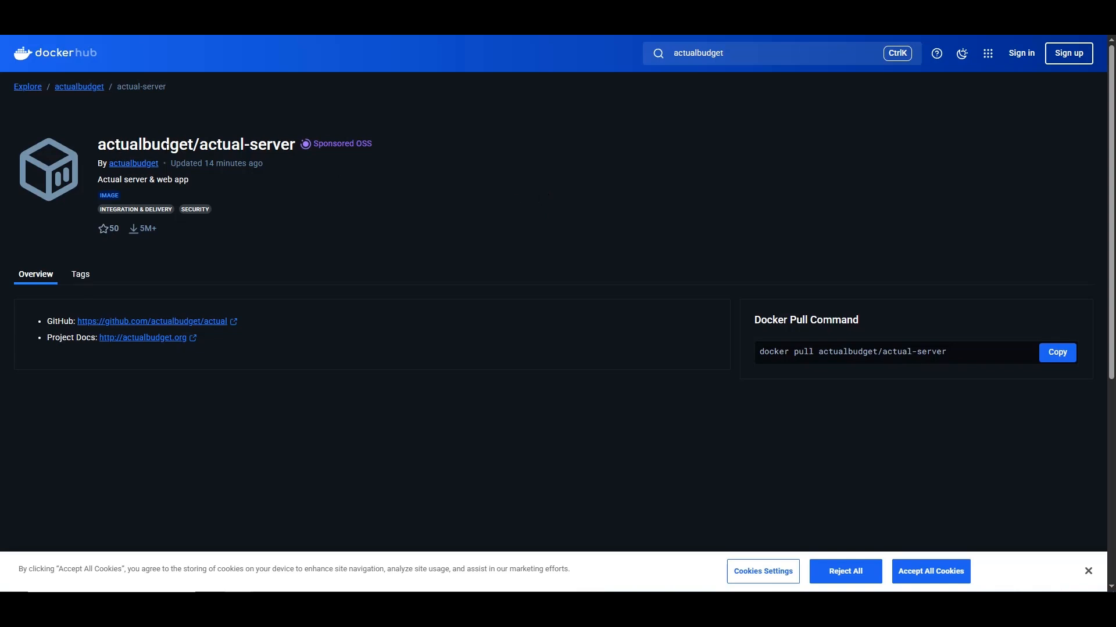
mouse_move(296, 155)
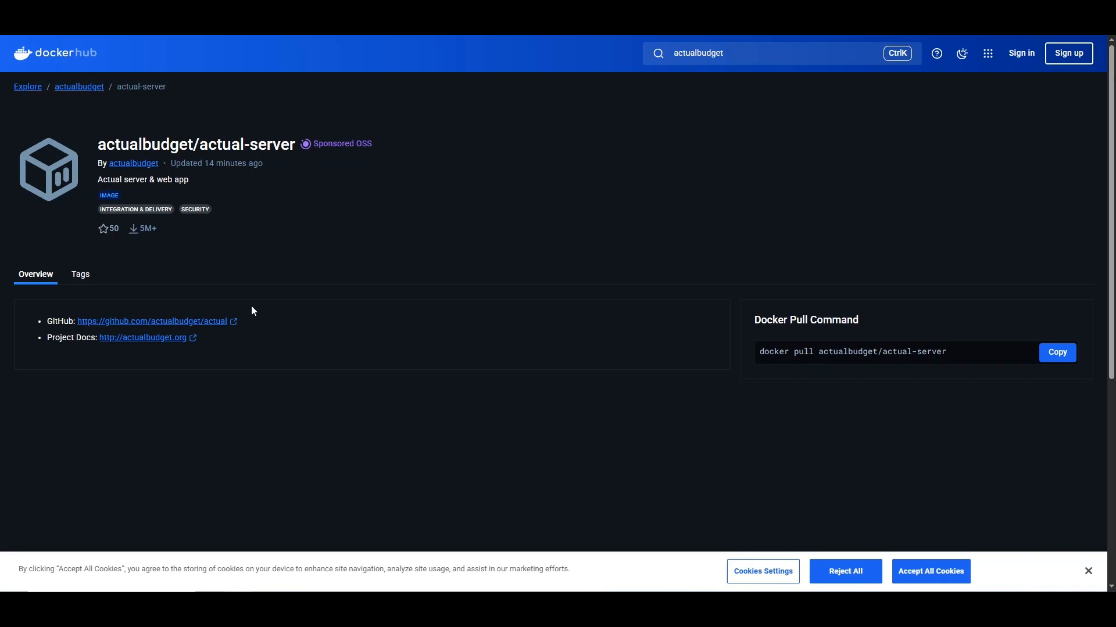
mouse_move(498, 290)
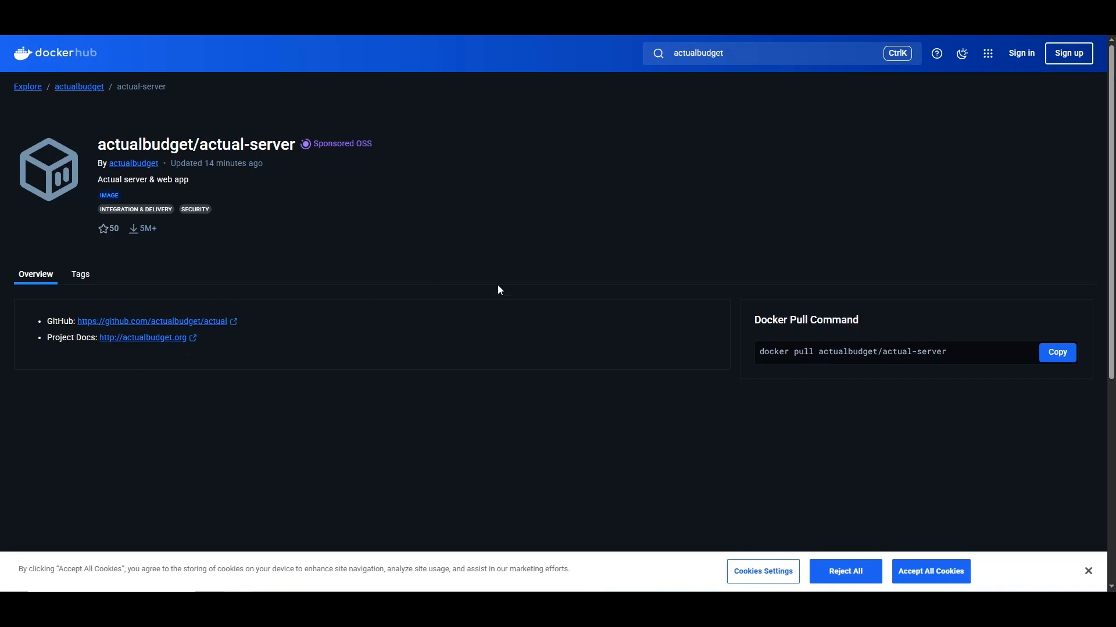
mouse_move(501, 278)
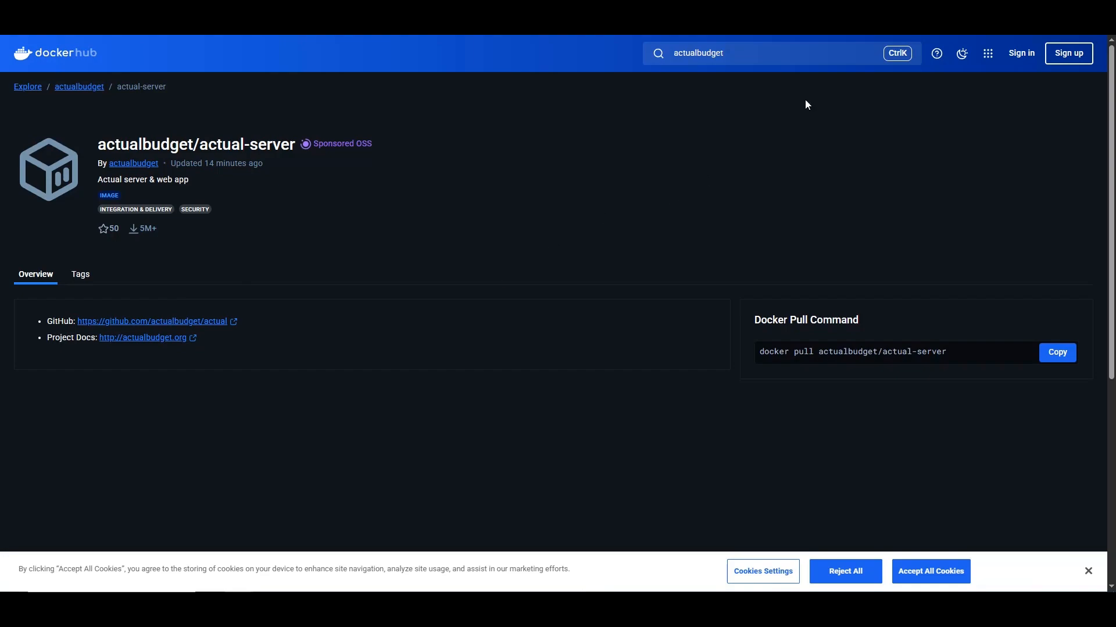
Open packages/sync-server/docker-compose.yml in actualbudget/actual on GitHub and review it
click(155, 321)
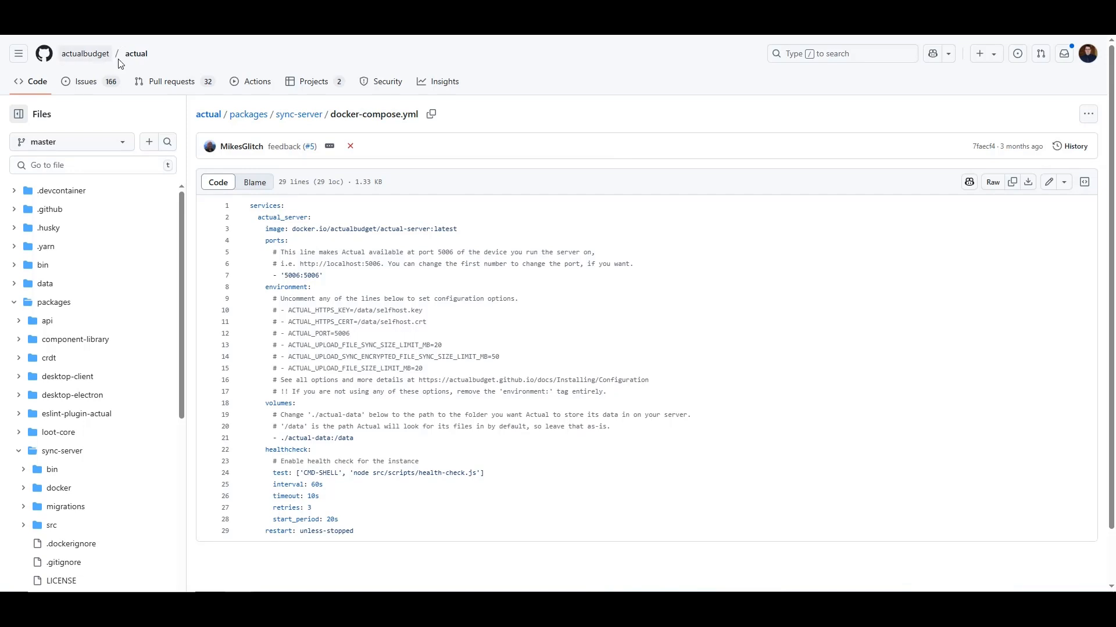
mouse_move(371, 190)
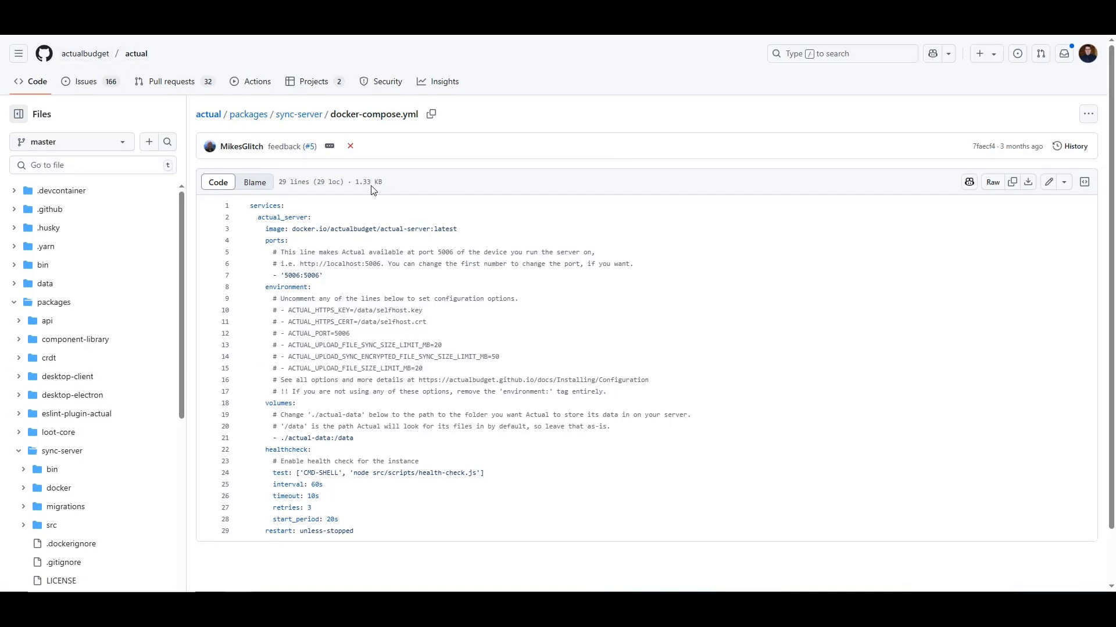
mouse_move(431, 114)
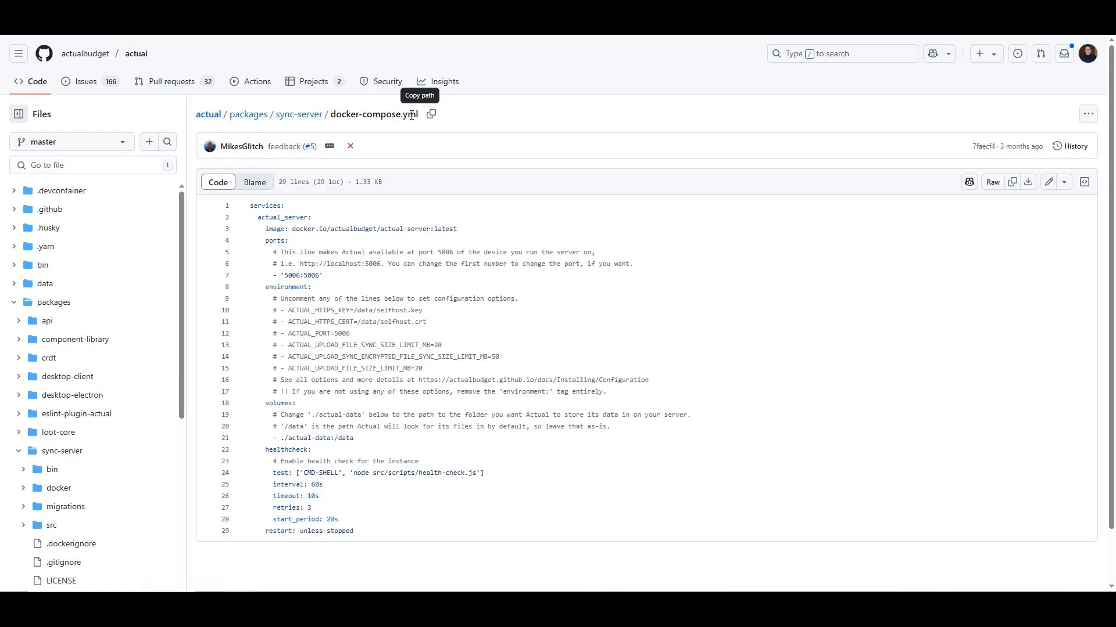
scroll(down, 3)
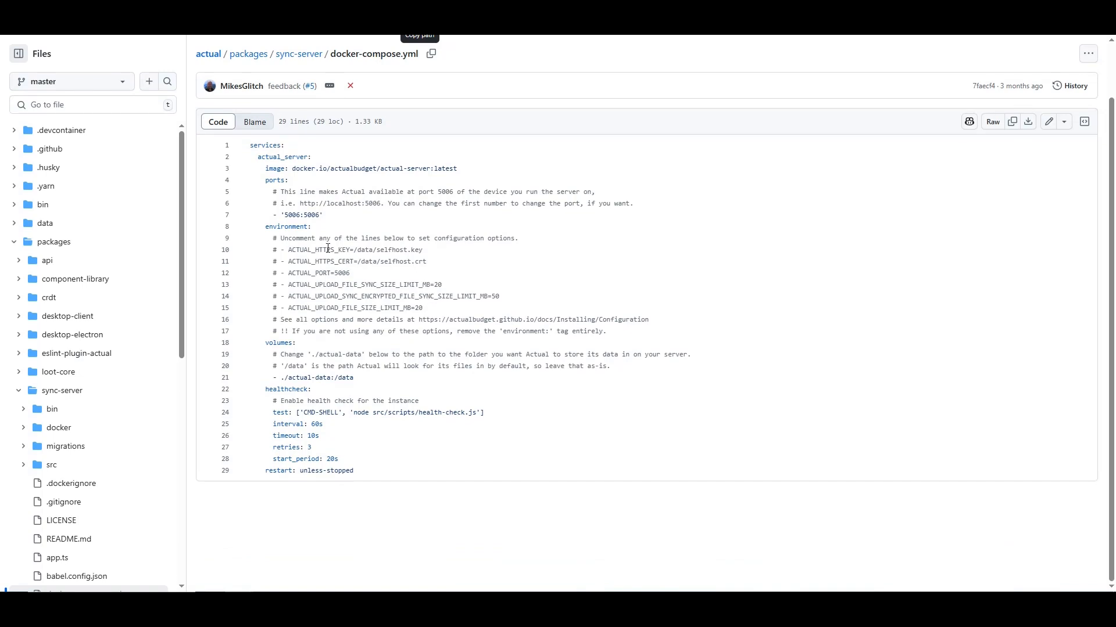
double_click(311, 215)
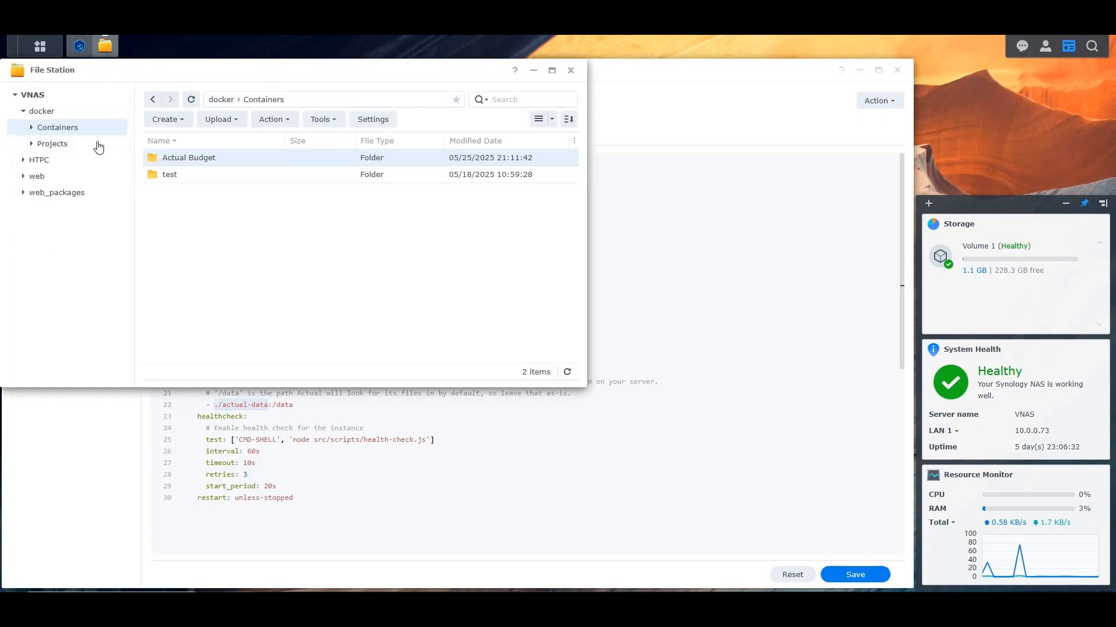
Copy the Actual Budget folder's location and map it as the /data volume in the compose file
right_click(188, 158)
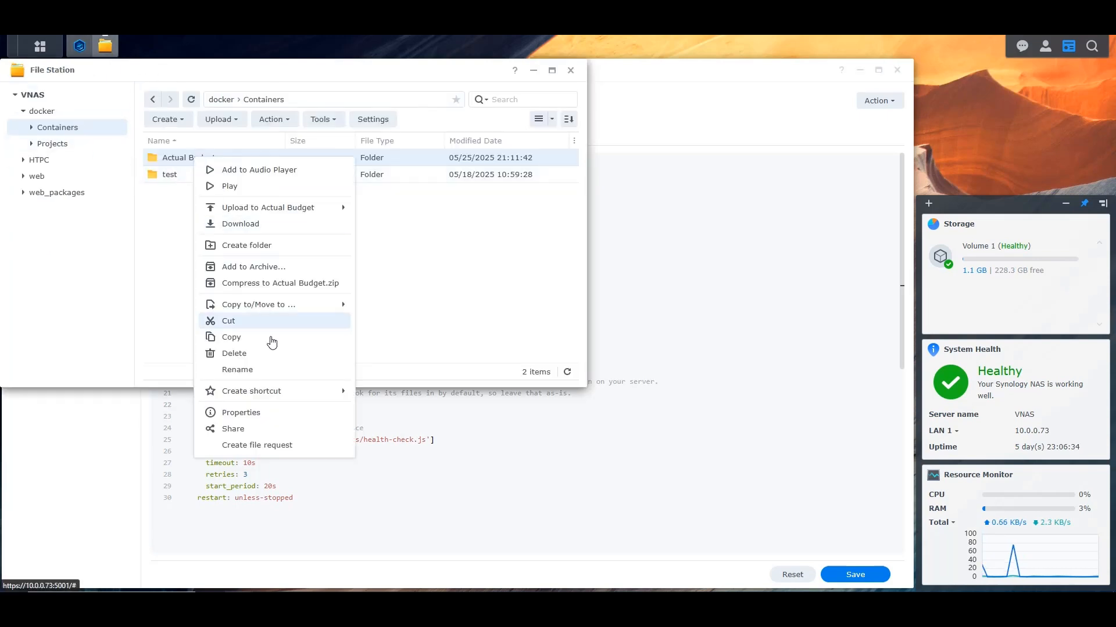
click(241, 412)
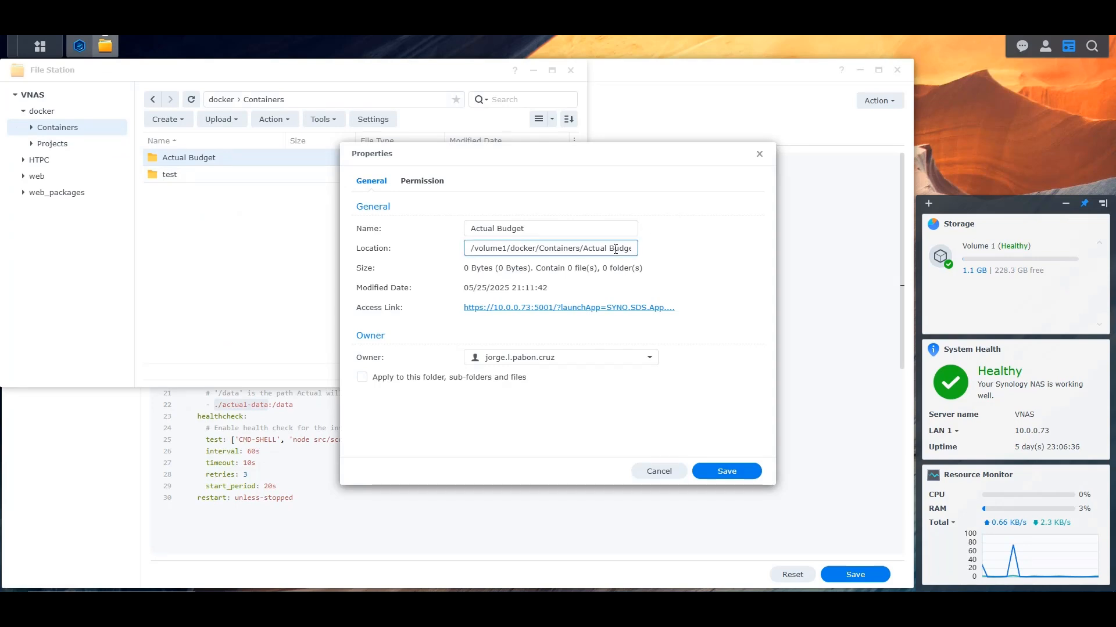
click(657, 471)
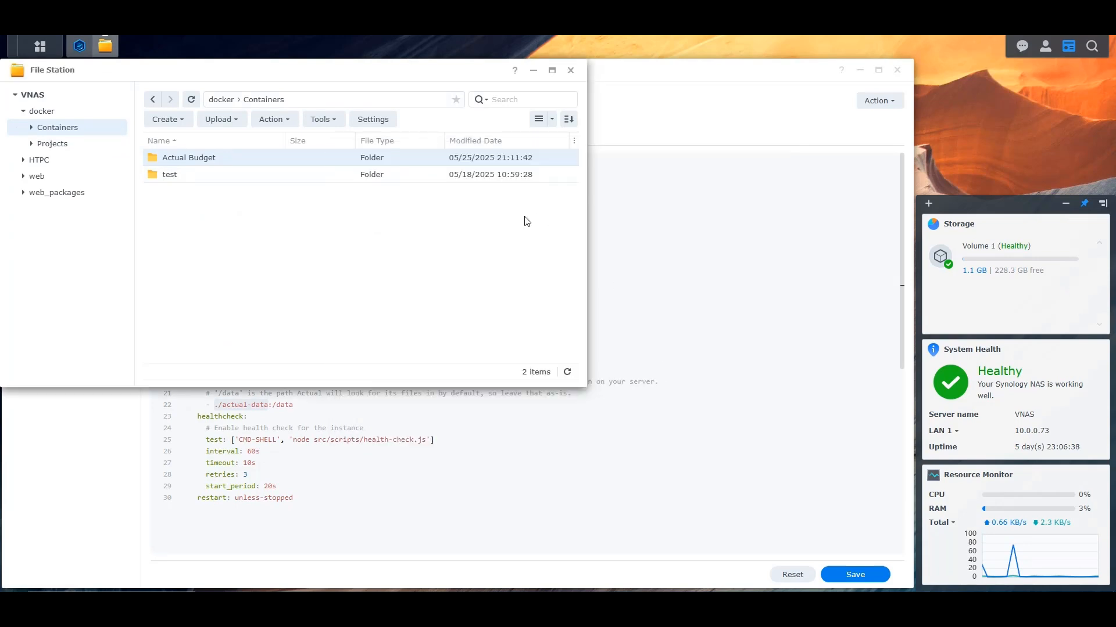
click(570, 70)
text(# NAS | Container)
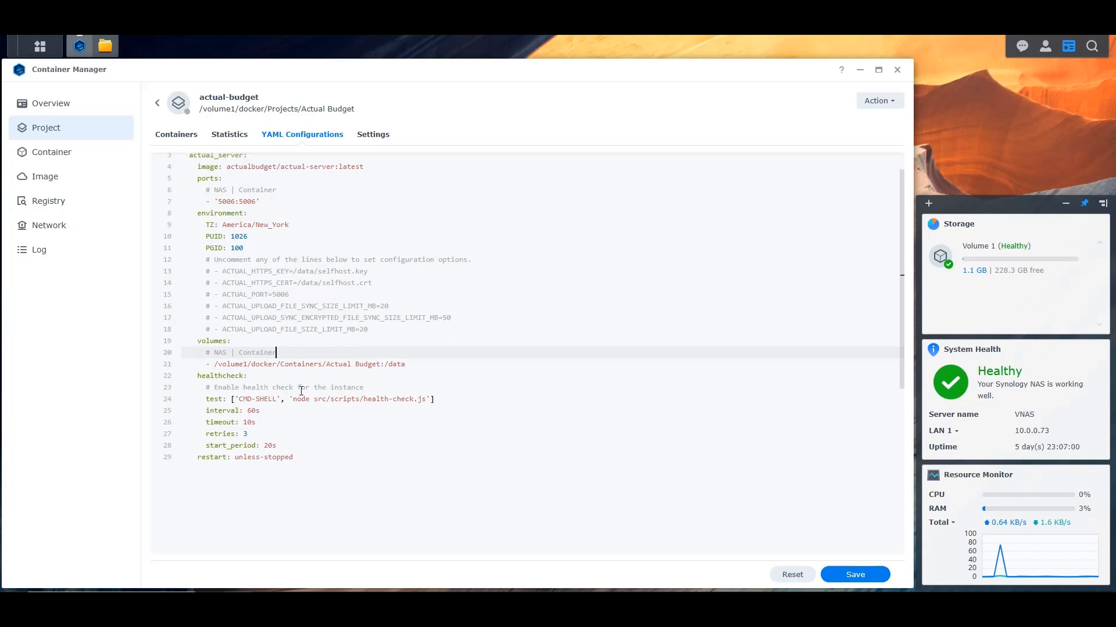
mouse_move(303, 390)
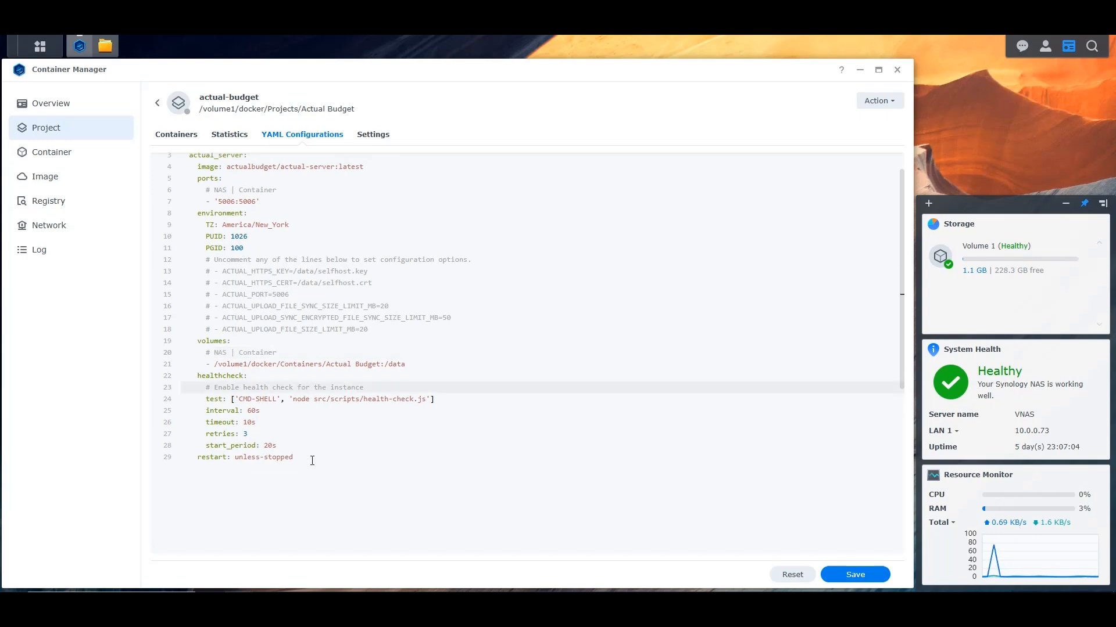
double_click(262, 457)
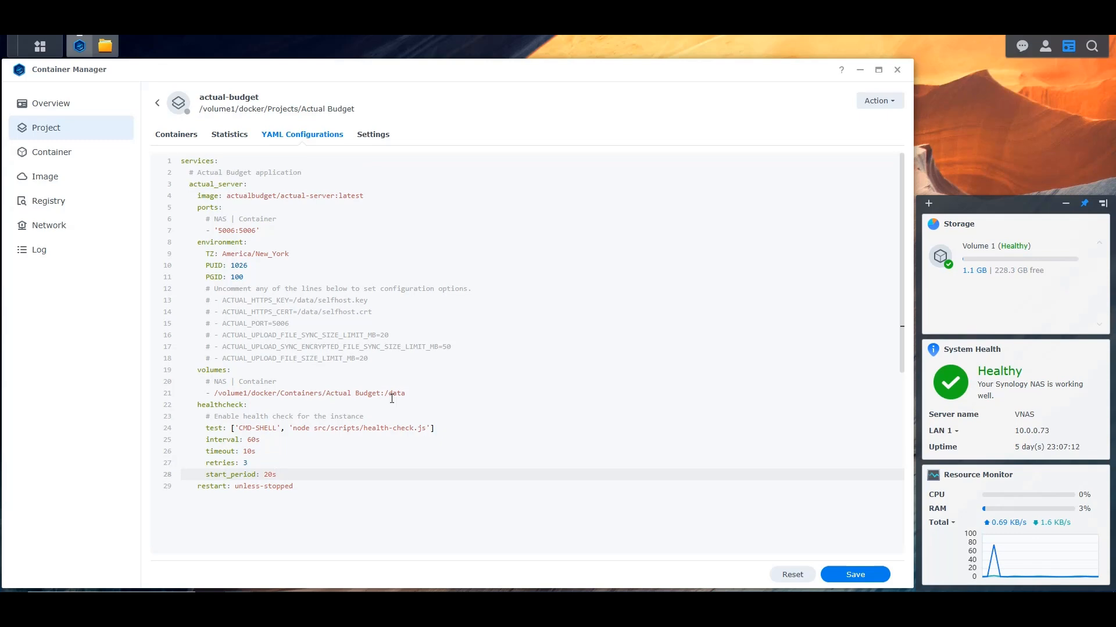
mouse_move(482, 447)
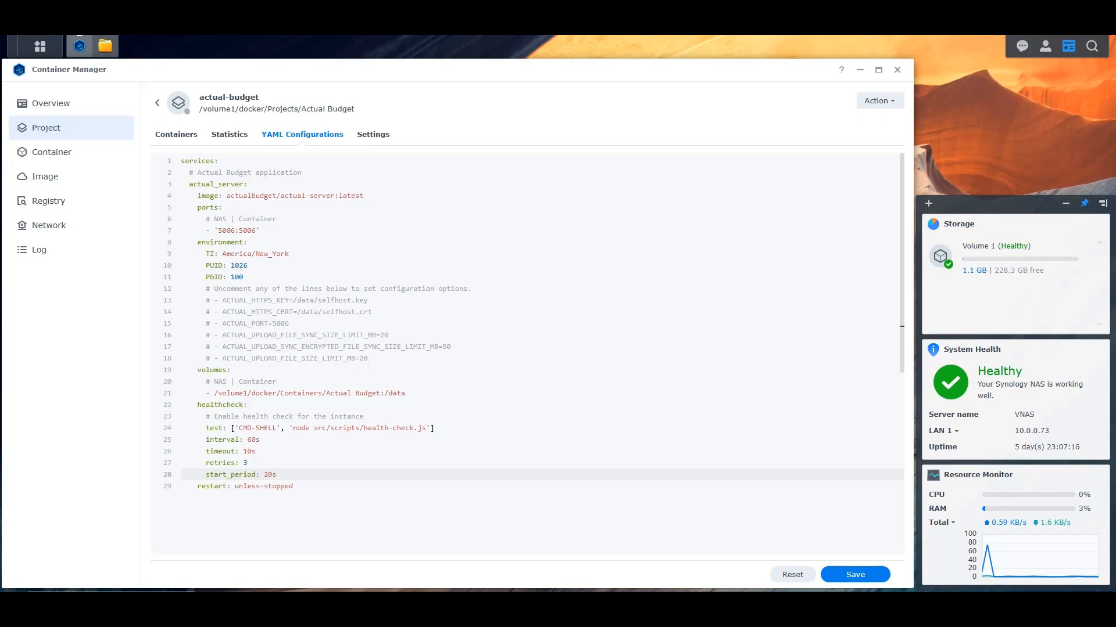
Build the actual-budget project and confirm its container log shows listening on port 5006
click(854, 574)
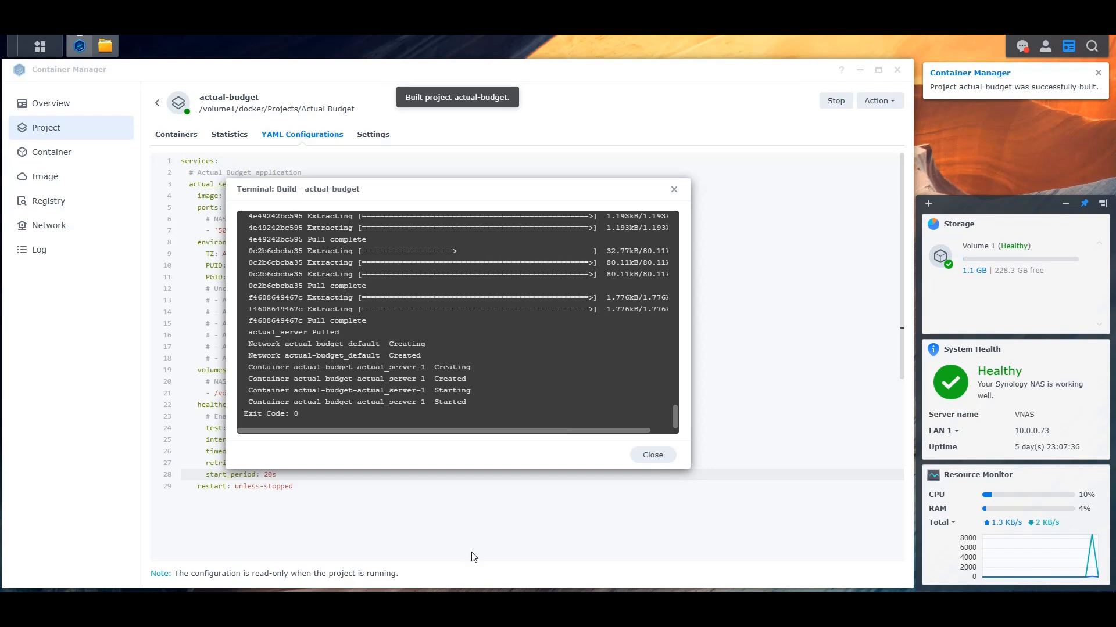
mouse_move(539, 476)
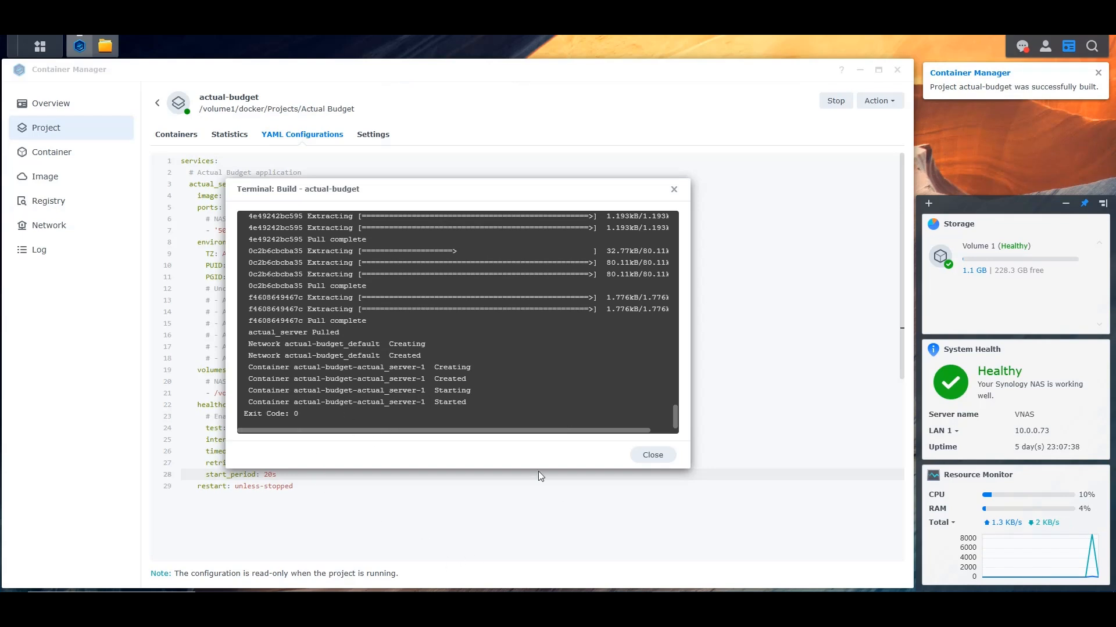
click(651, 455)
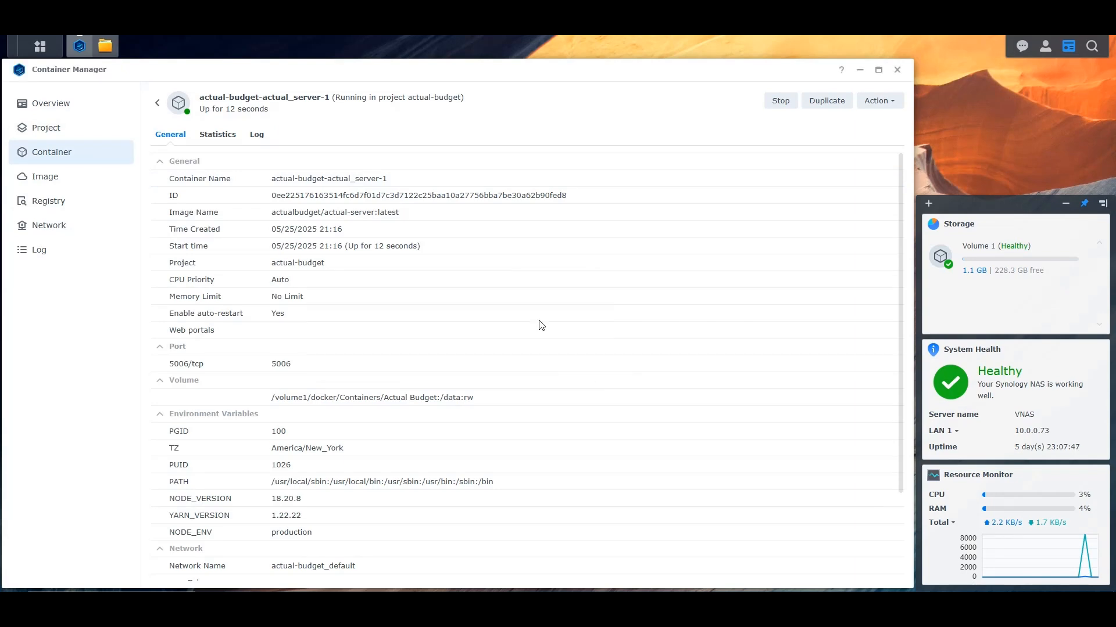
click(257, 134)
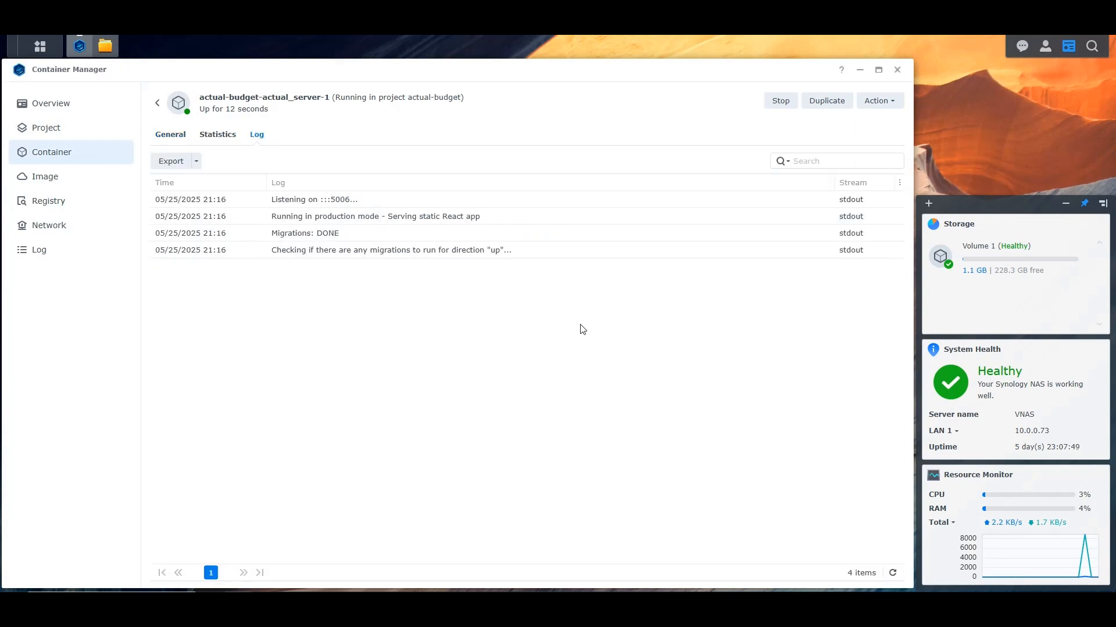
mouse_move(866, 554)
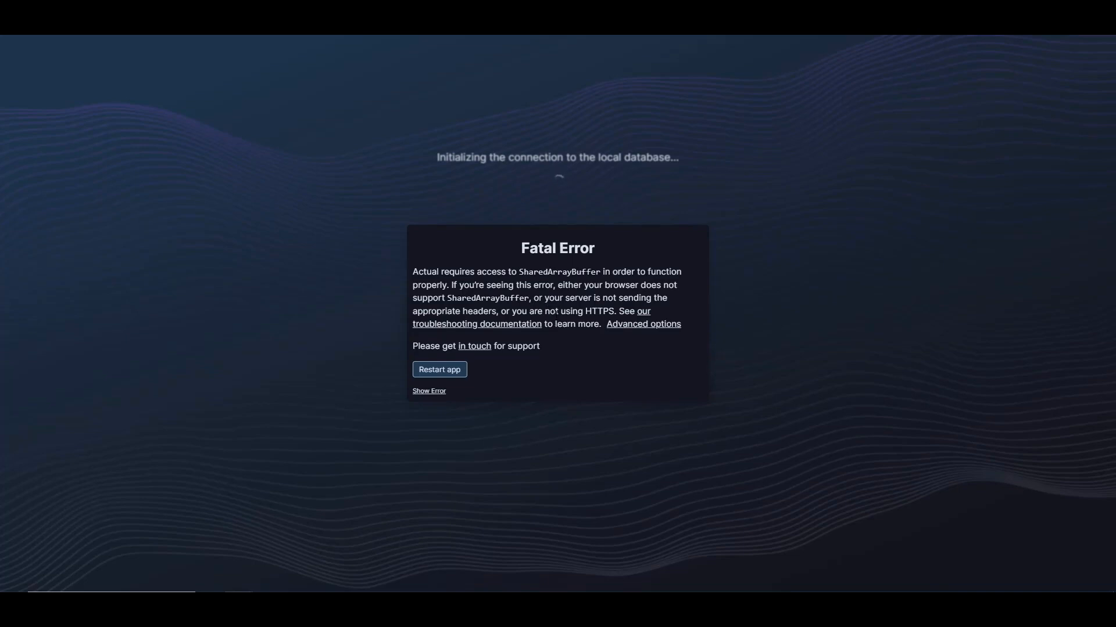
Load the server on port 5006 and highlight the SharedArrayBuffer fatal error about HTTPS
drag(514, 311, 615, 311)
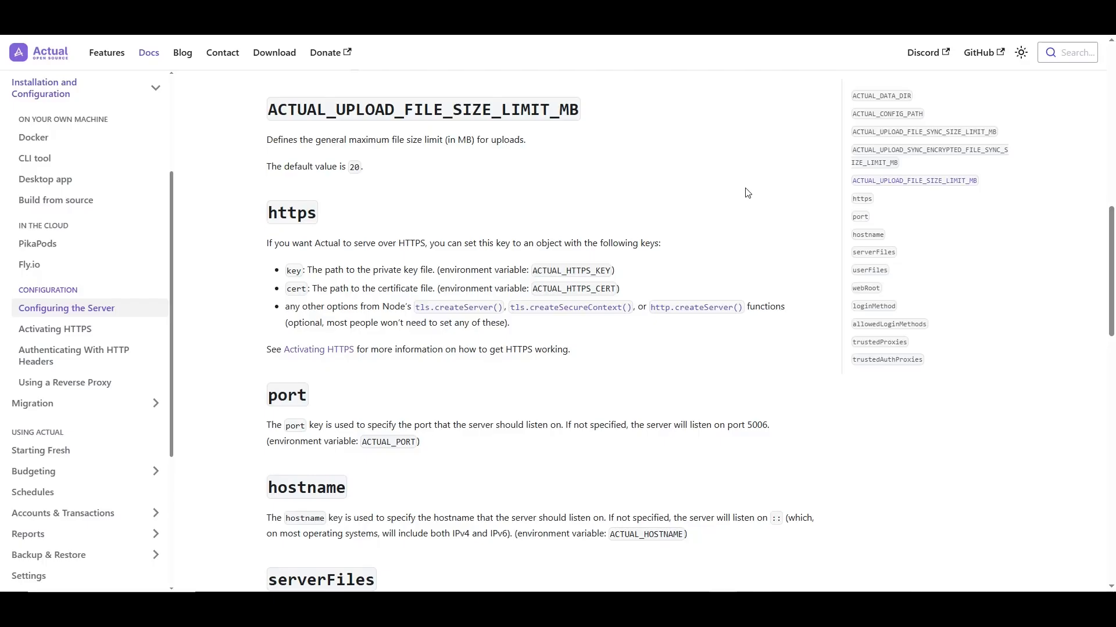
mouse_move(677, 201)
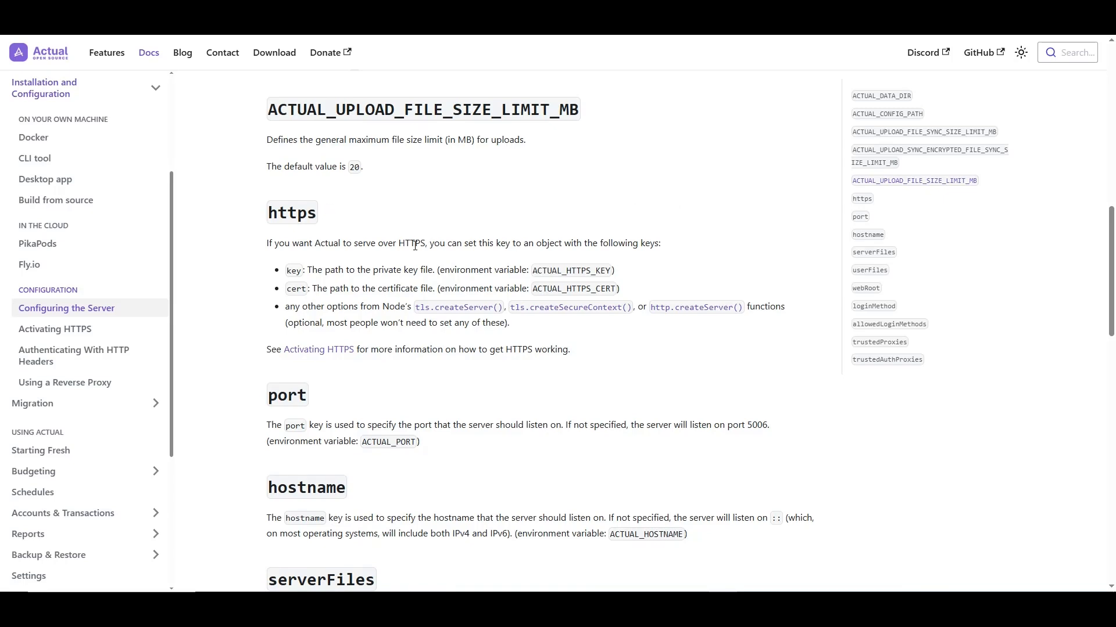
mouse_move(370, 262)
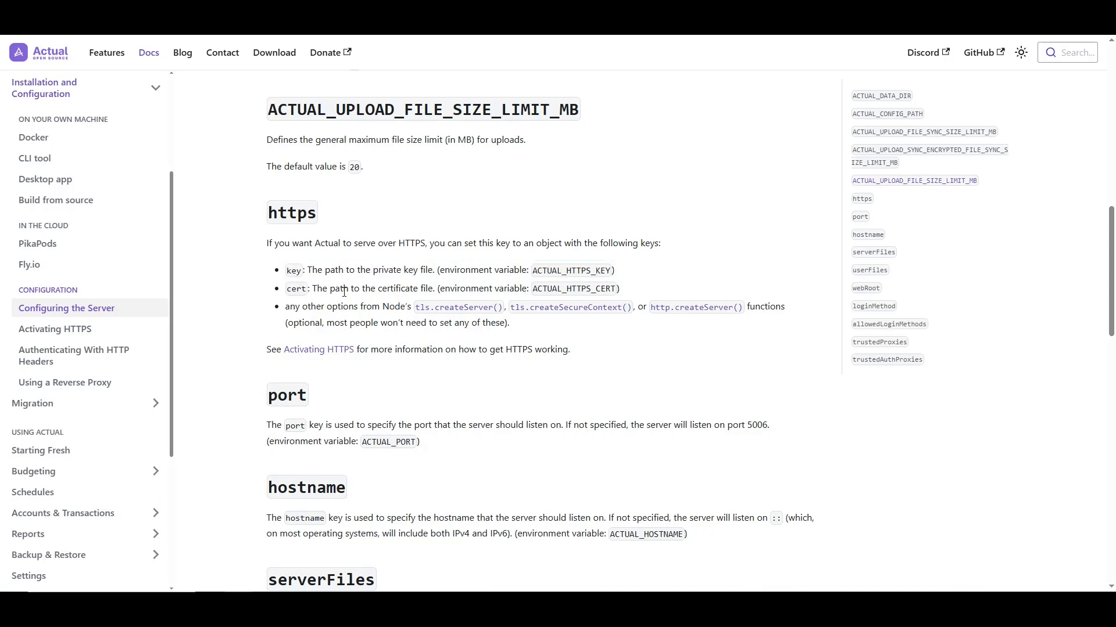
mouse_move(359, 238)
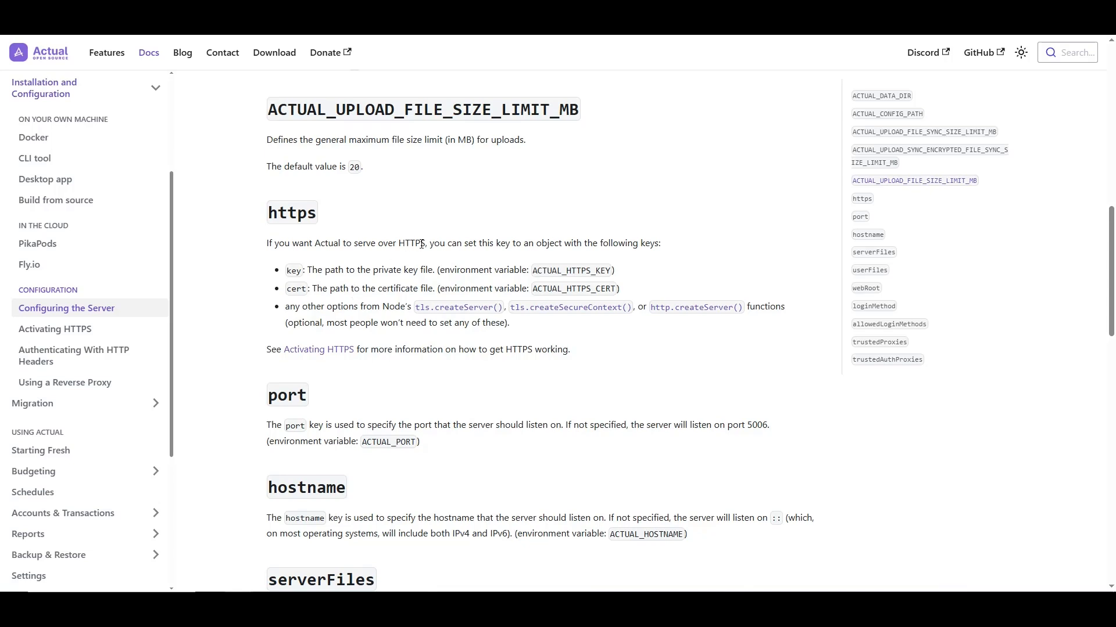
Highlight the https key and cert explanation in the server configuration docs, then clear it
drag(315, 243, 351, 288)
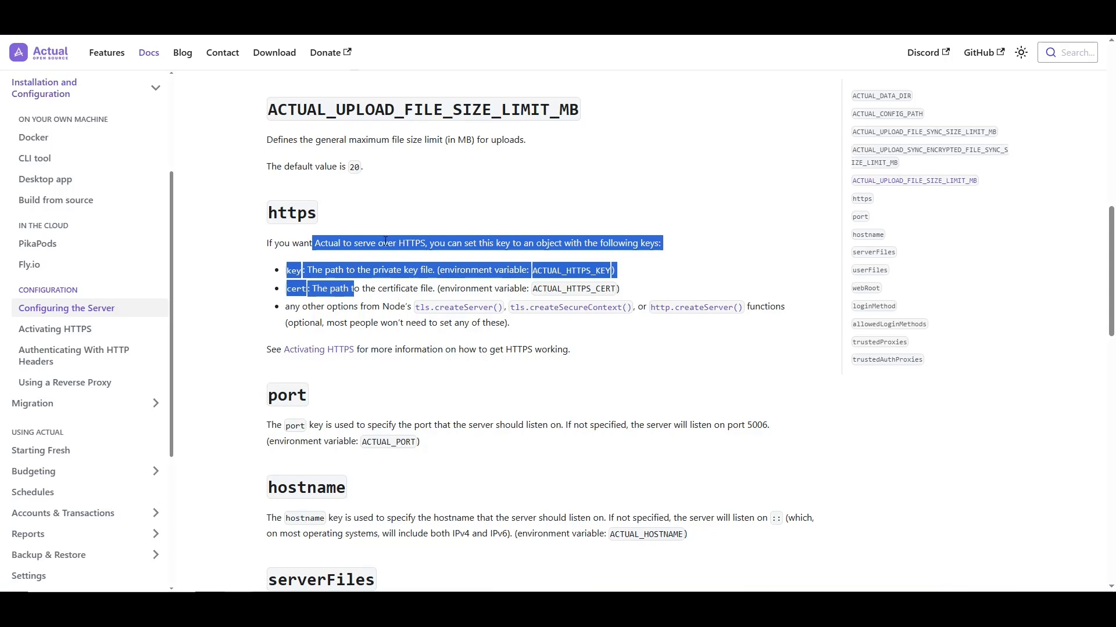
click(352, 247)
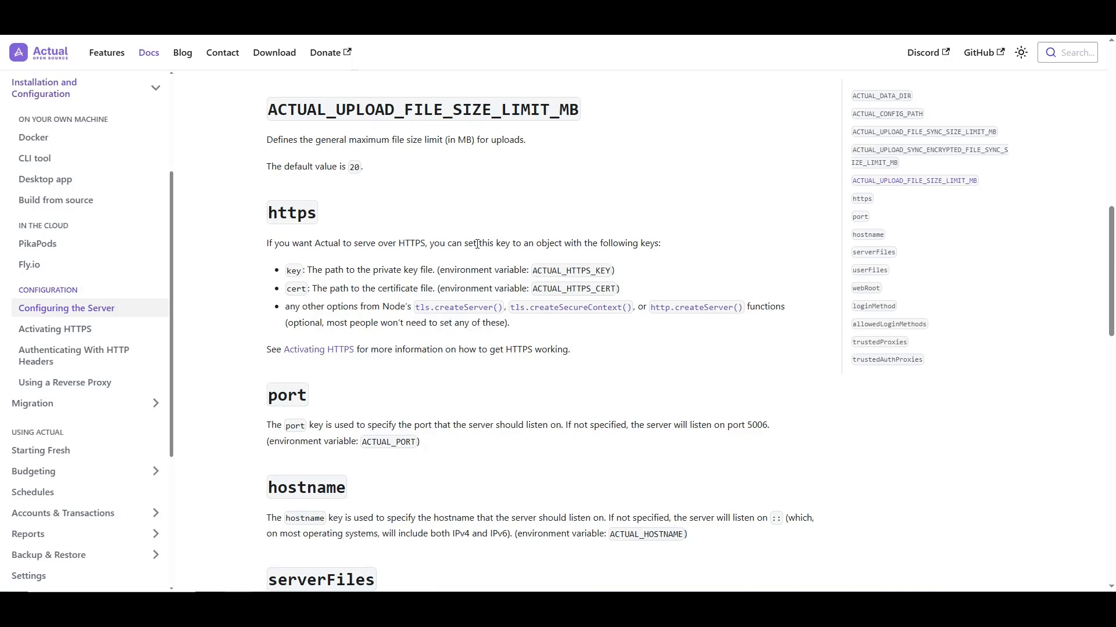
mouse_move(50, 46)
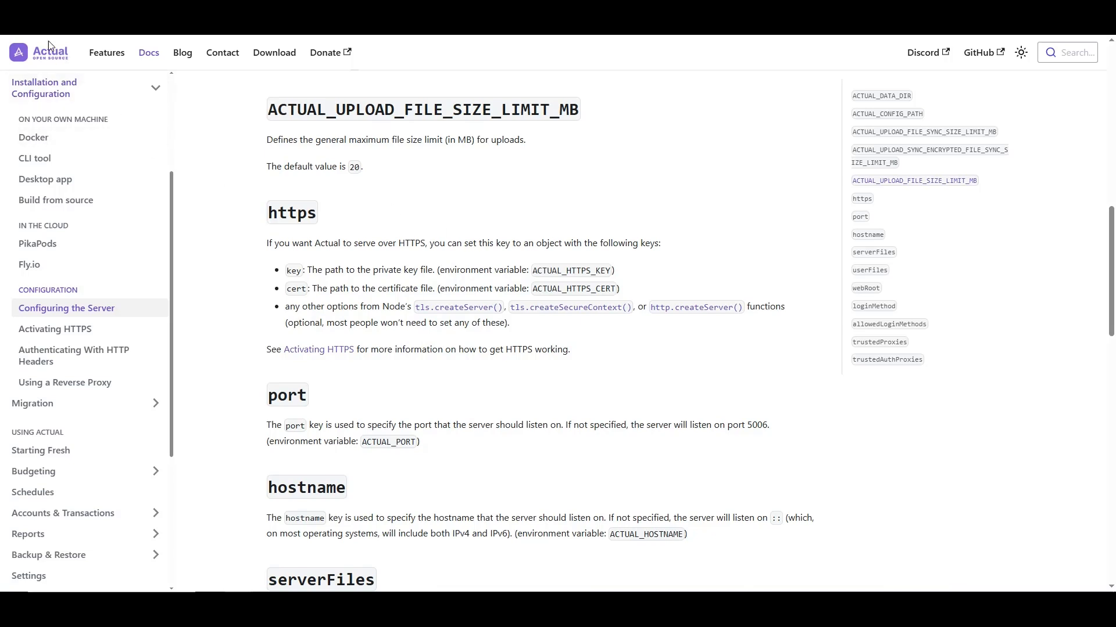
Skim the Activating HTTPS guide, then read the Using a Reverse Proxy guide's Caddy example
click(55, 330)
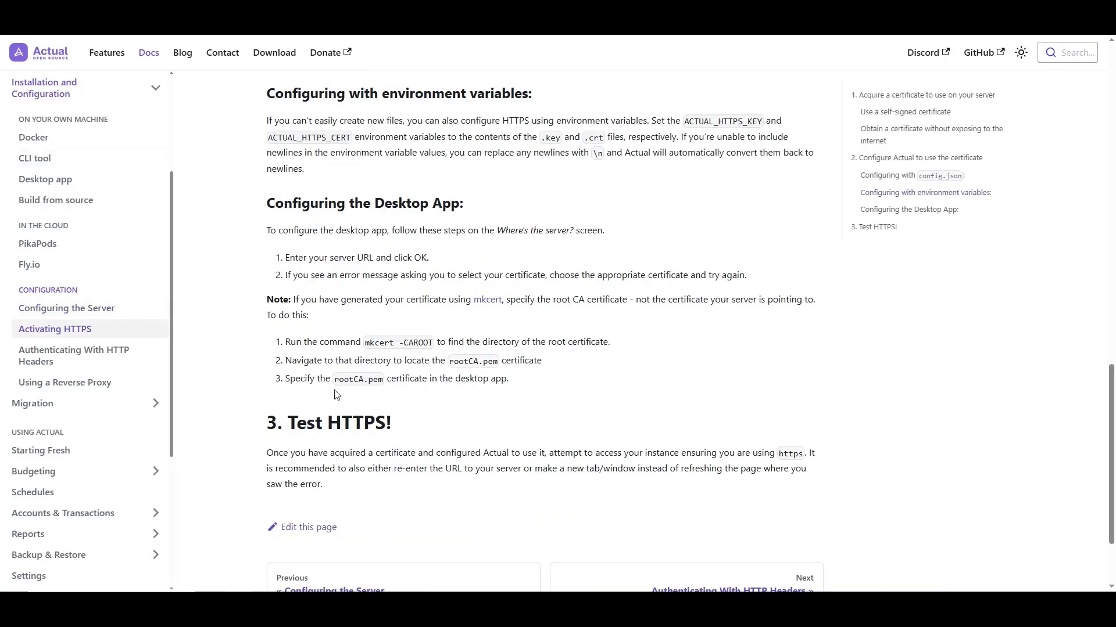
scroll(up, 3)
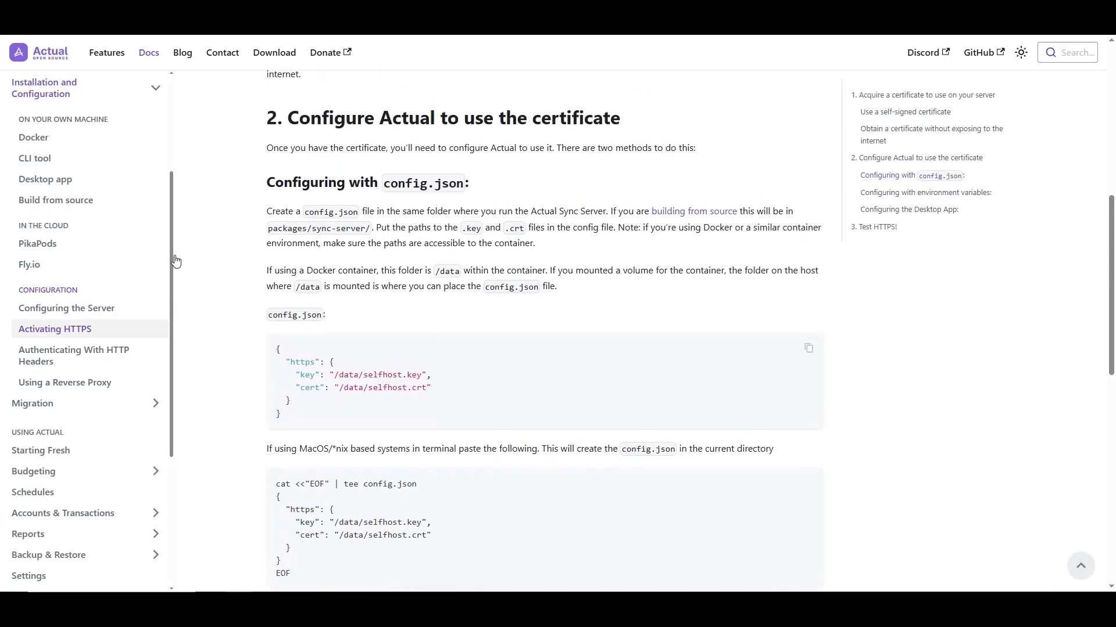
click(64, 383)
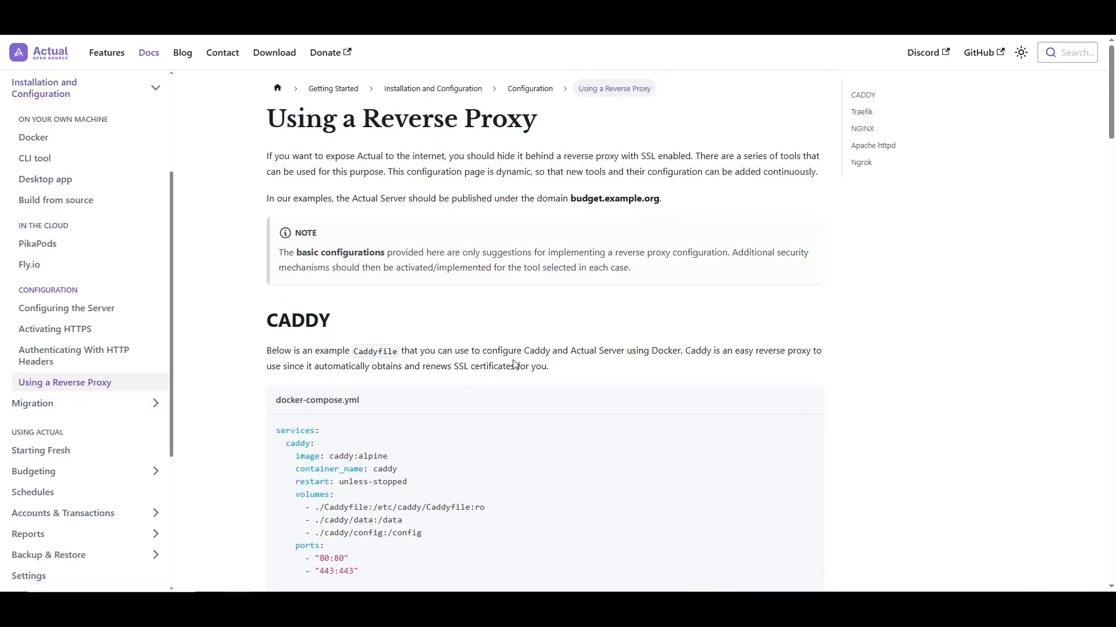
mouse_move(549, 336)
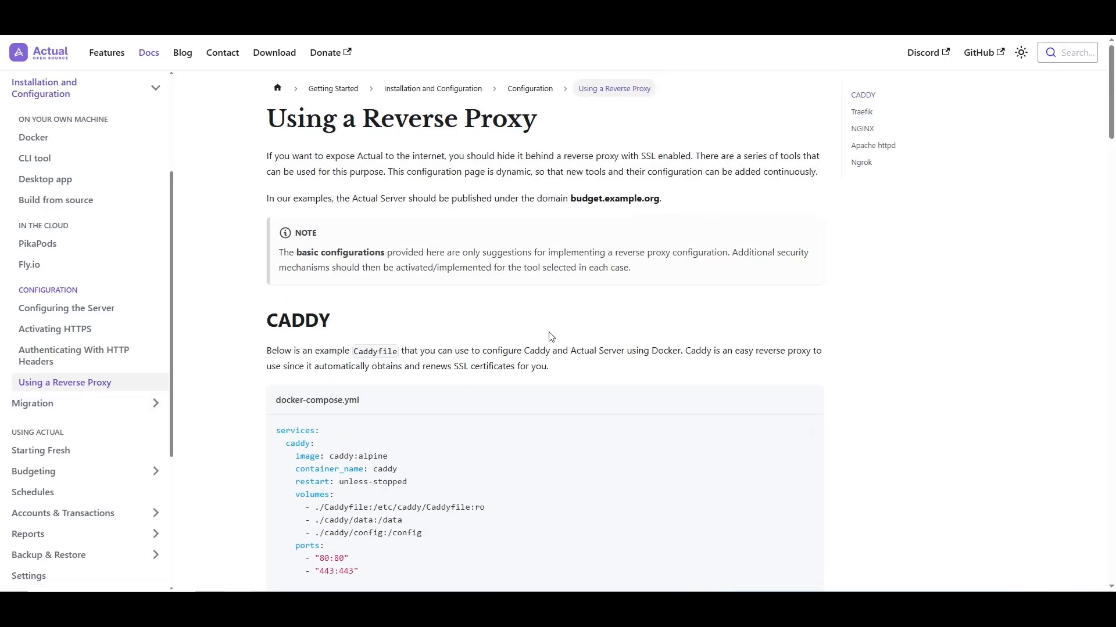
mouse_move(341, 321)
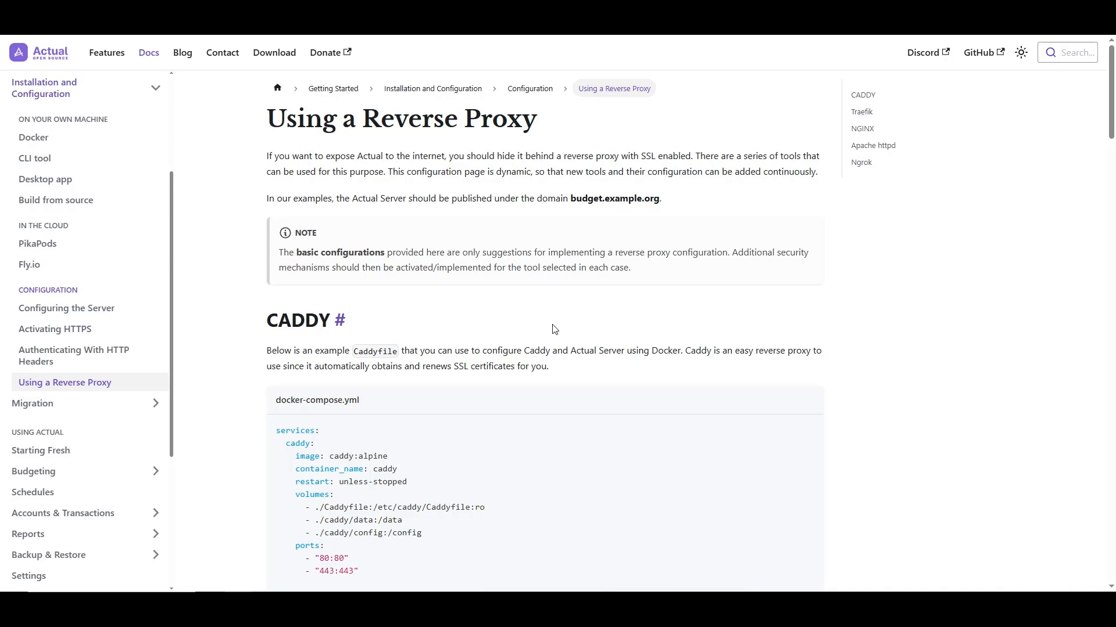
scroll(down, 3)
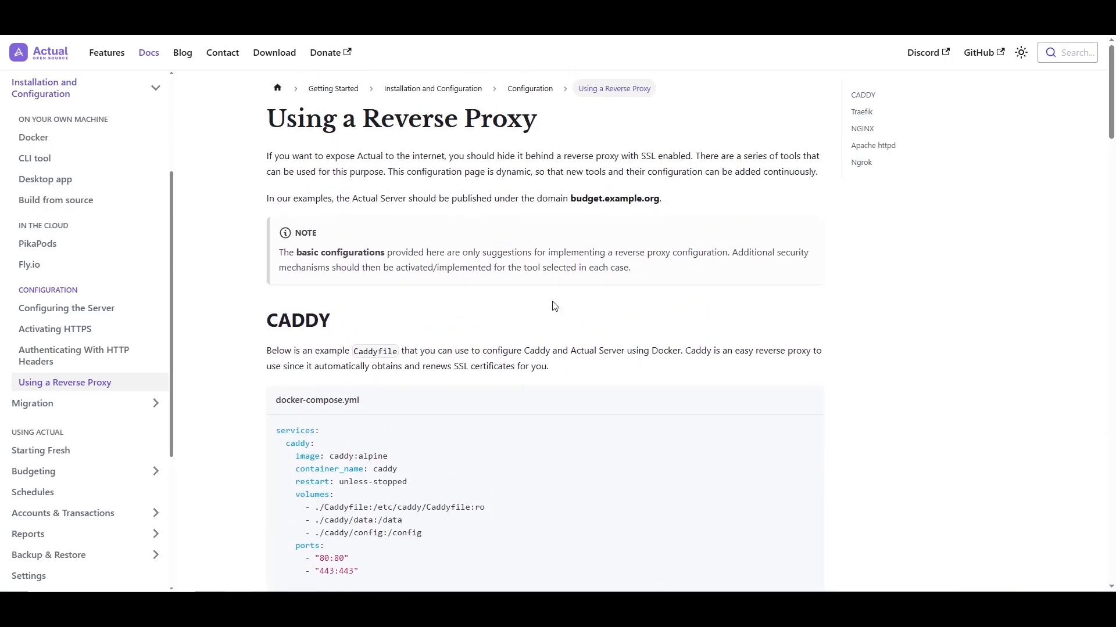
mouse_move(558, 302)
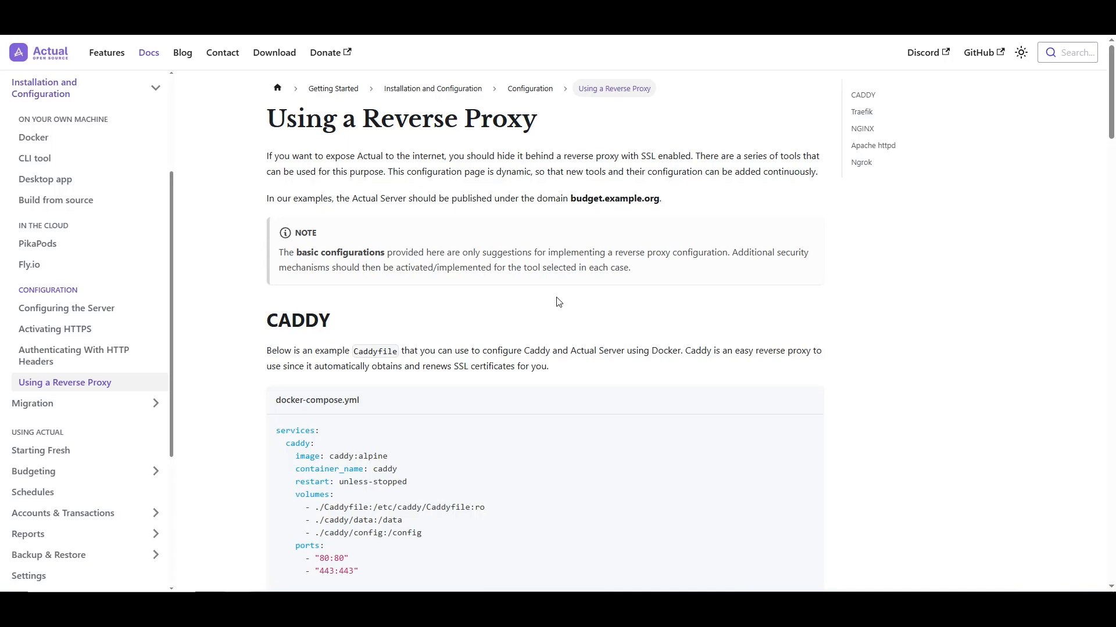
mouse_move(688, 203)
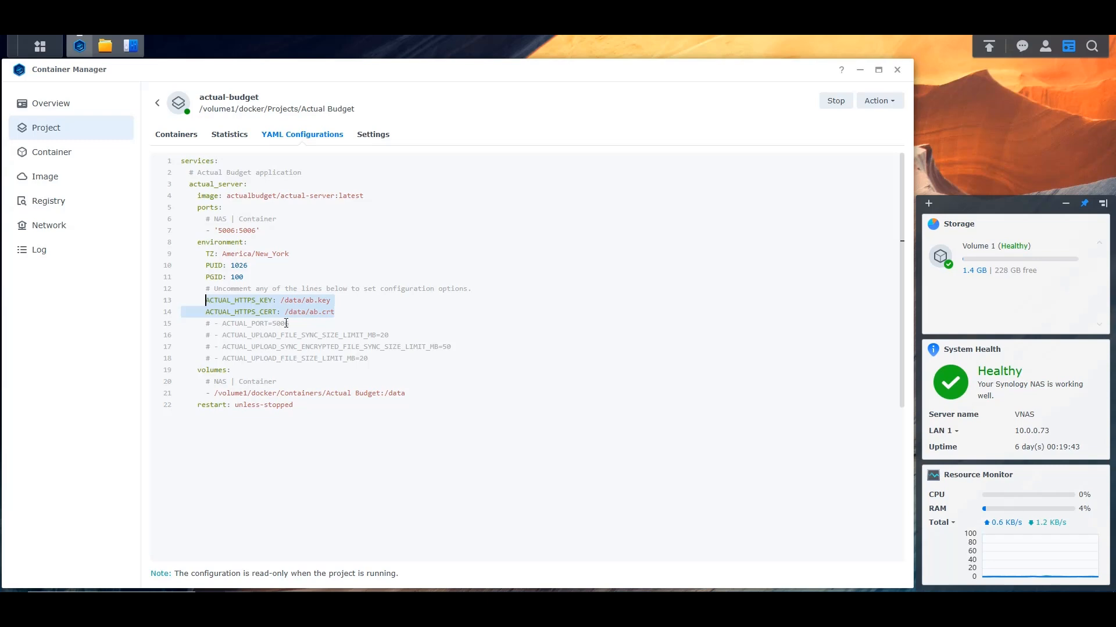
Compare the compose file's HTTPS key and cert paths with the NAS's installed certificates
click(326, 311)
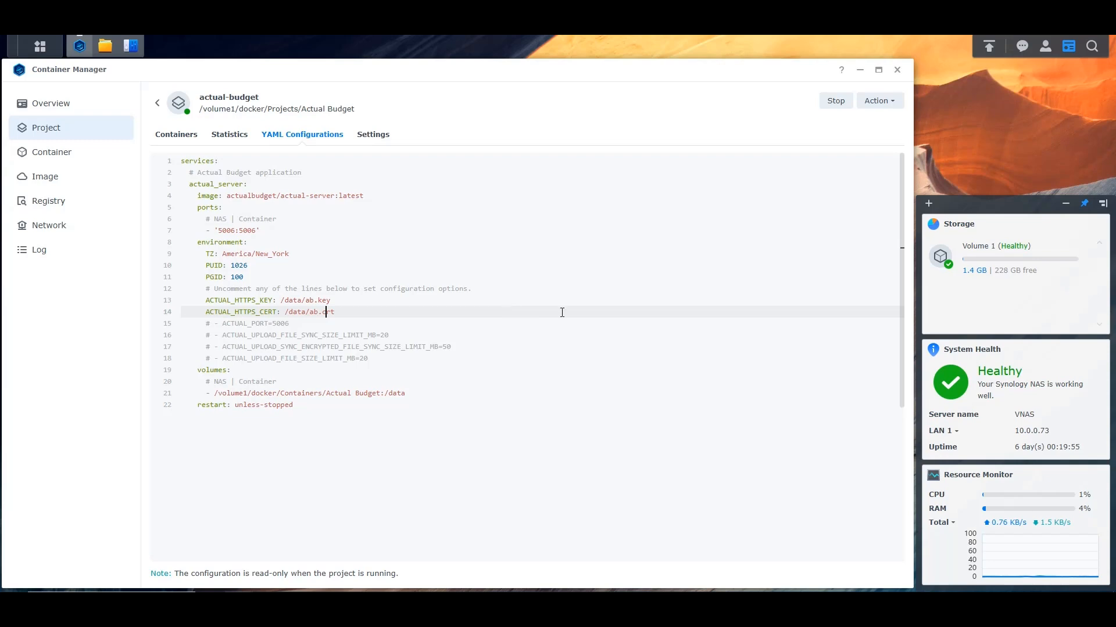
click(130, 45)
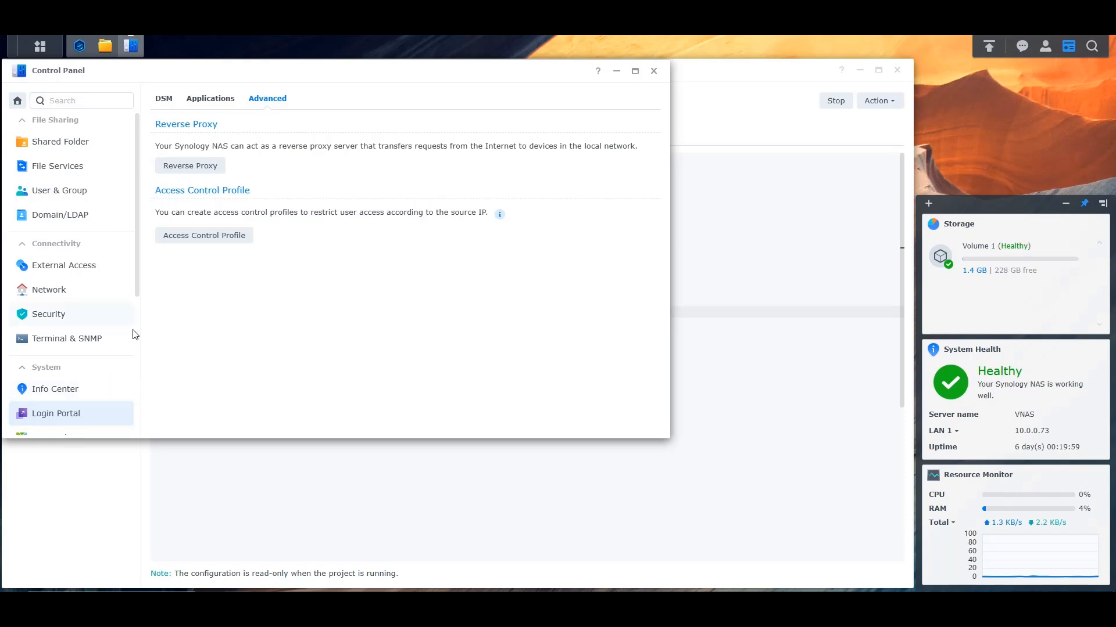
click(48, 314)
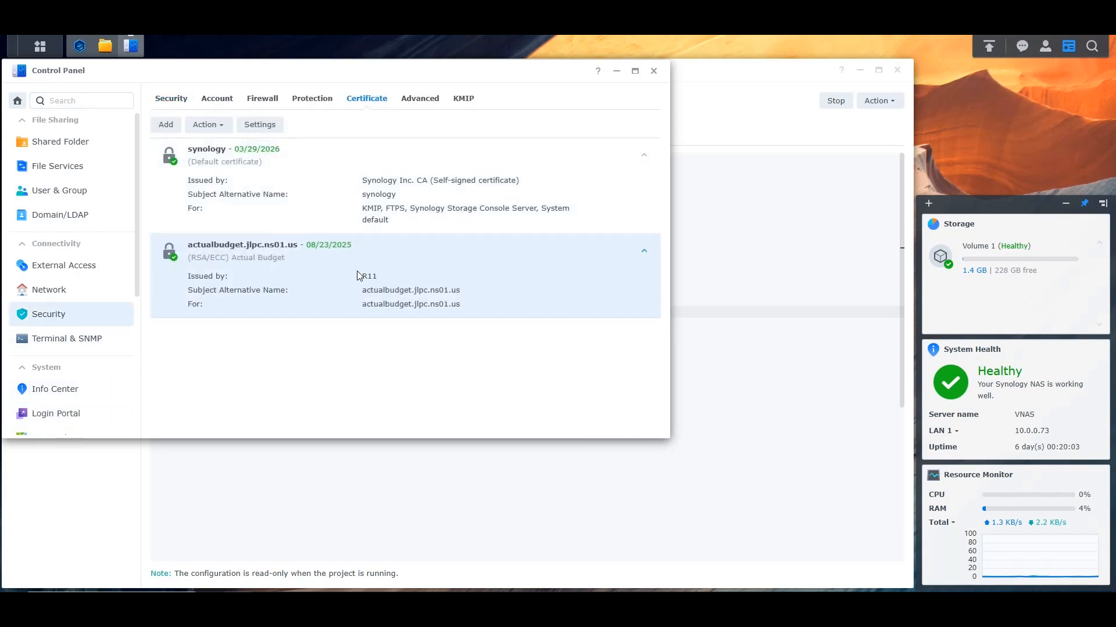
mouse_move(342, 272)
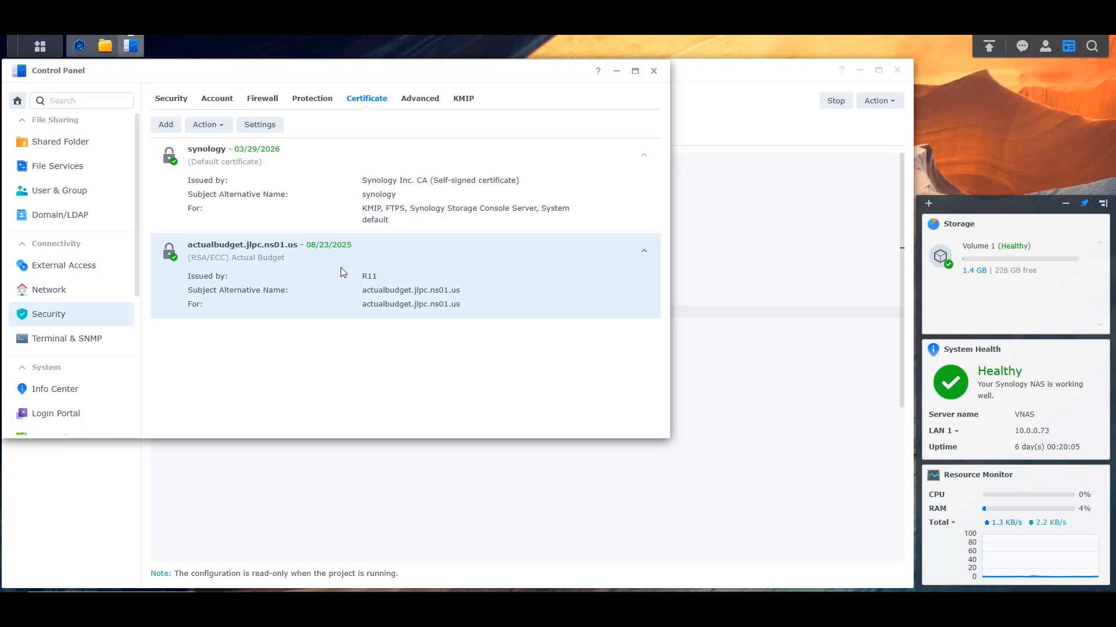
mouse_move(330, 266)
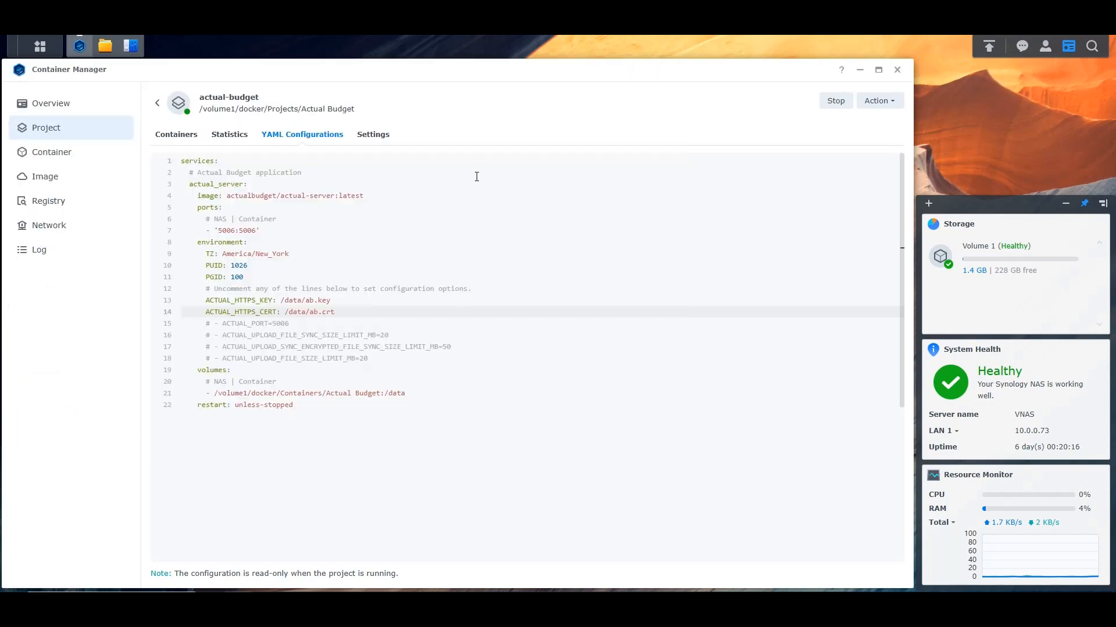
mouse_move(492, 190)
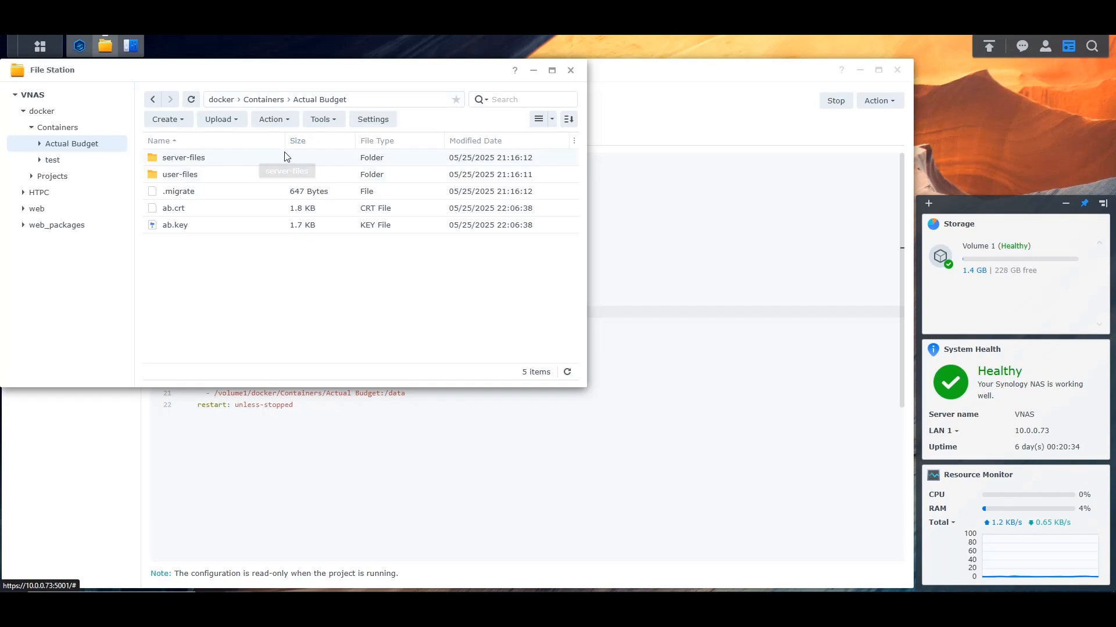
click(296, 140)
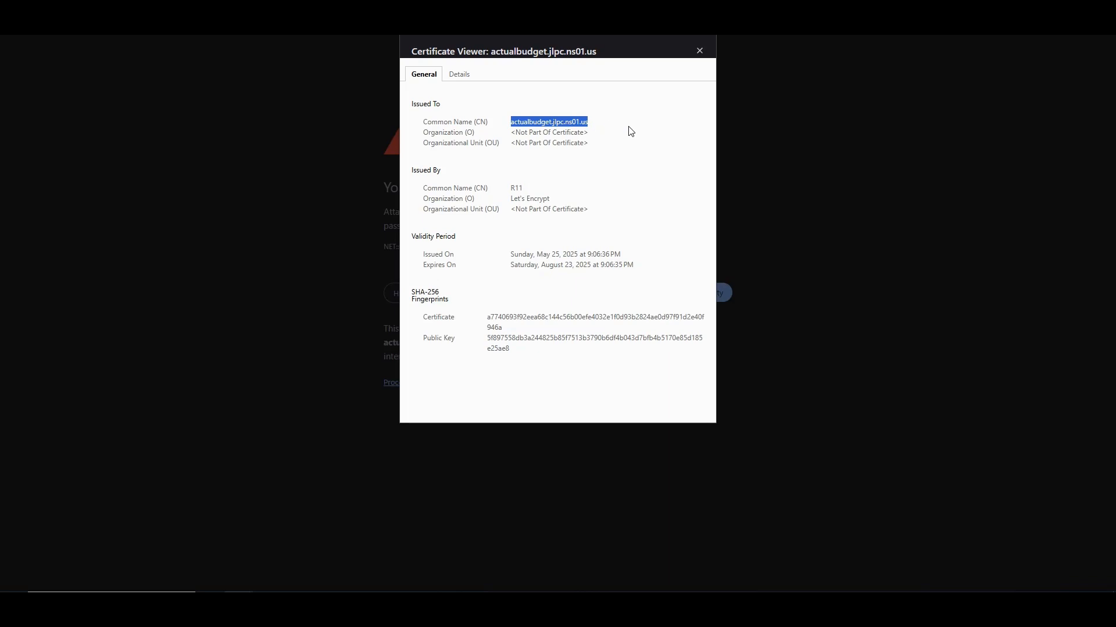
Bypass Chrome's certificate warning for 10.0.0.73 and confirm the new server password
click(698, 51)
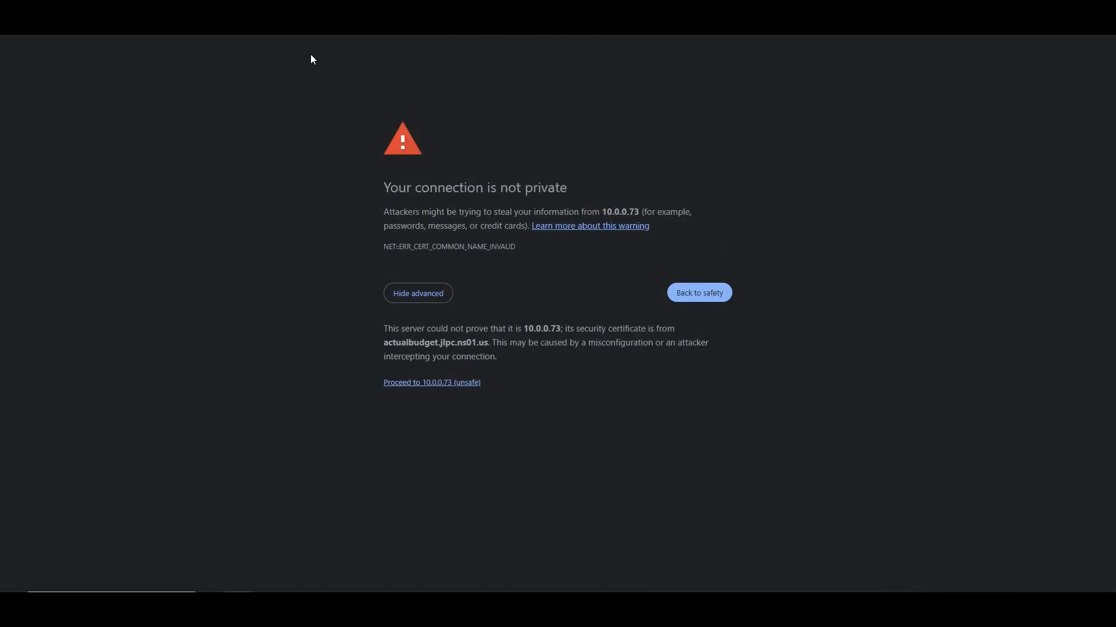
mouse_move(304, 185)
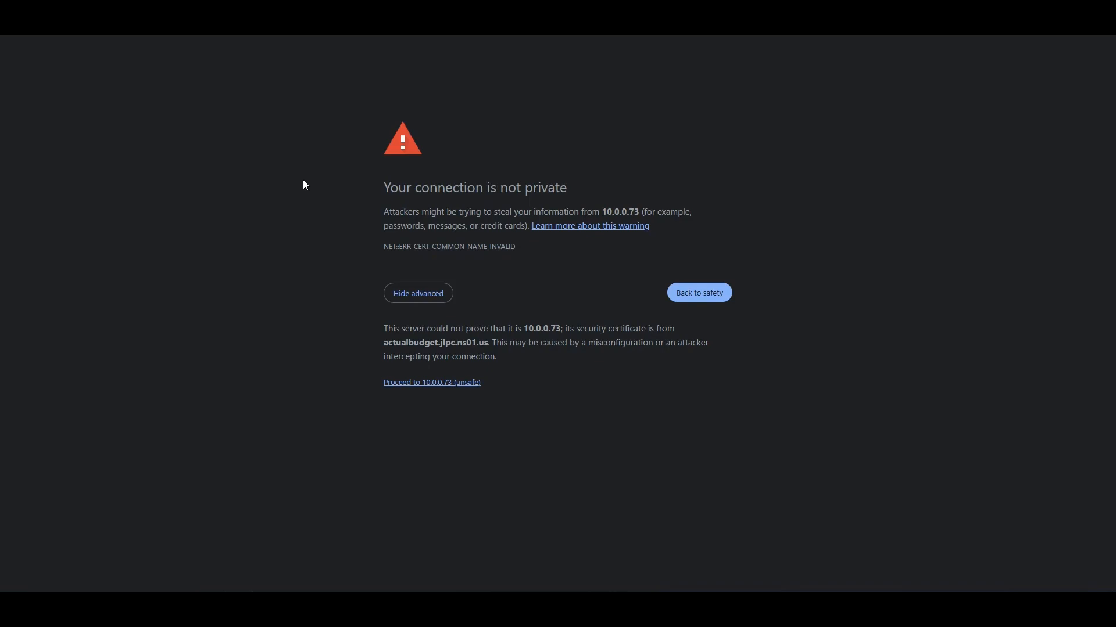
mouse_move(330, 239)
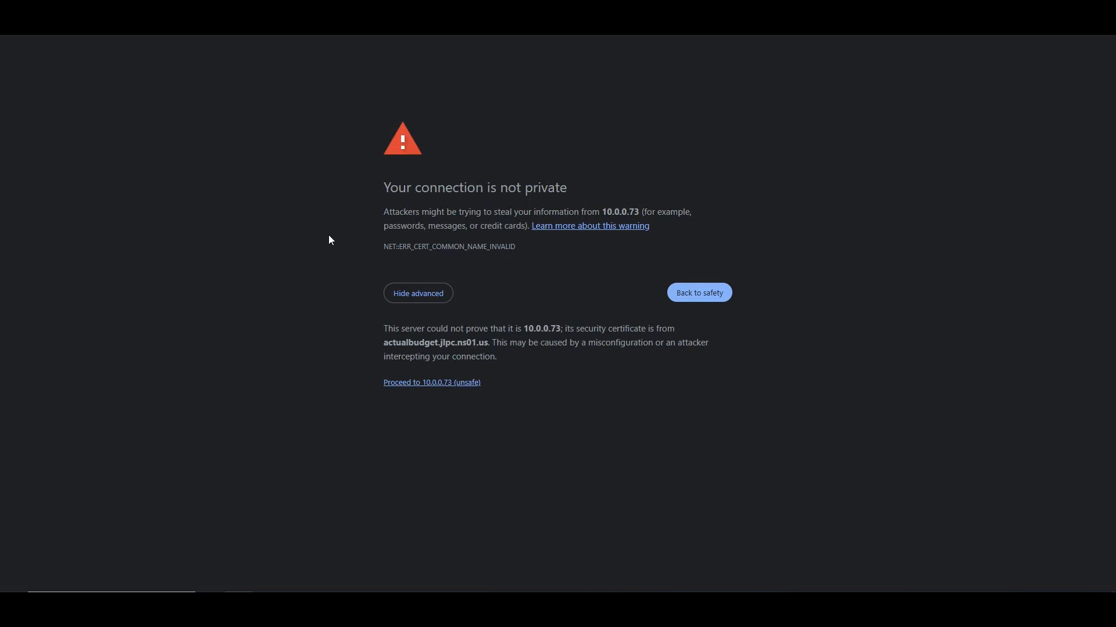
click(431, 382)
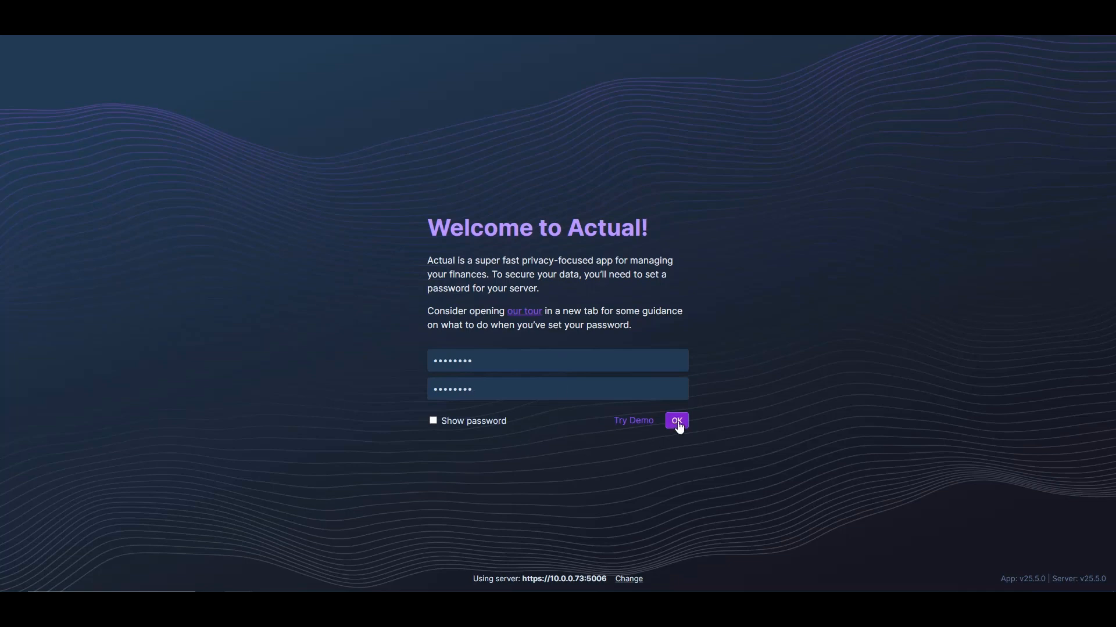
click(675, 420)
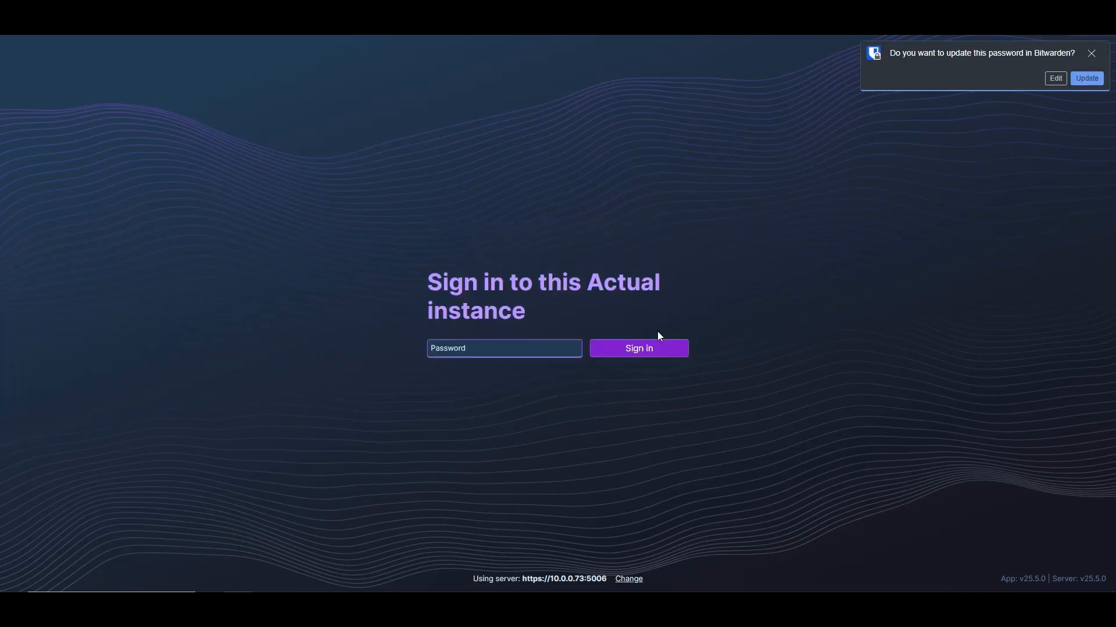
Enter the server password in the sign-in field
click(503, 348)
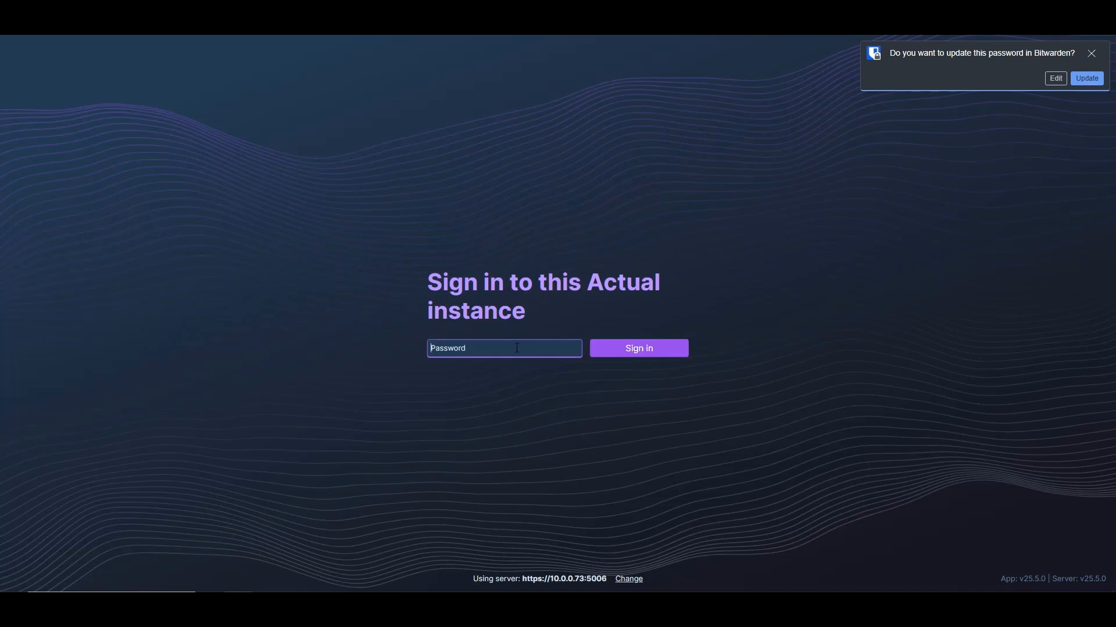
text(••••)
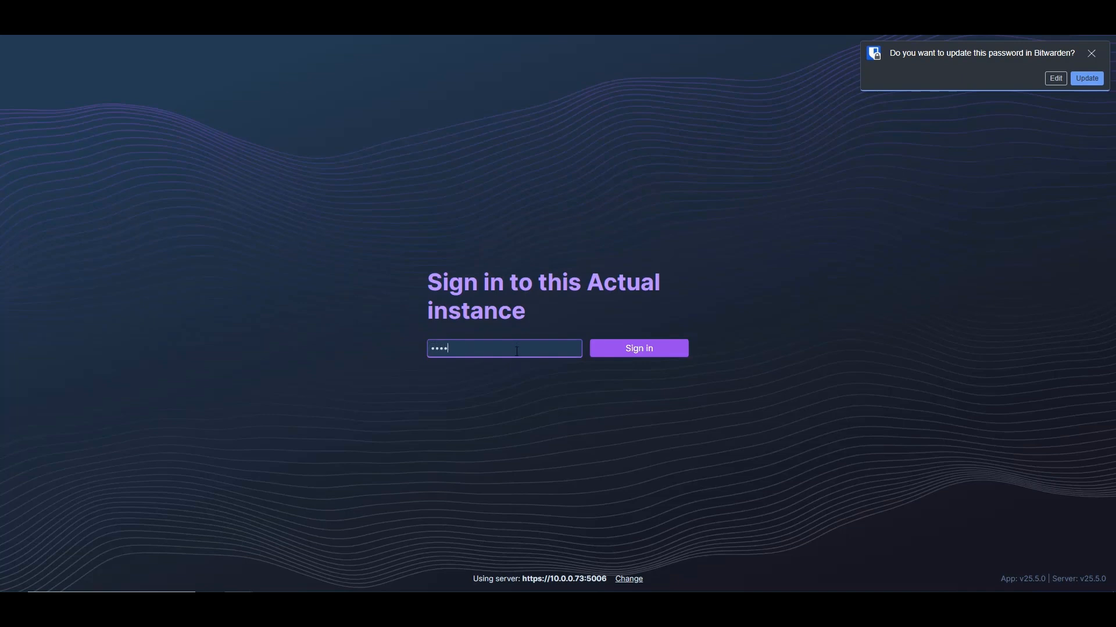
Sign in to the self-hosted server and start a fresh, empty budget
click(637, 349)
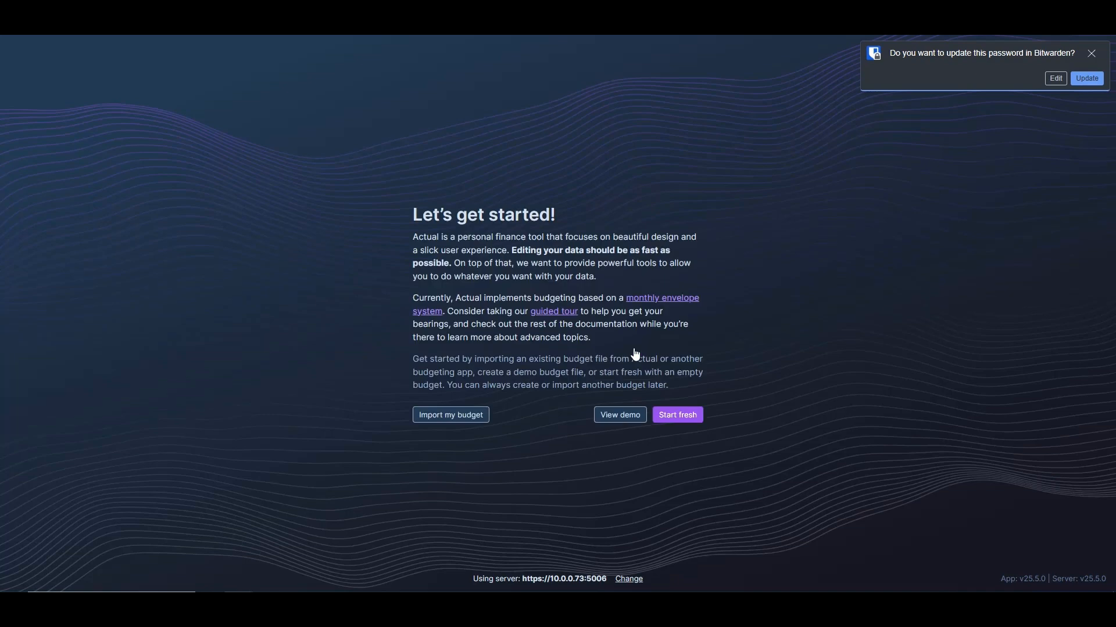
mouse_move(588, 335)
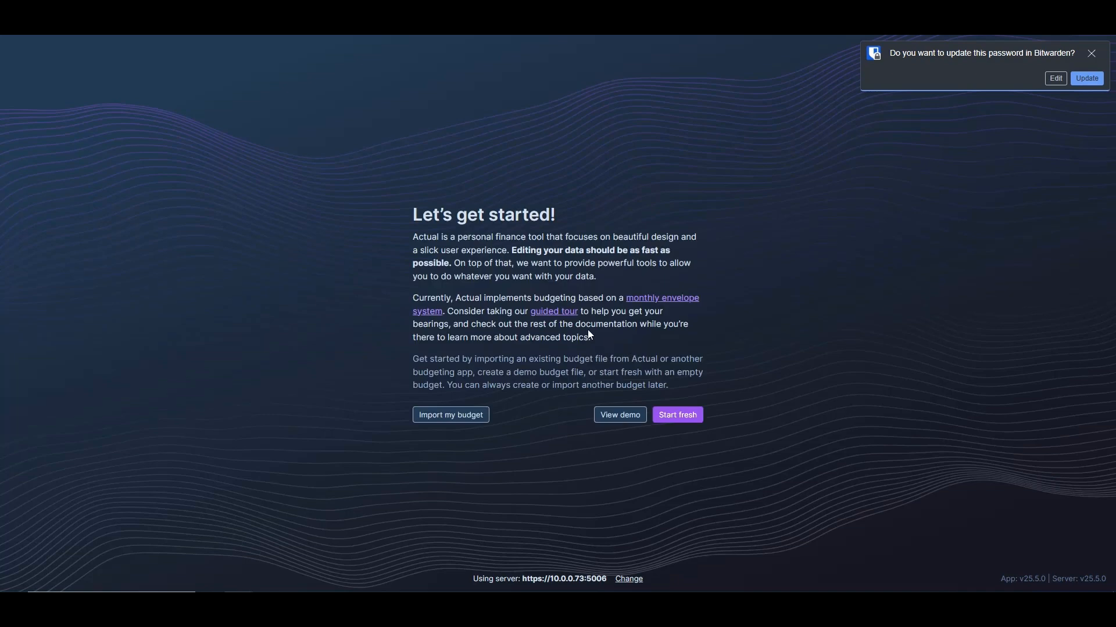
mouse_move(533, 403)
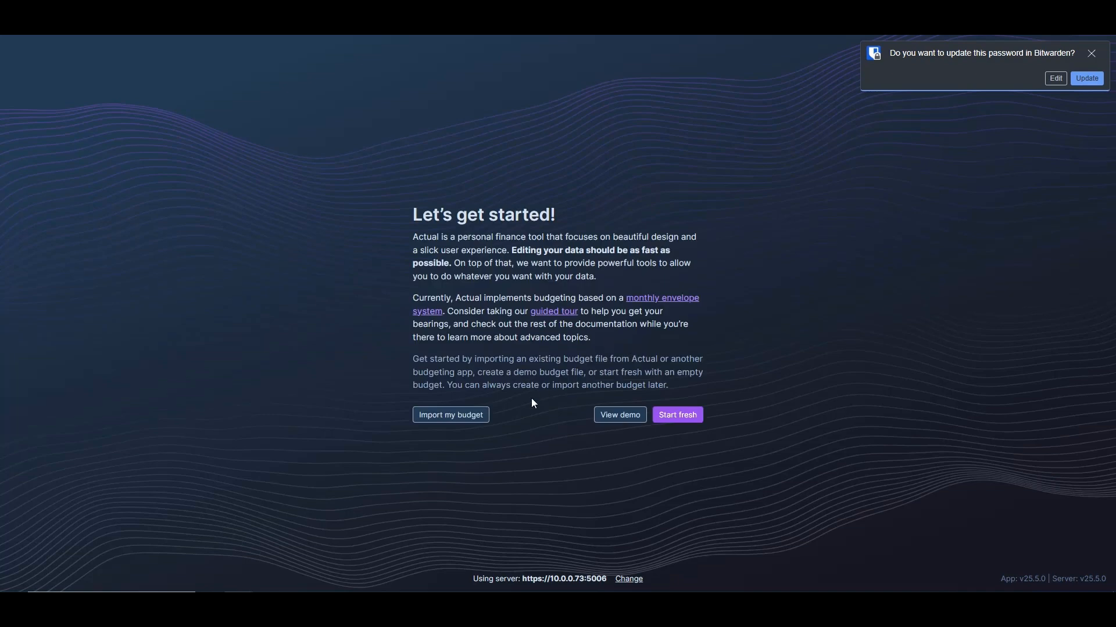
click(675, 414)
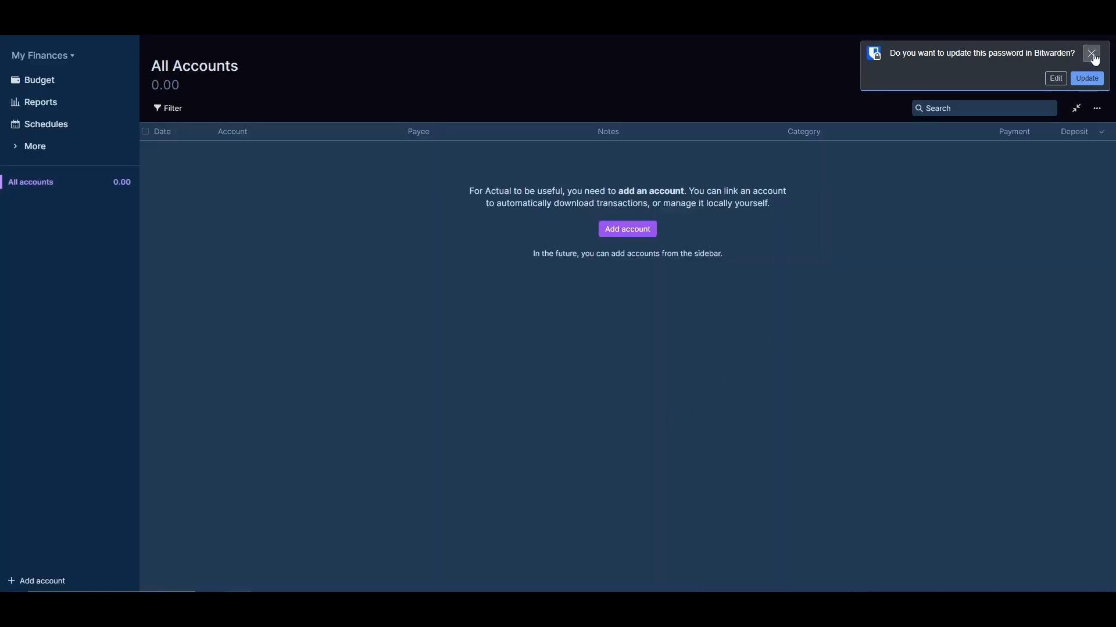
Dismiss the Bitwarden prompt and open the My Finances budget menu
click(1094, 54)
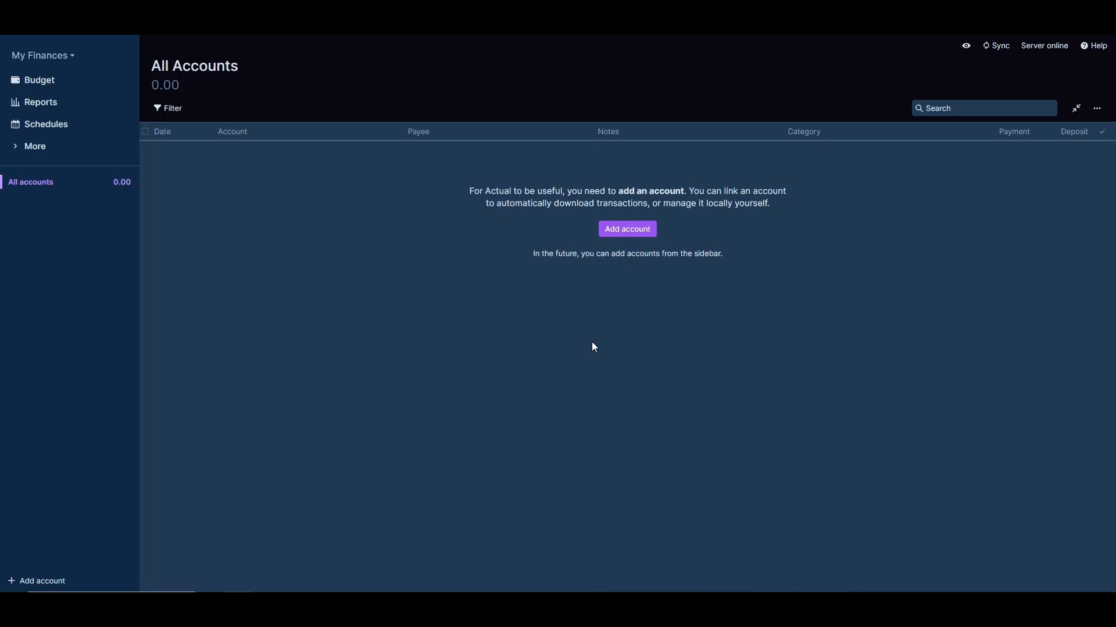
mouse_move(596, 347)
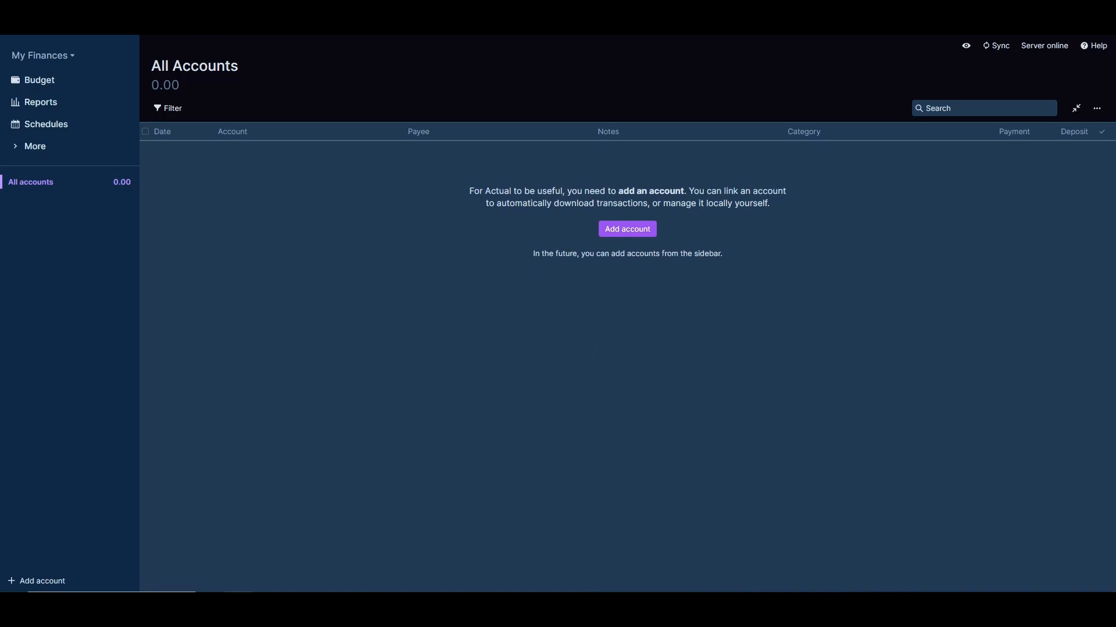
mouse_move(636, 333)
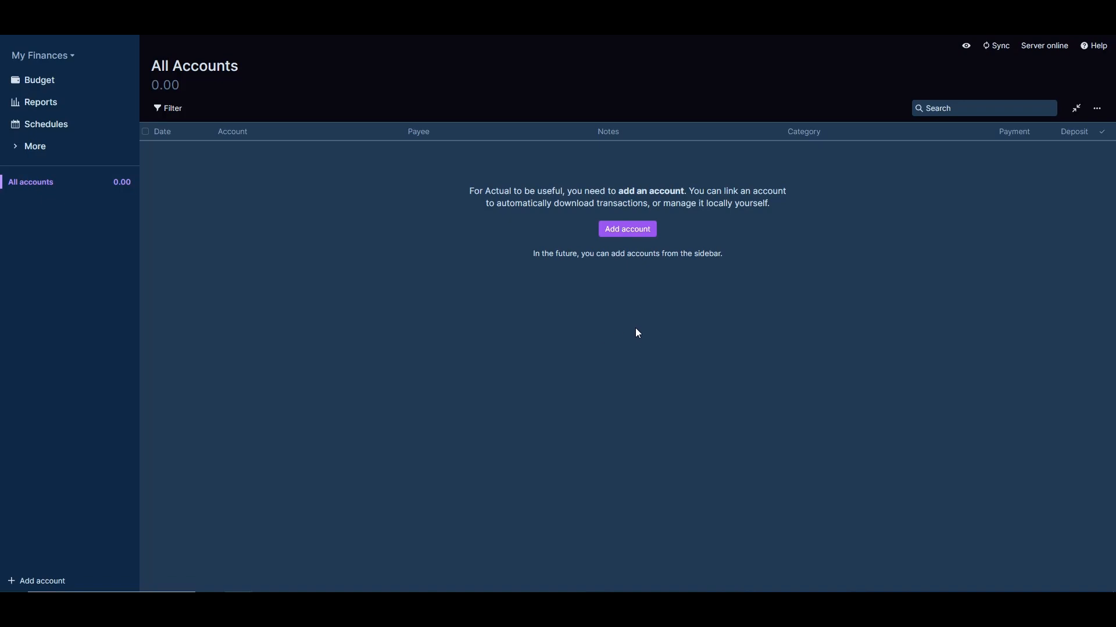
mouse_move(625, 313)
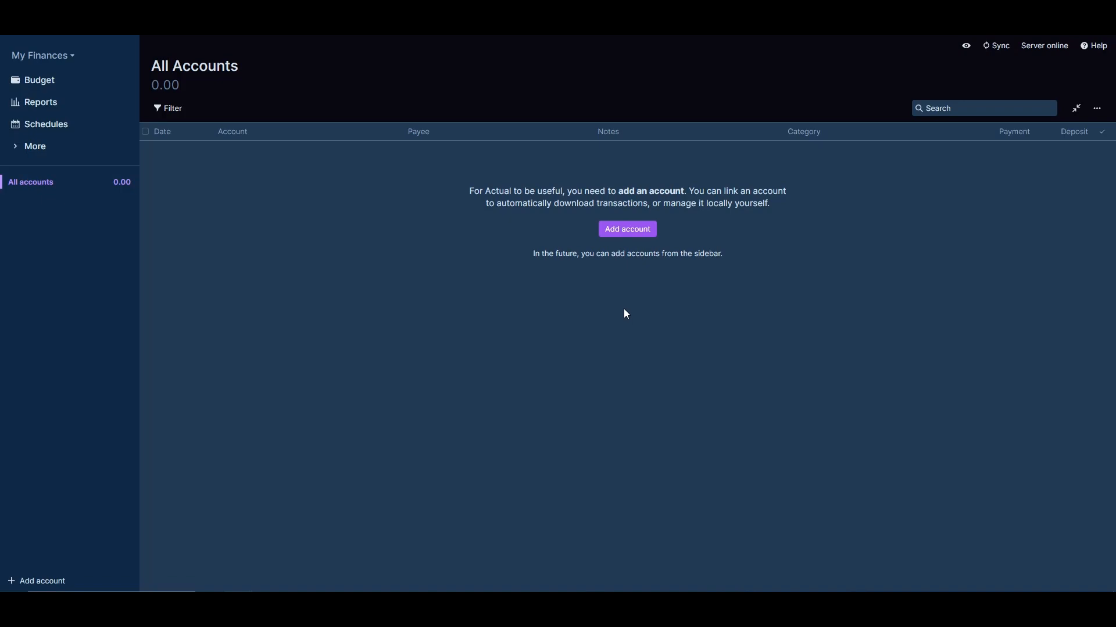
mouse_move(629, 322)
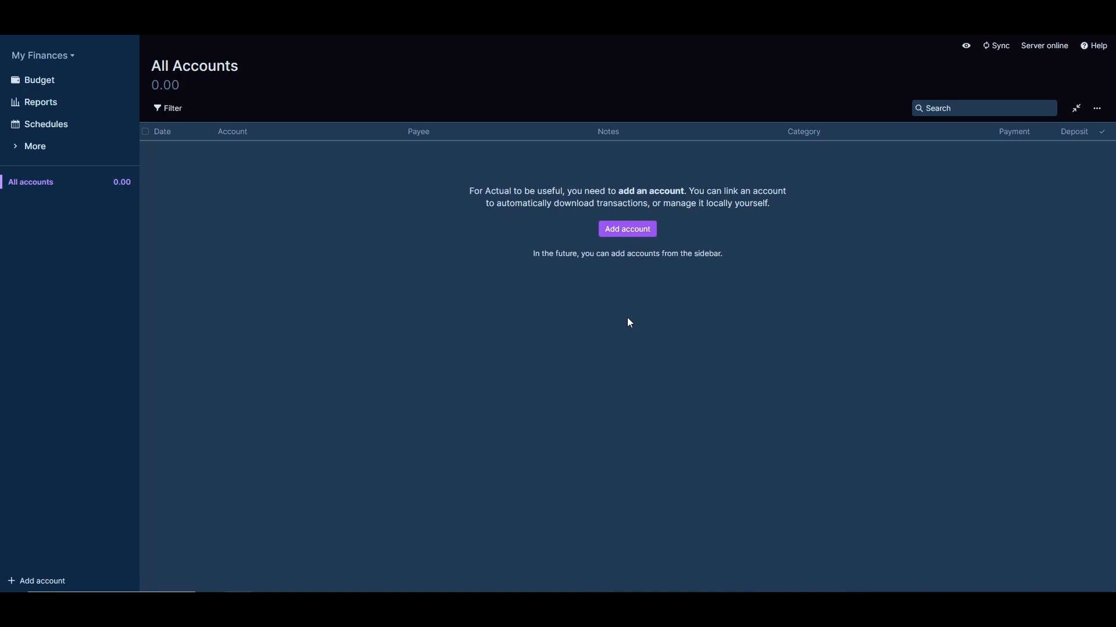
mouse_move(624, 317)
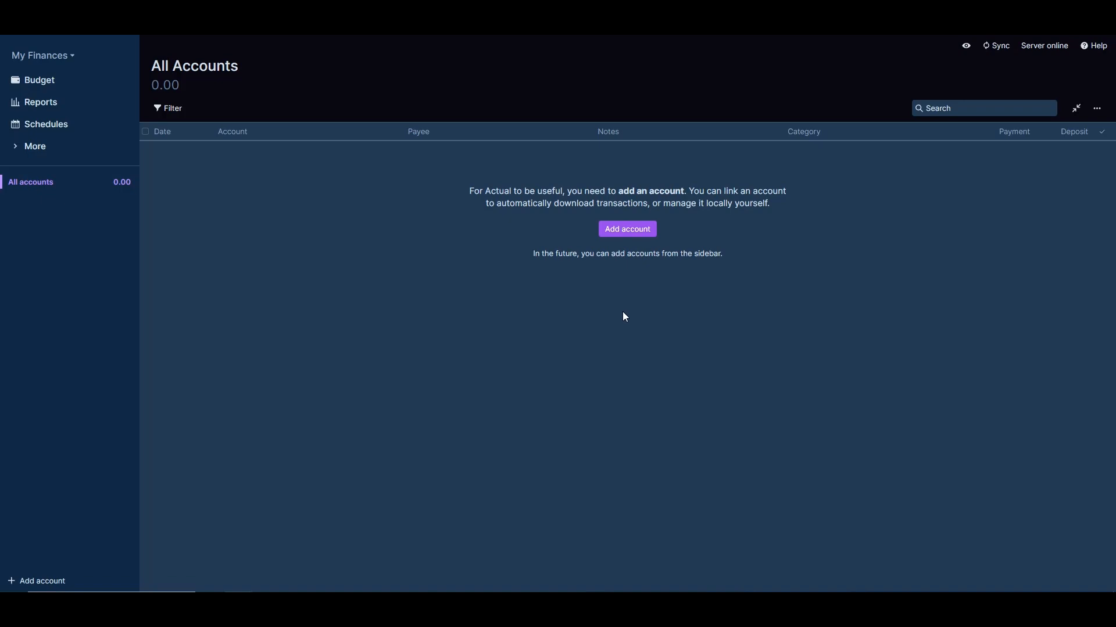
click(38, 56)
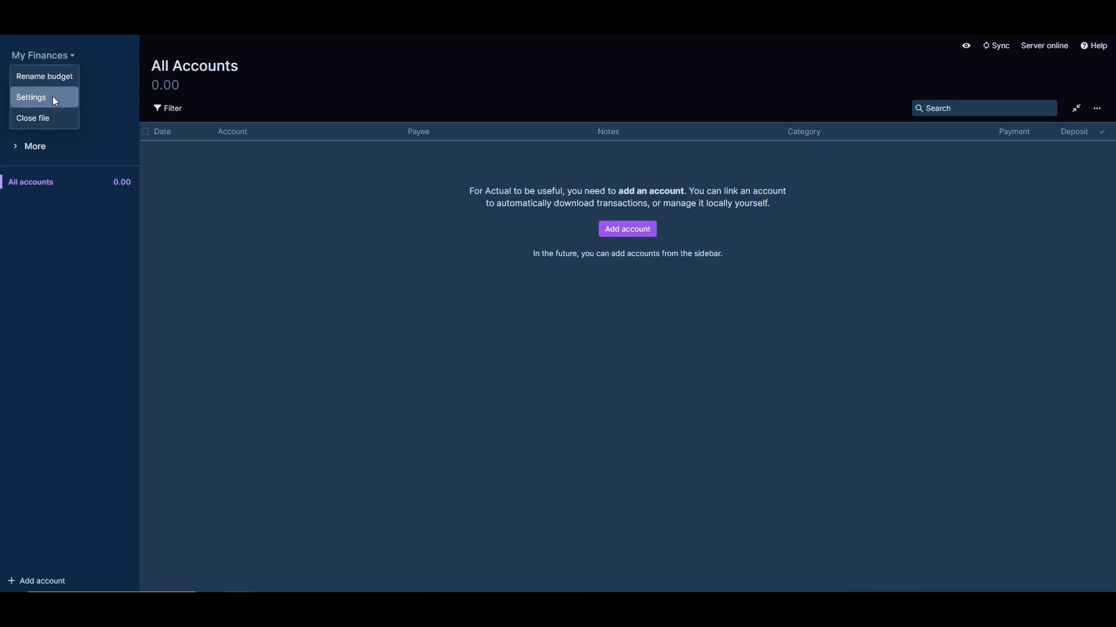
Close the My Finances file and return to the Files list
click(31, 97)
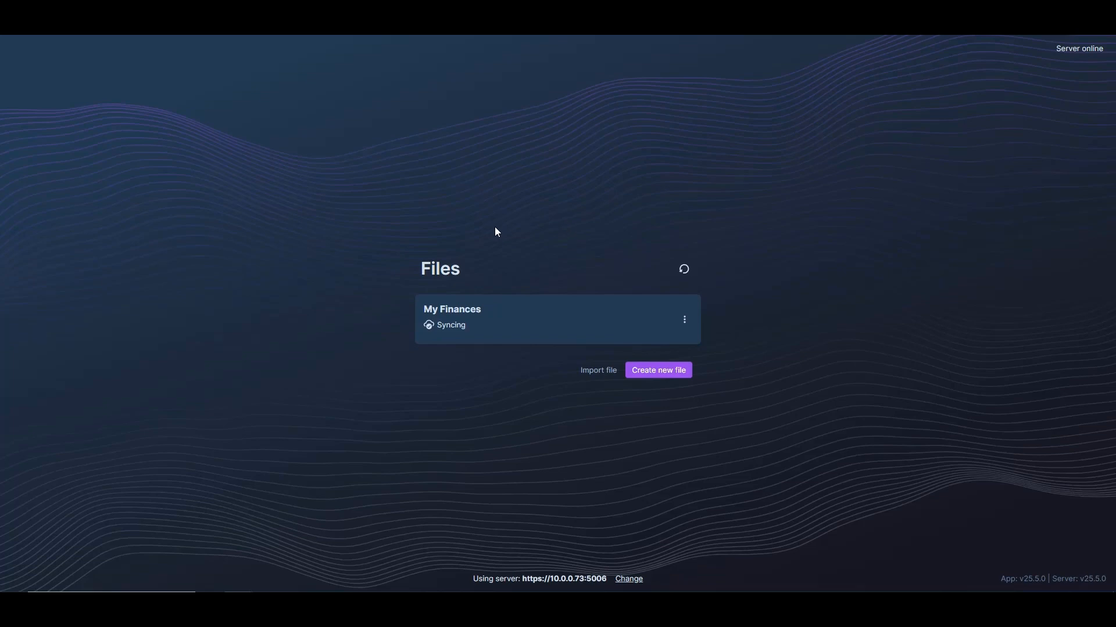
mouse_move(557, 335)
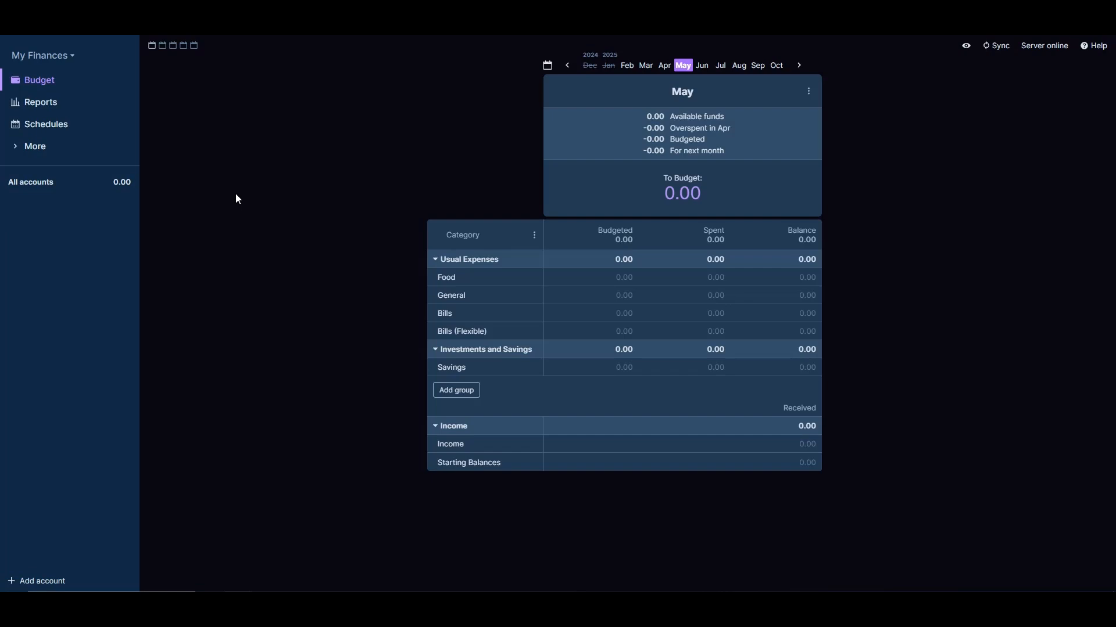
mouse_move(666, 288)
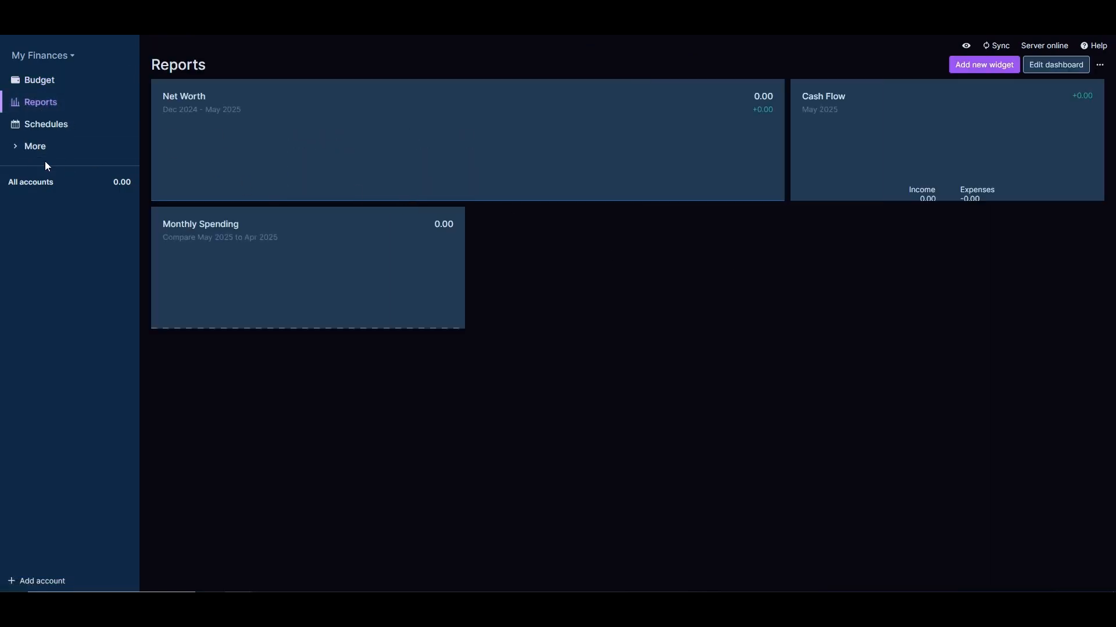
View the empty Schedules page, then expand and collapse the More sidebar section
click(45, 124)
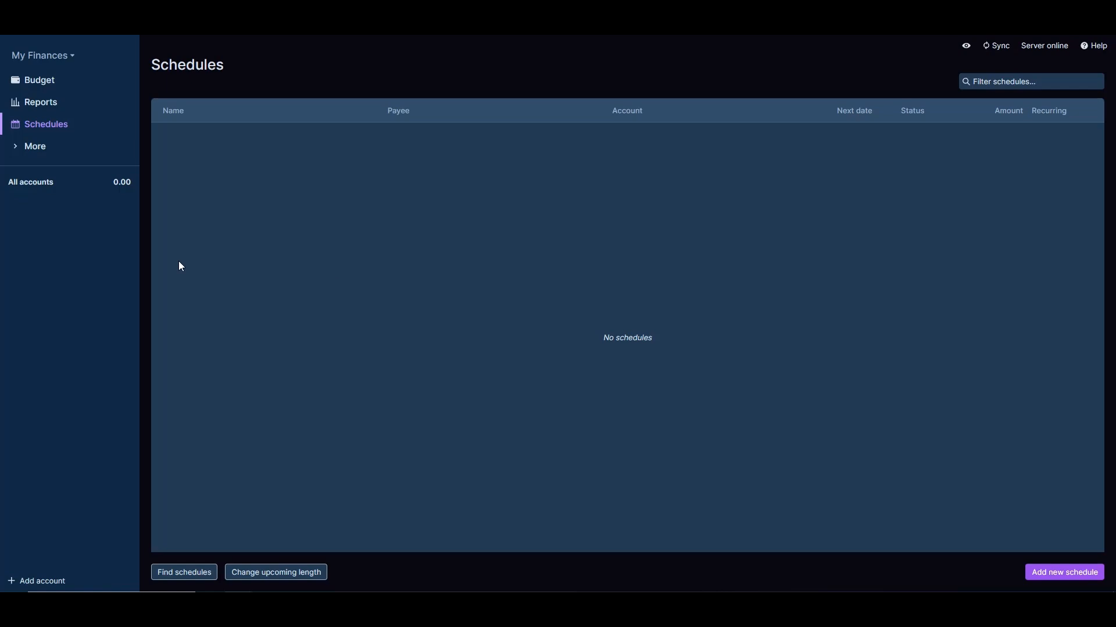
click(35, 146)
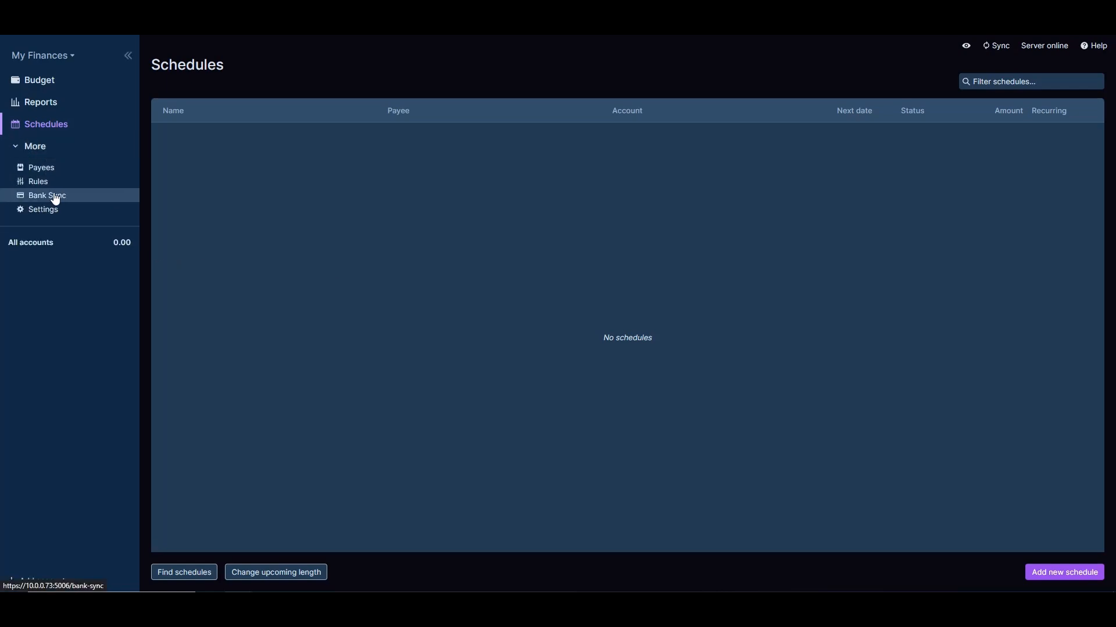
mouse_move(72, 245)
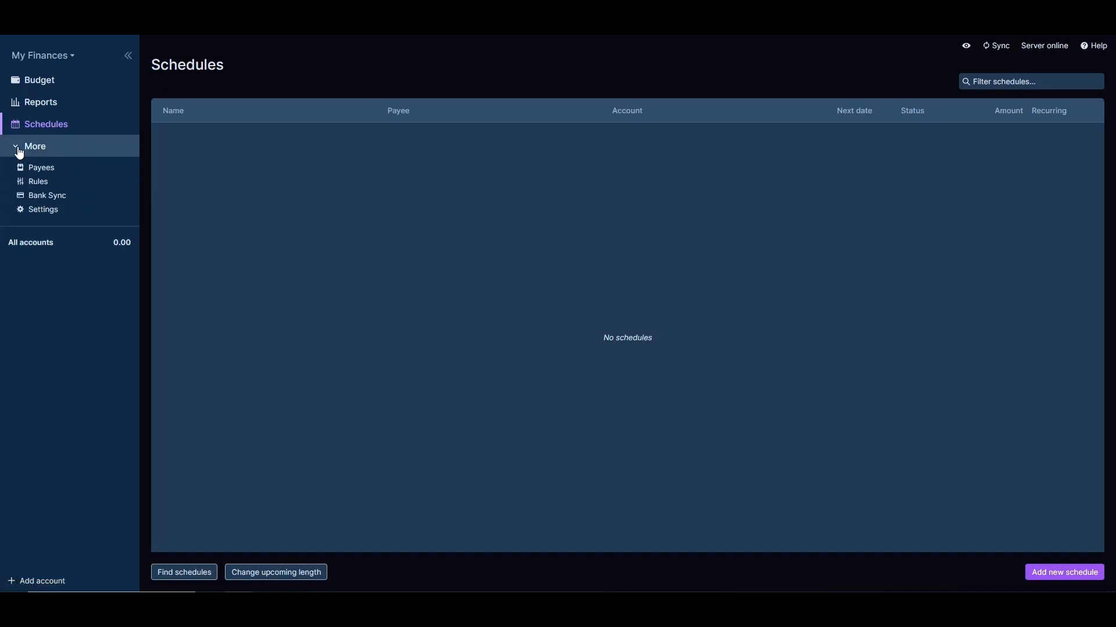
click(35, 146)
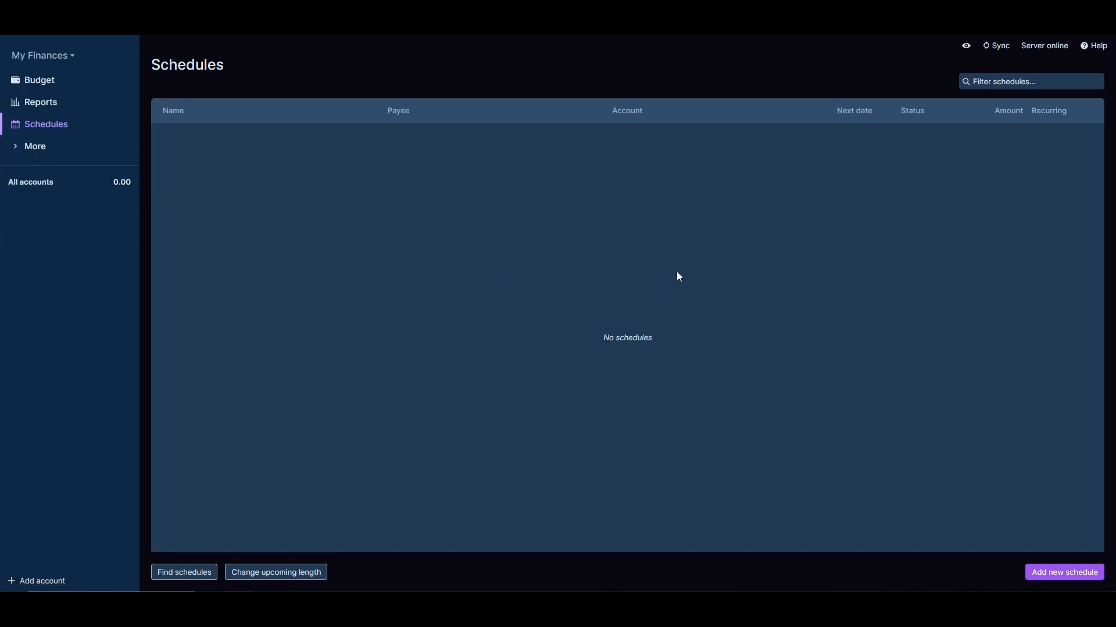
mouse_move(642, 289)
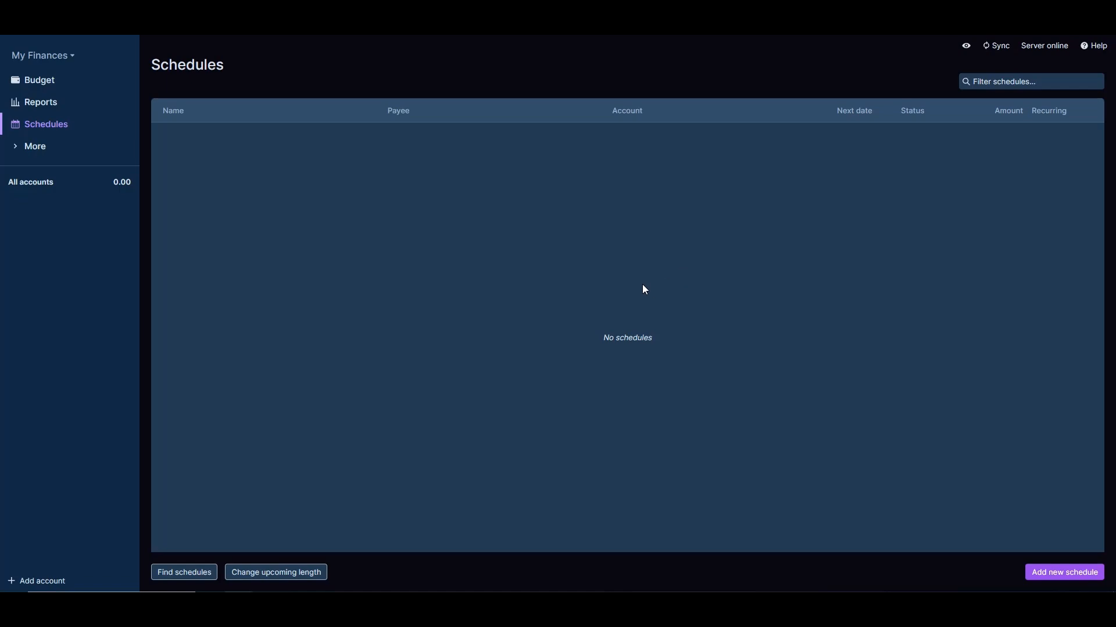
mouse_move(634, 305)
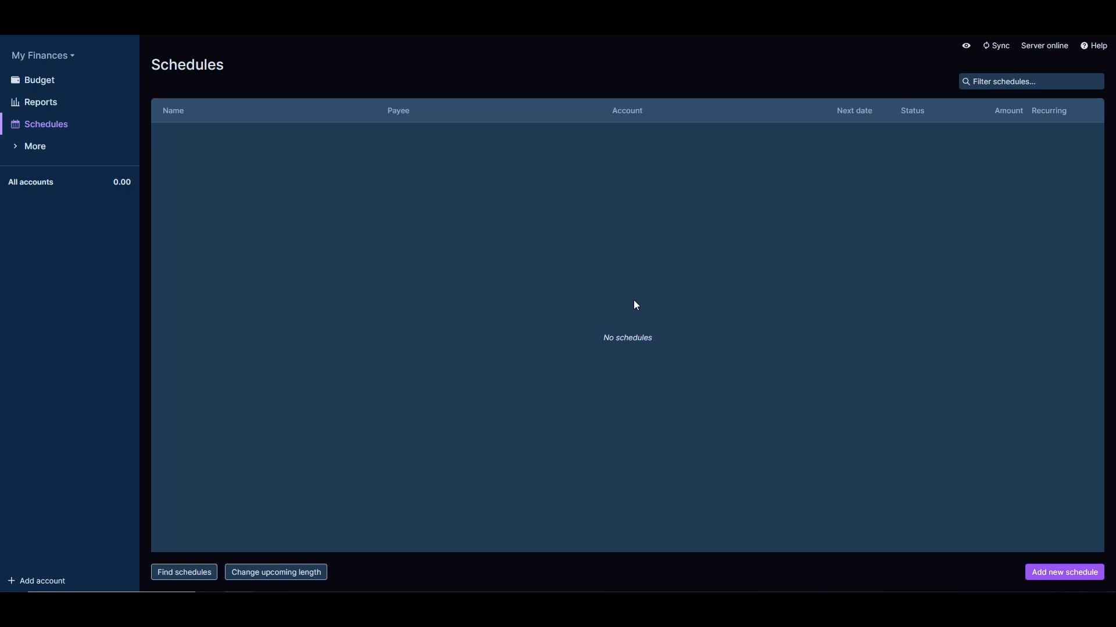
mouse_move(627, 337)
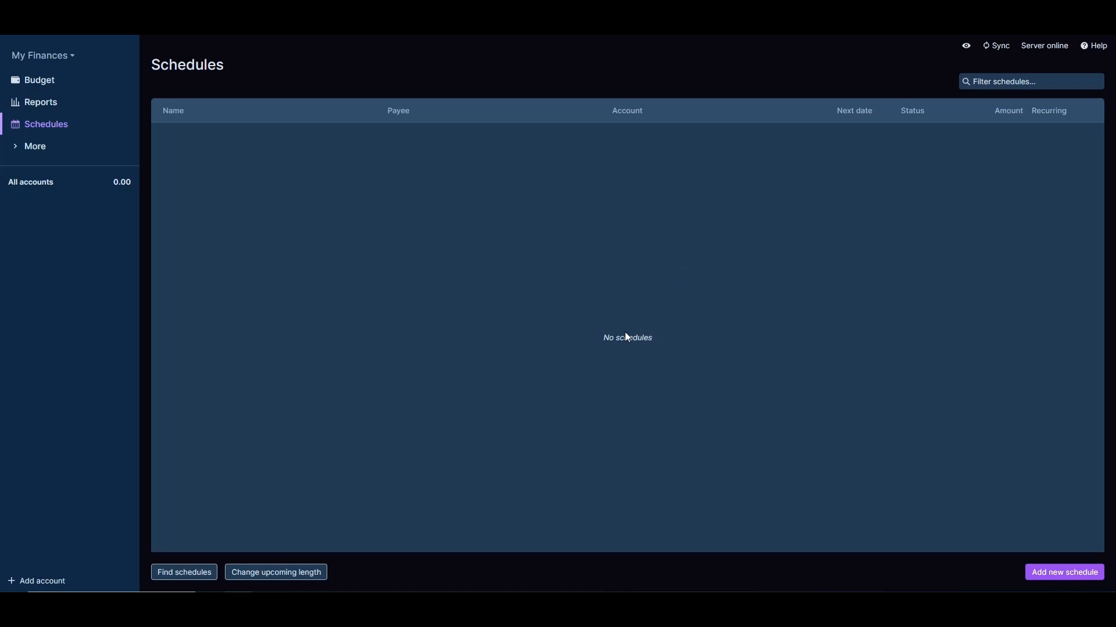
mouse_move(628, 327)
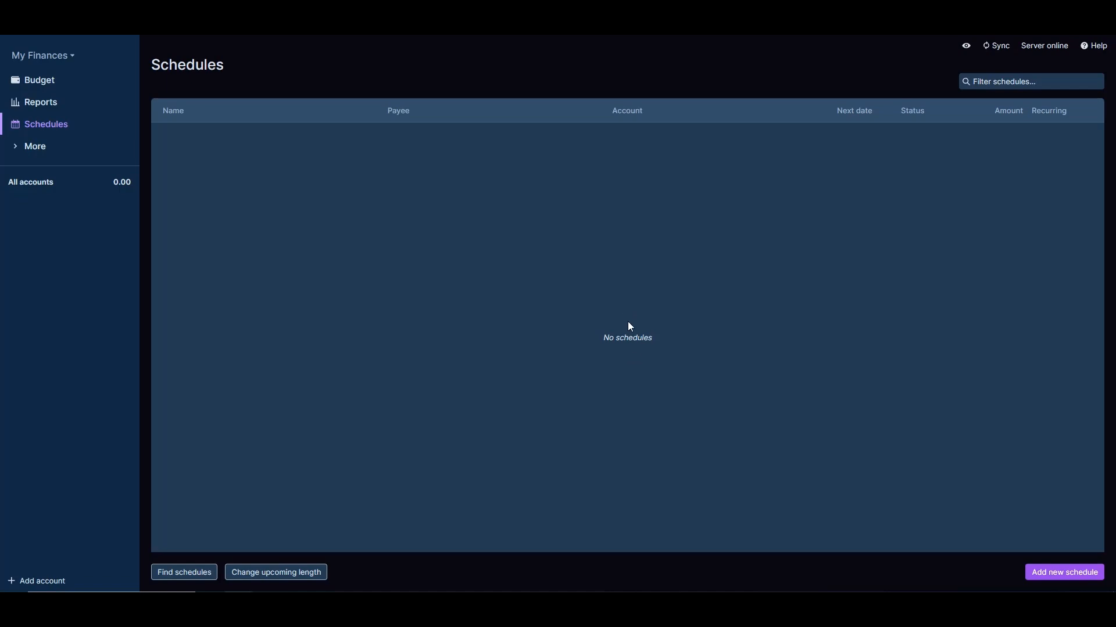
mouse_move(626, 312)
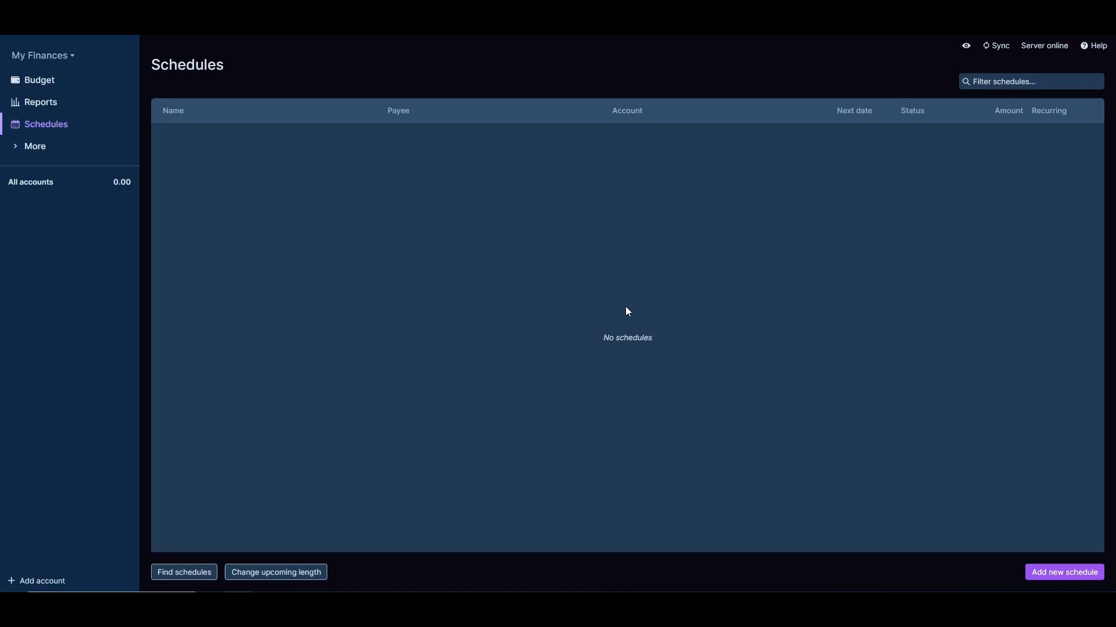
mouse_move(627, 311)
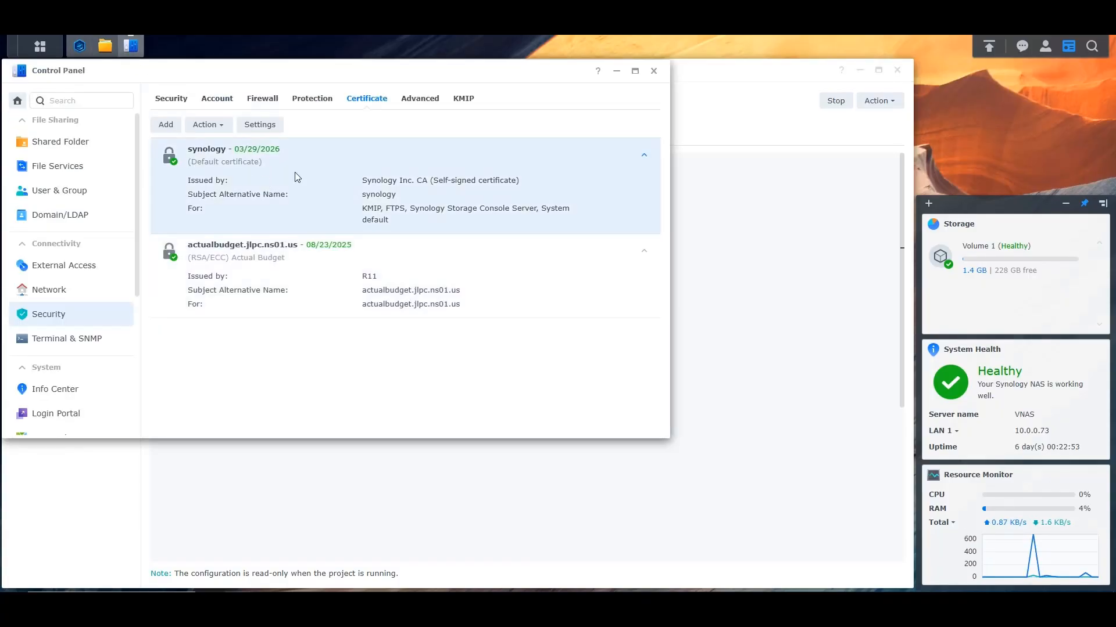
mouse_move(272, 190)
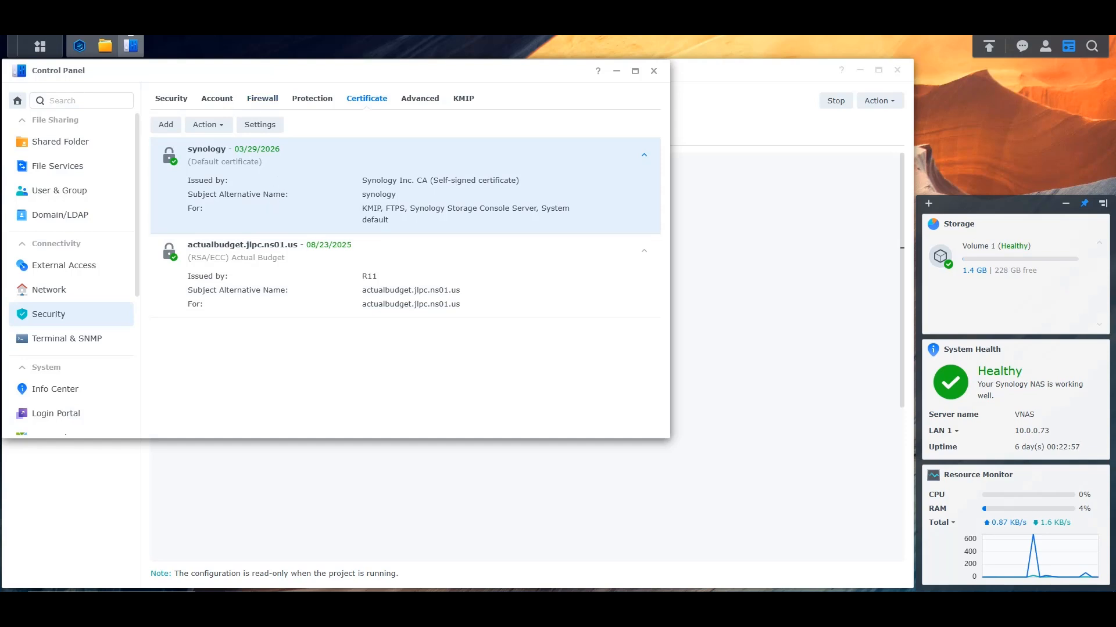
mouse_move(286, 167)
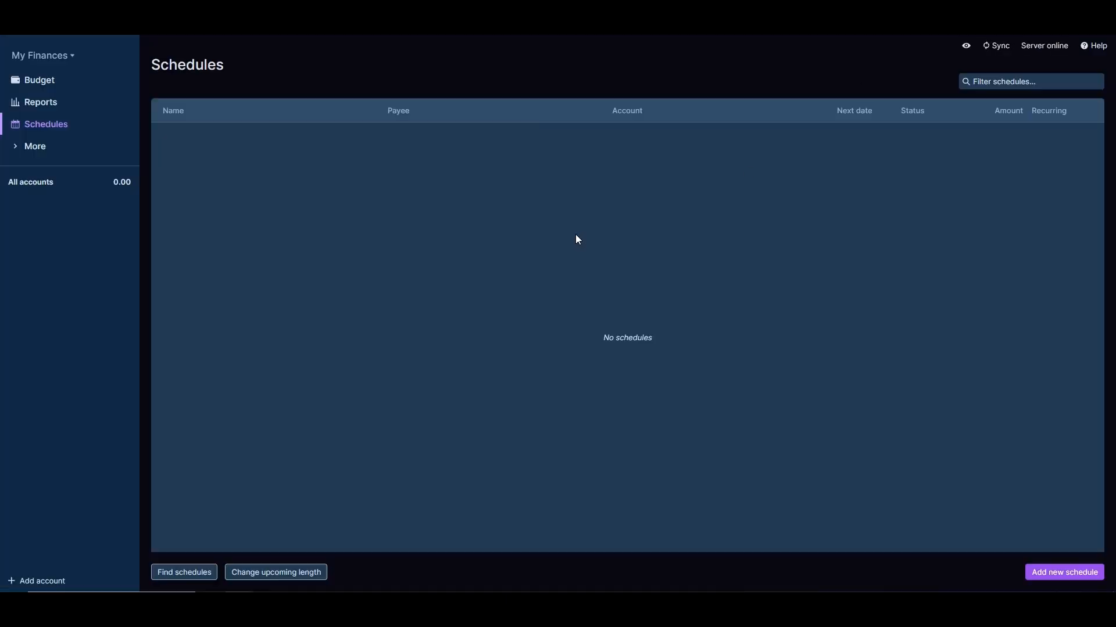
mouse_move(611, 258)
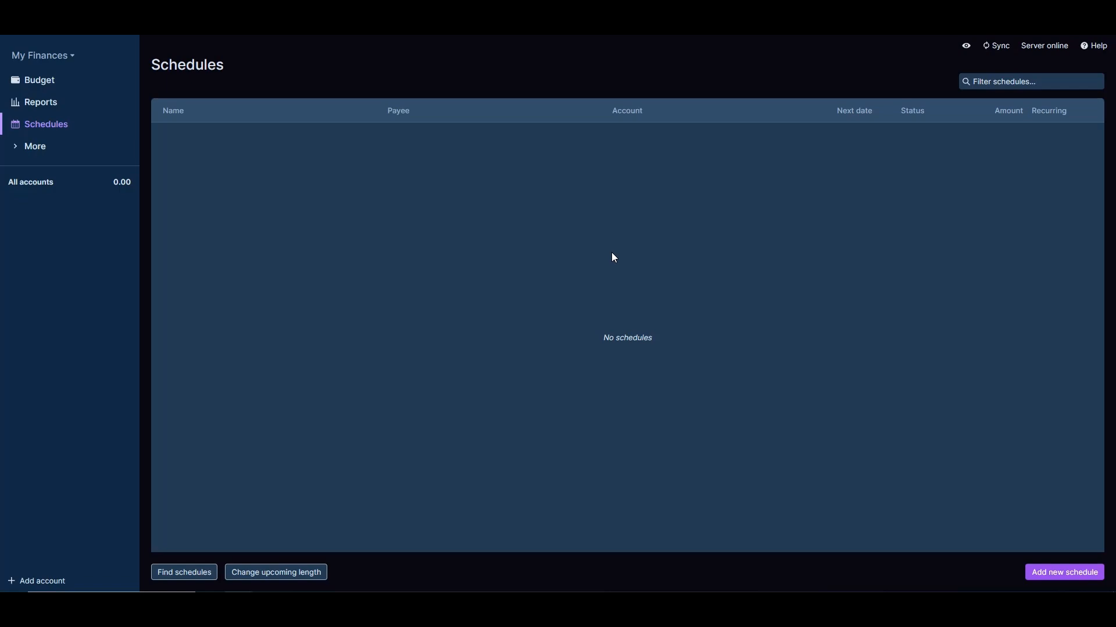
mouse_move(624, 278)
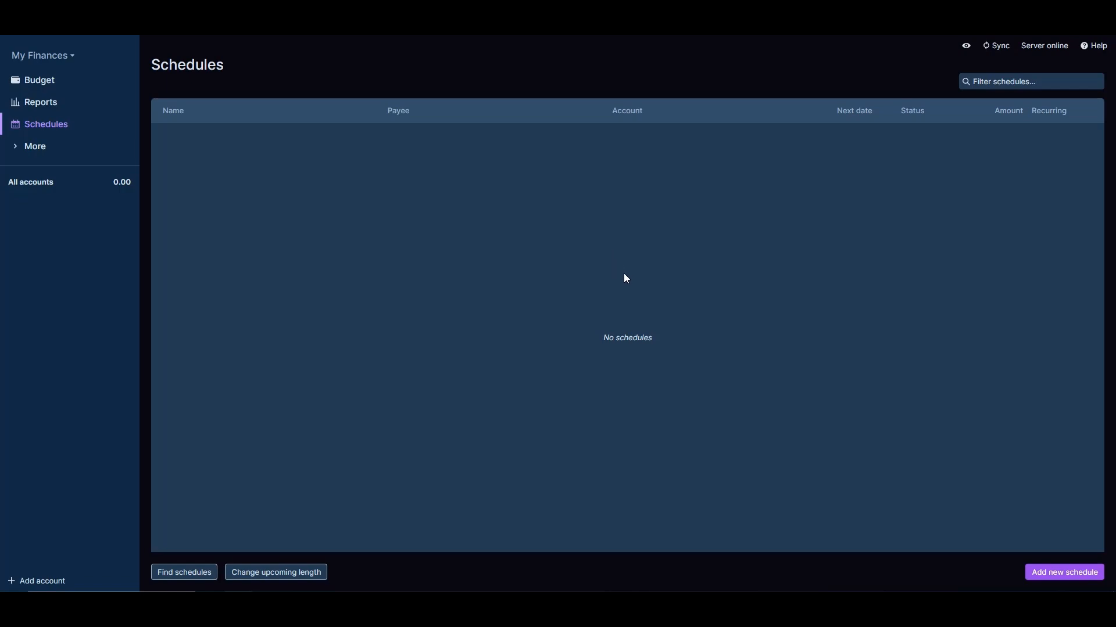
mouse_move(627, 155)
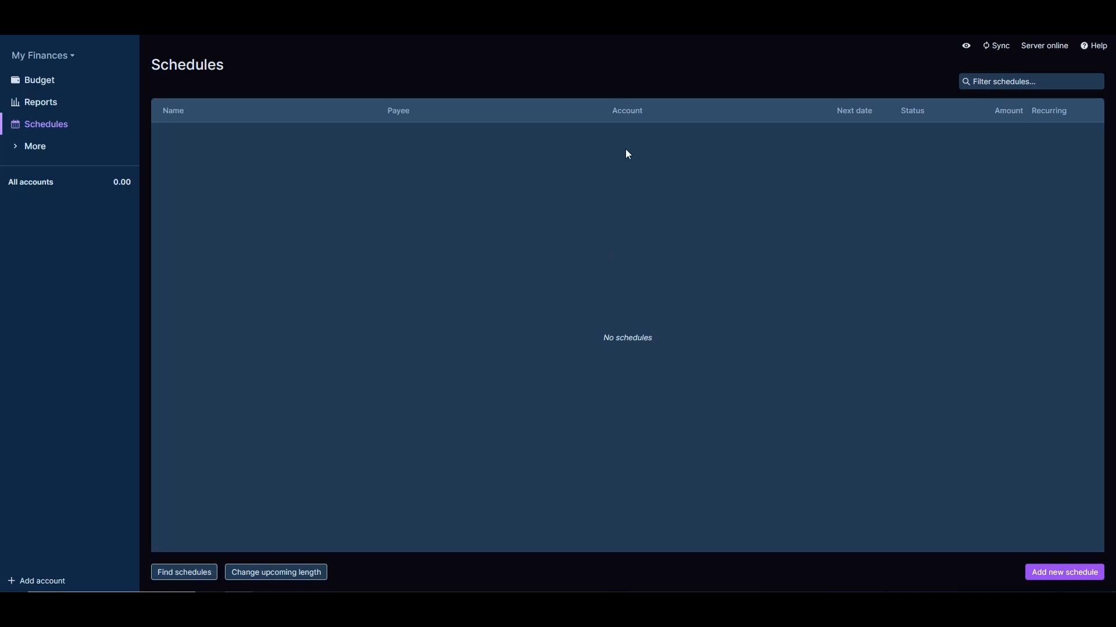
mouse_move(628, 178)
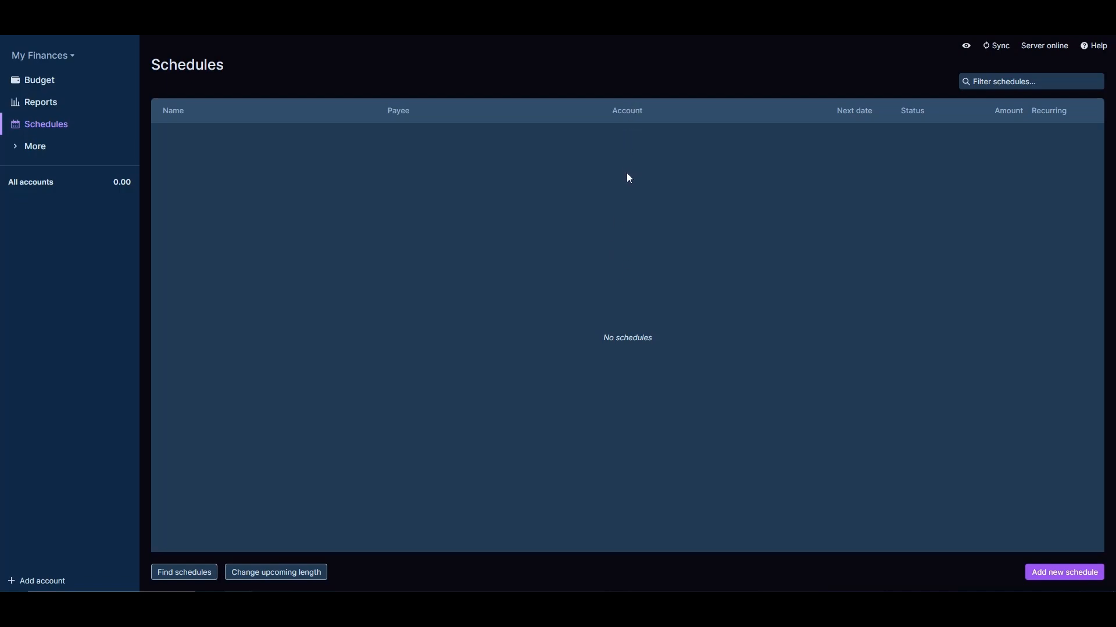
mouse_move(630, 190)
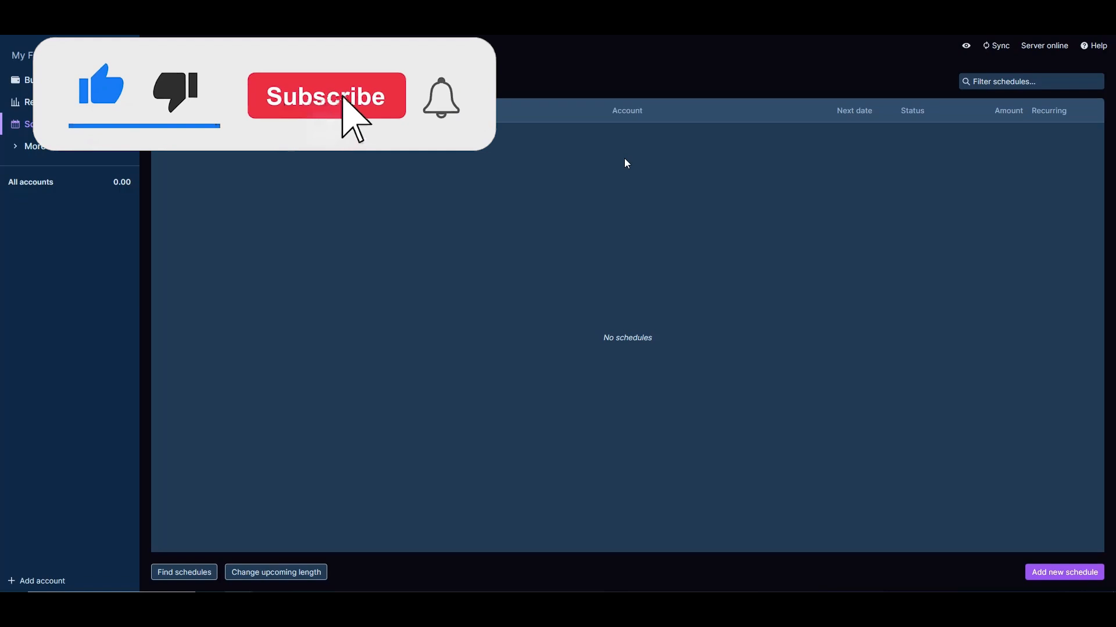
click(326, 96)
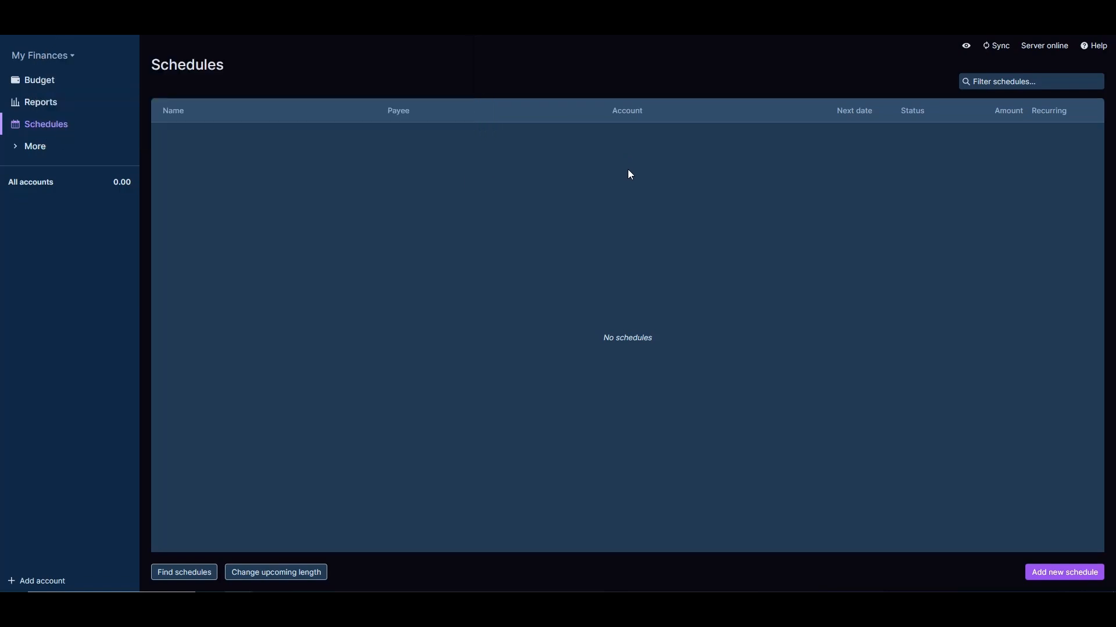
mouse_move(628, 178)
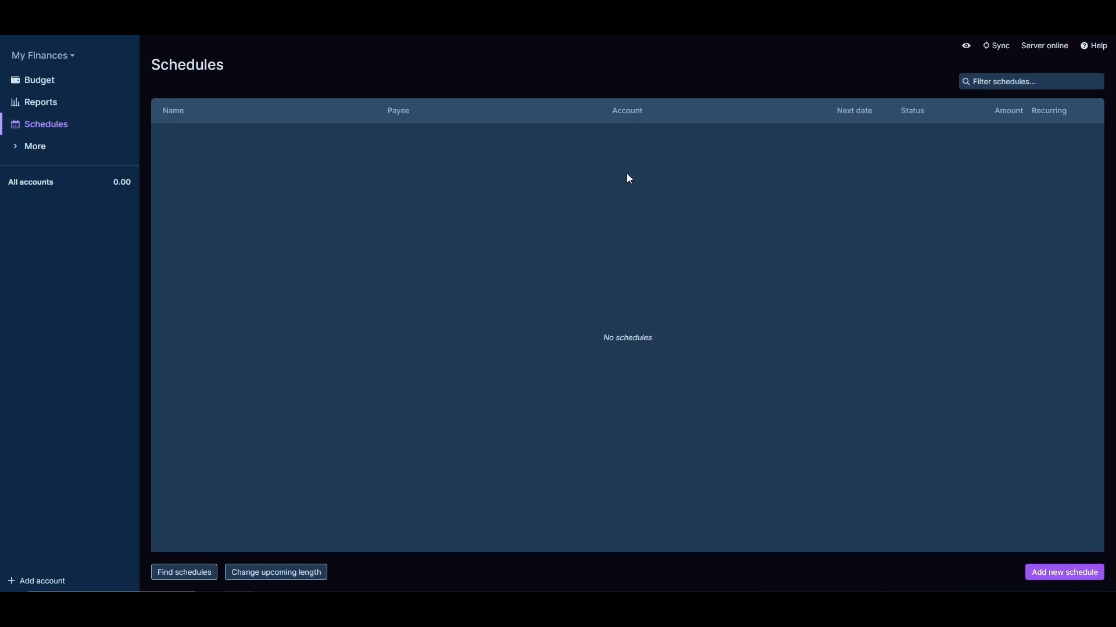
mouse_move(629, 191)
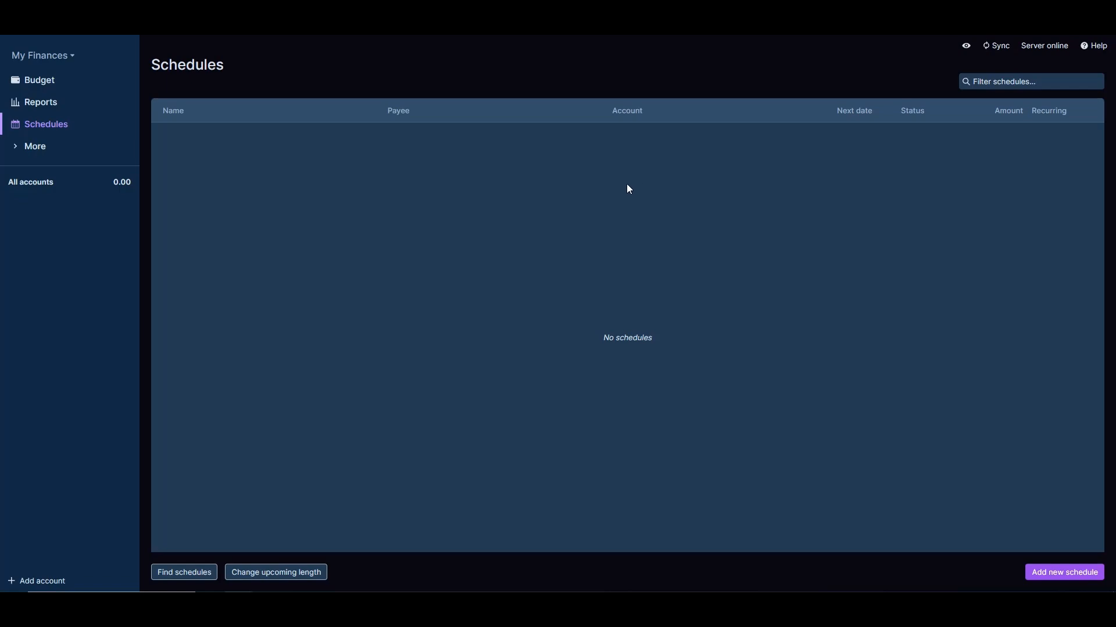
mouse_move(632, 193)
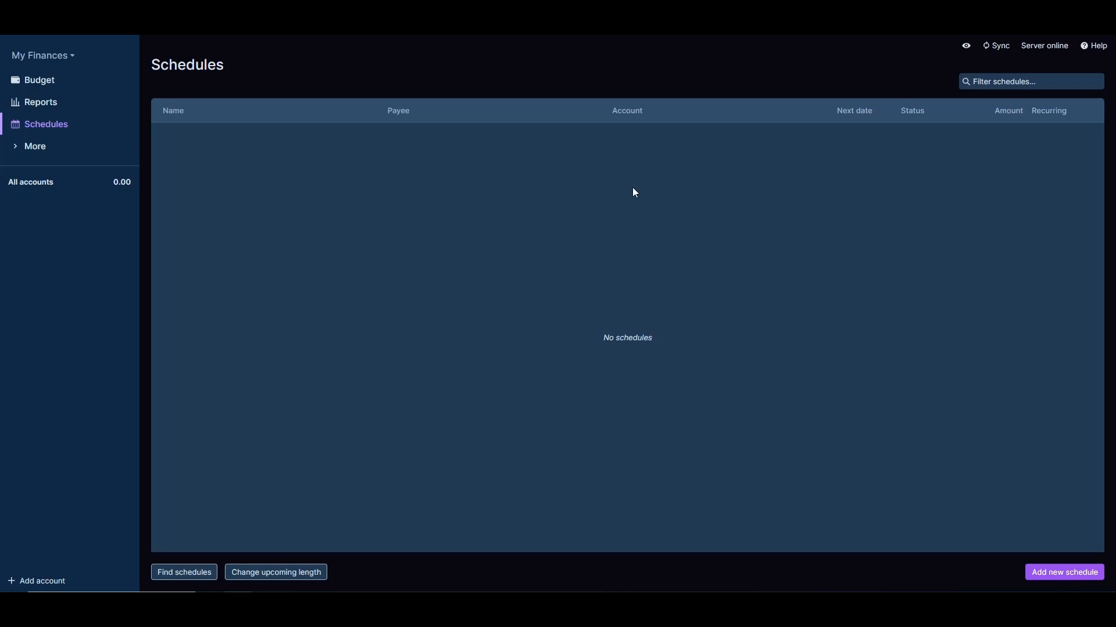
mouse_move(624, 191)
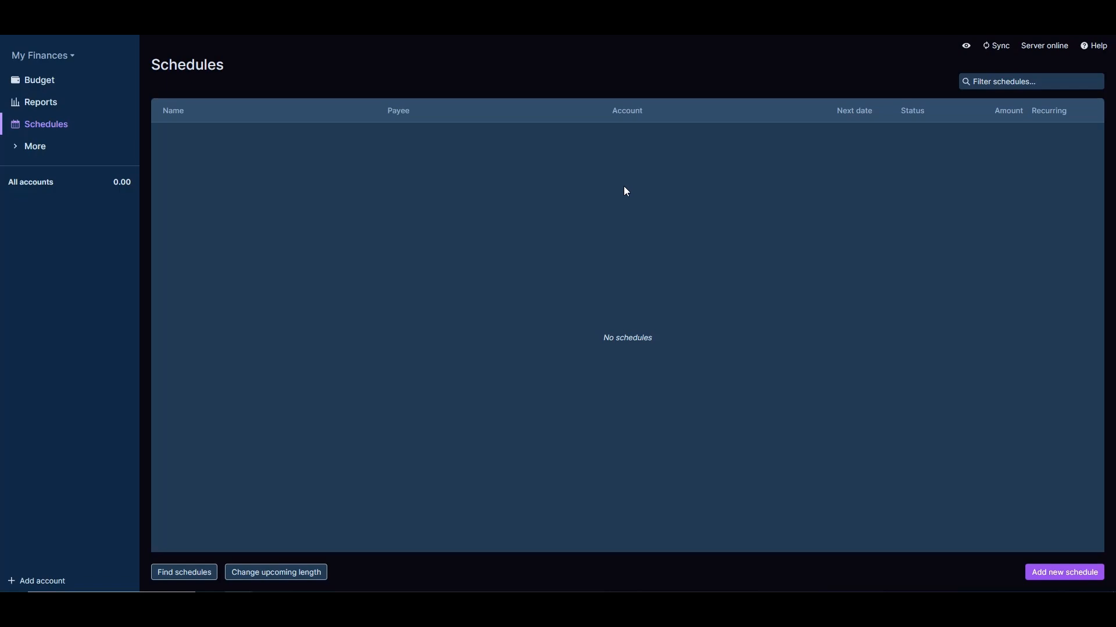